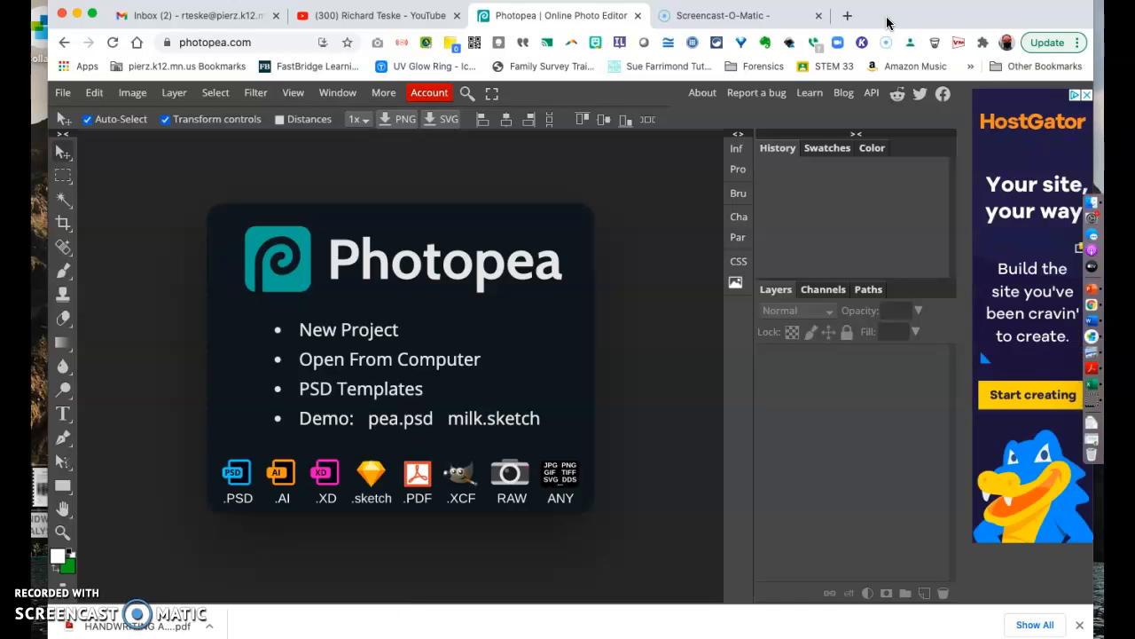
Step: Close the advertisement panel at the top right of the Photopea start screen
{"action": "left_click", "coordinate": [1090, 96]}
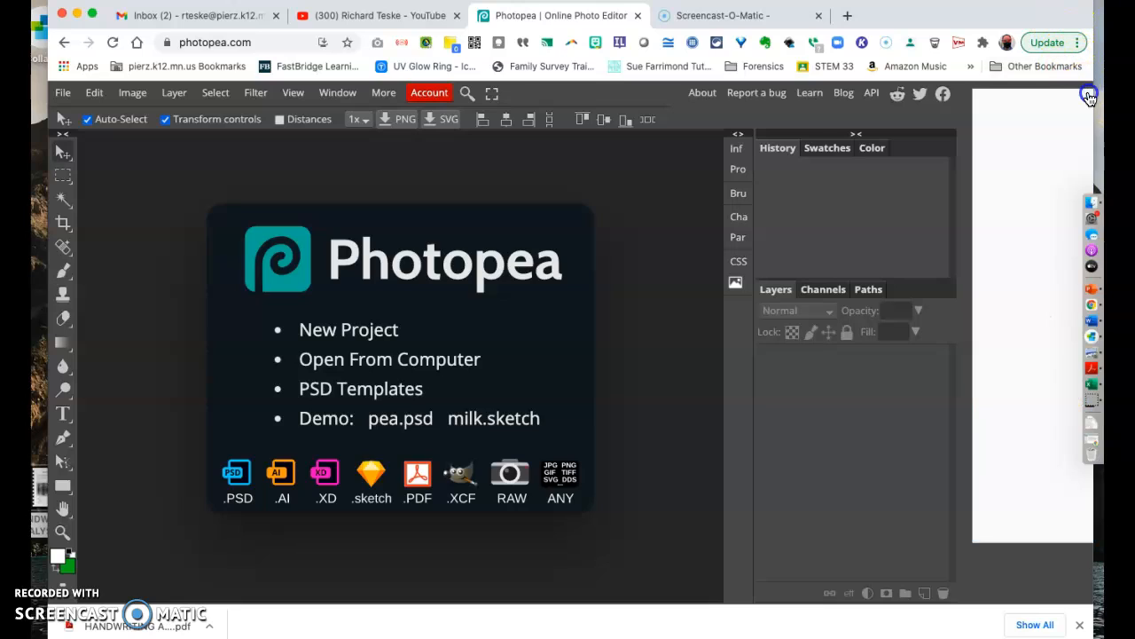
{"action": "left_click", "coordinate": [1089, 96]}
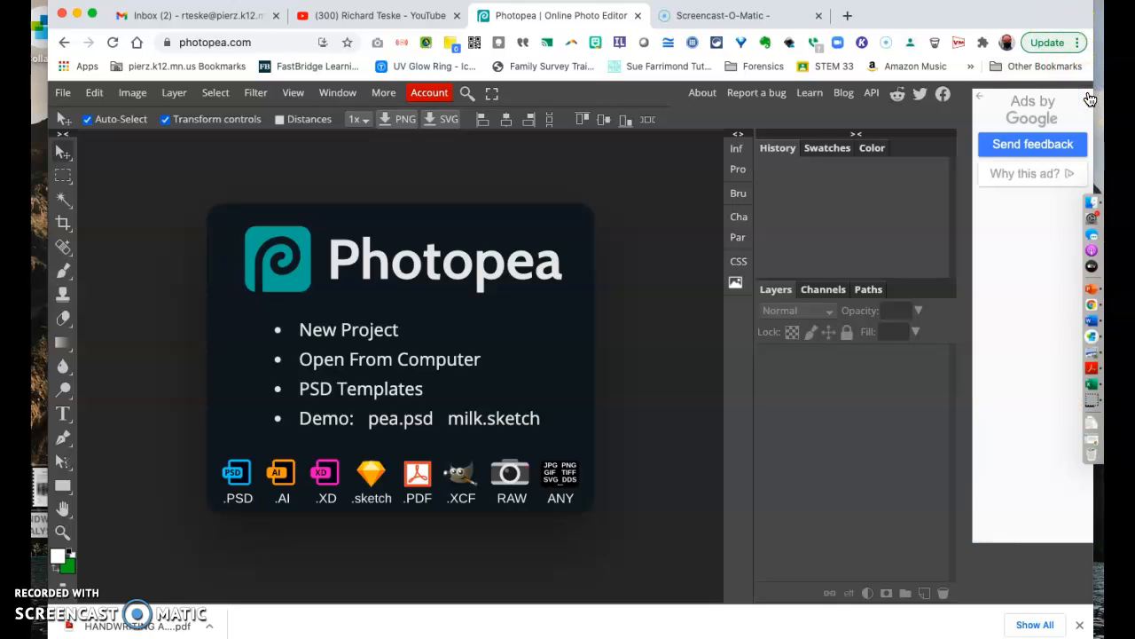
{"action": "mouse_move", "coordinate": [1050, 41]}
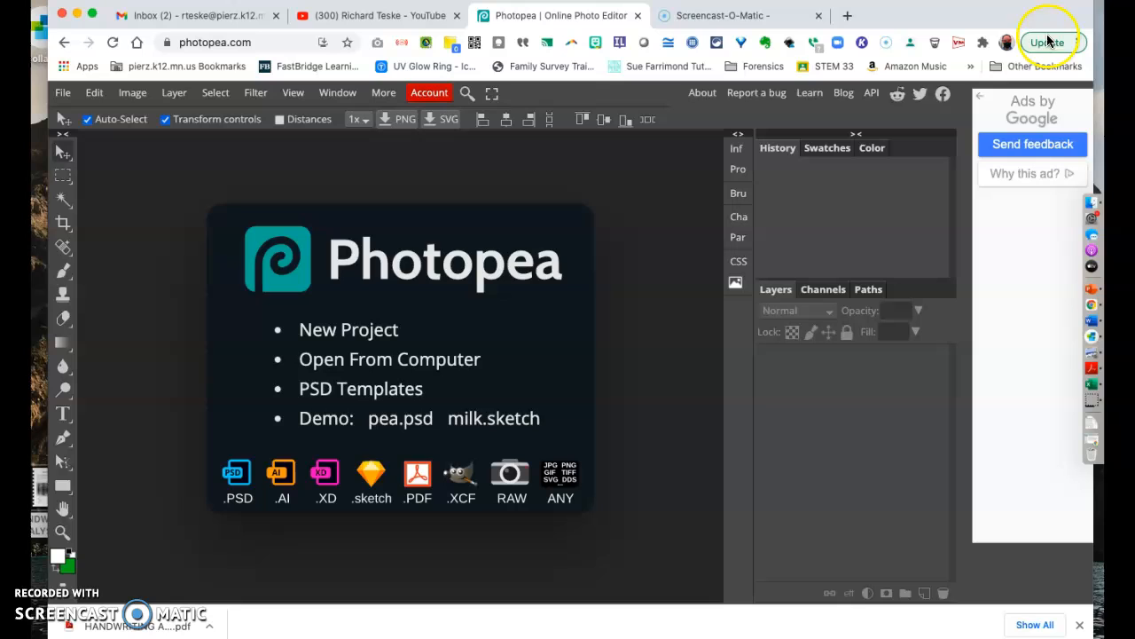
{"action": "mouse_move", "coordinate": [146, 64]}
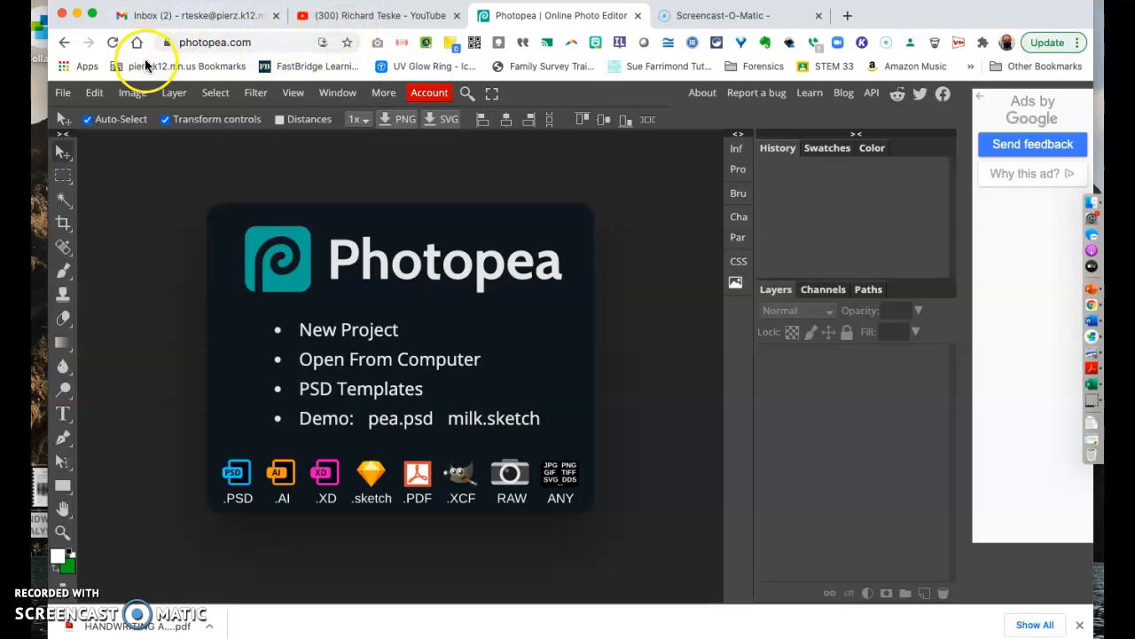
{"action": "mouse_move", "coordinate": [344, 46]}
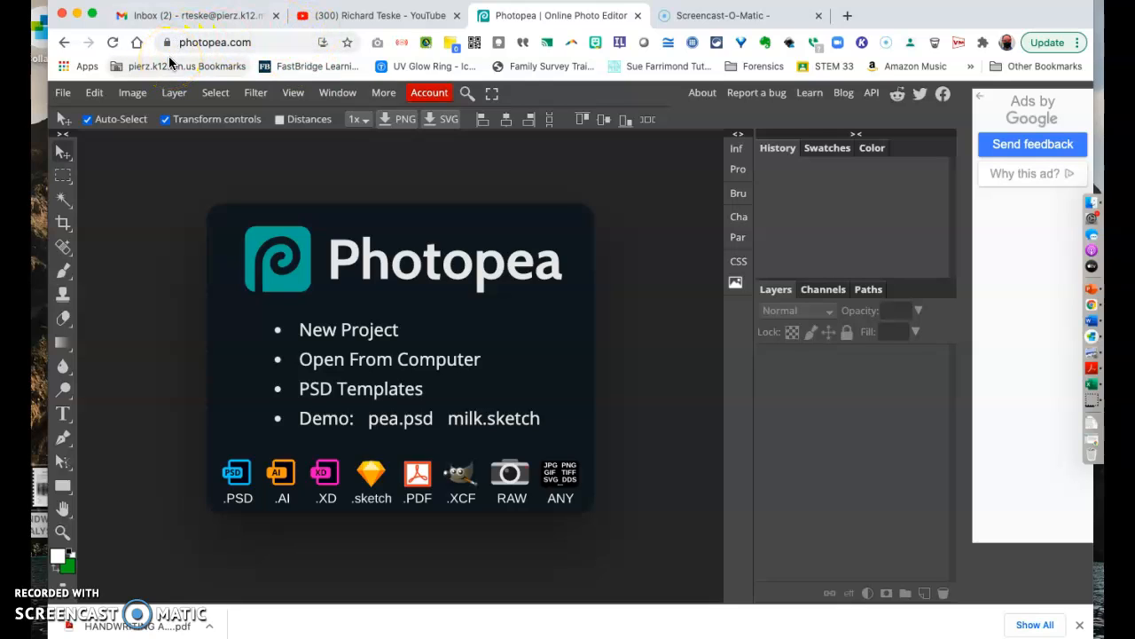
{"action": "mouse_move", "coordinate": [394, 117]}
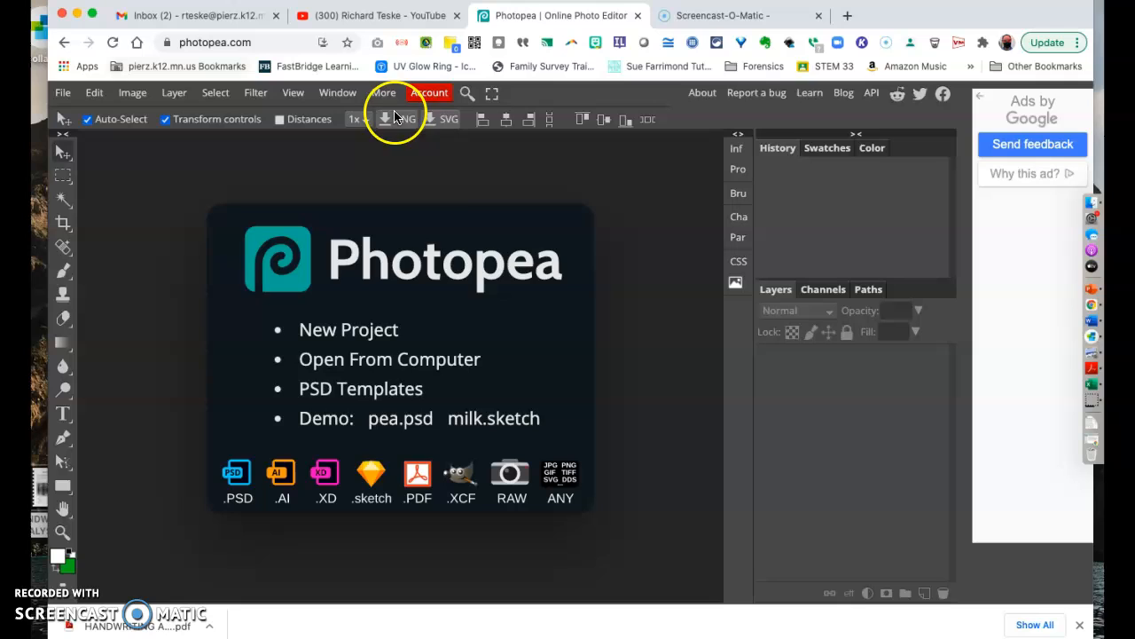
{"action": "mouse_move", "coordinate": [372, 359]}
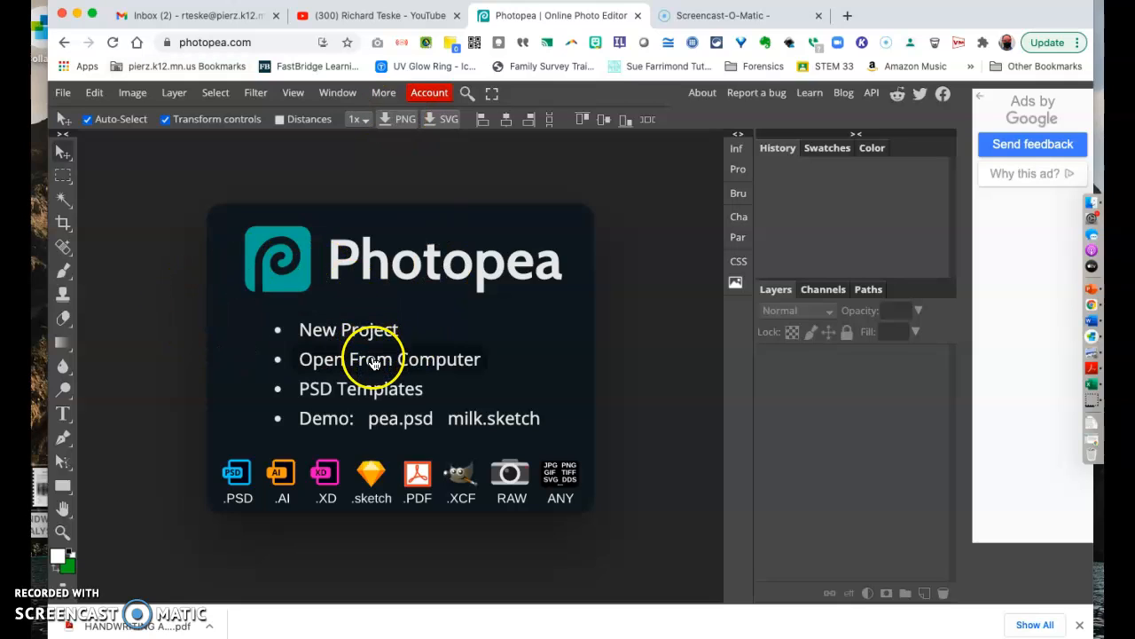
{"action": "mouse_move", "coordinate": [376, 392]}
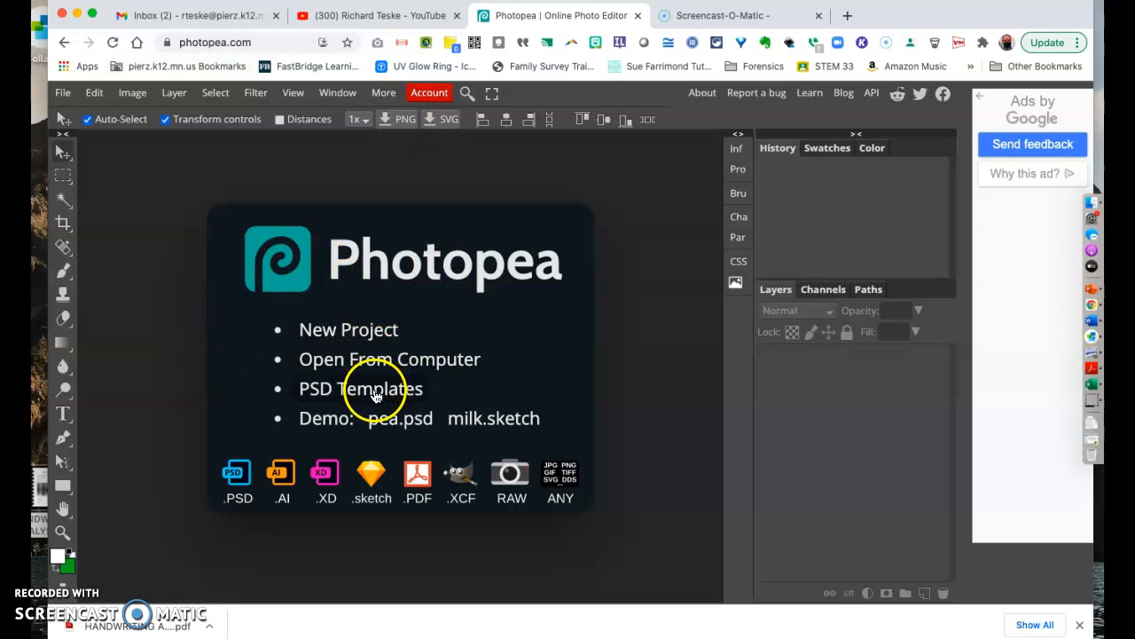
{"action": "mouse_move", "coordinate": [344, 517]}
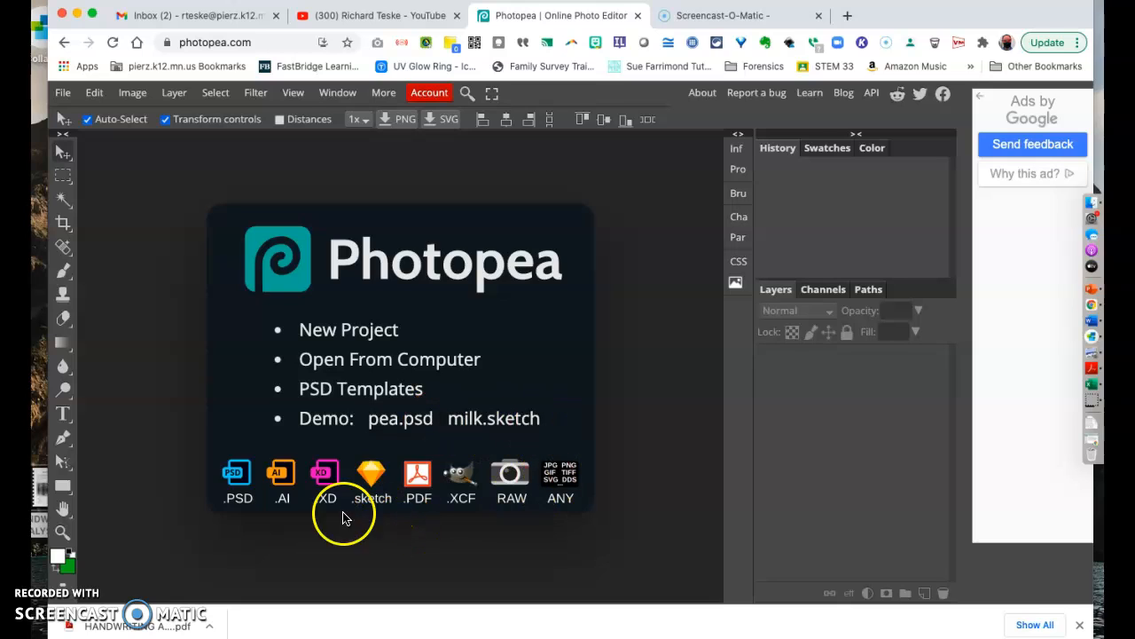
{"action": "mouse_move", "coordinate": [353, 346]}
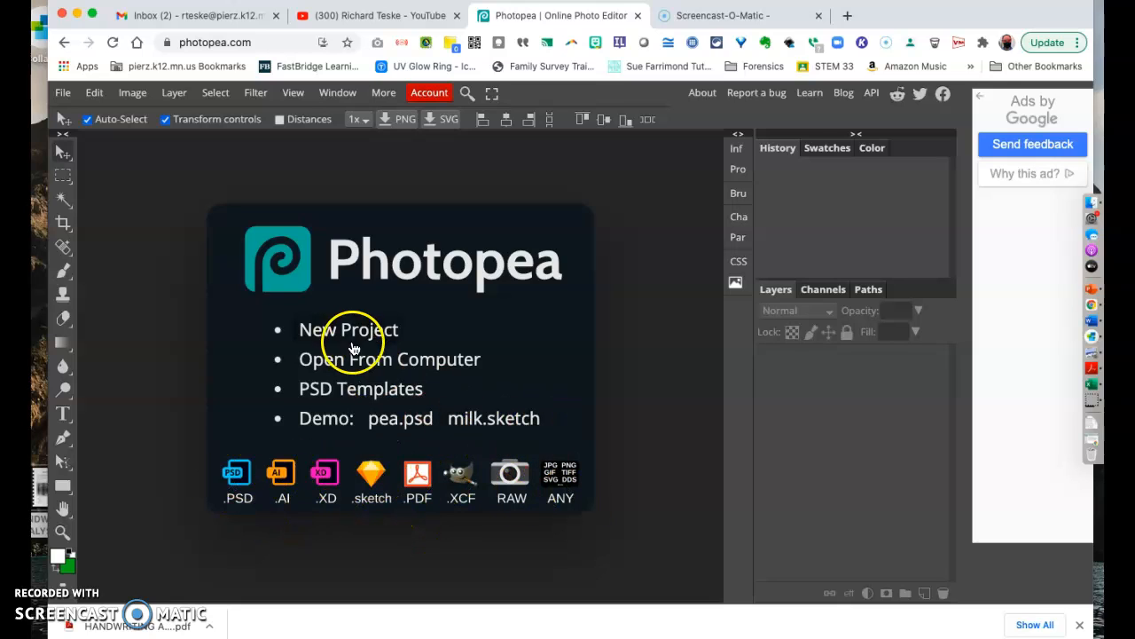
{"action": "mouse_move", "coordinate": [352, 337]}
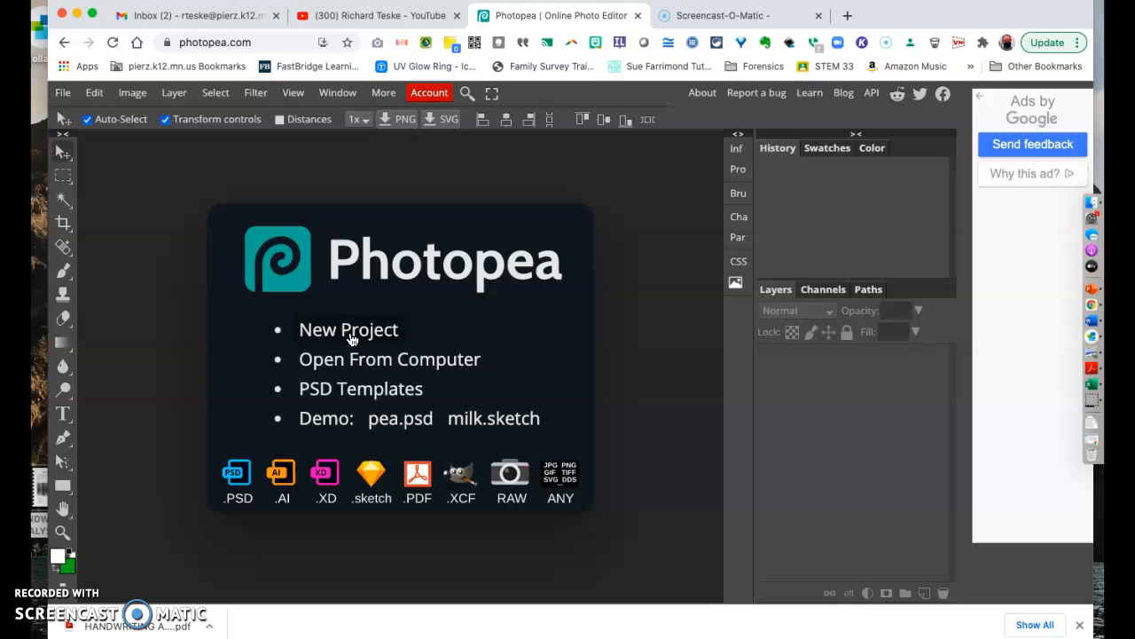
Step: Preview the FB Page Cover and YouTube Profile presets, then pick YouTube Cover (2560×1440)
{"action": "left_click", "coordinate": [348, 329]}
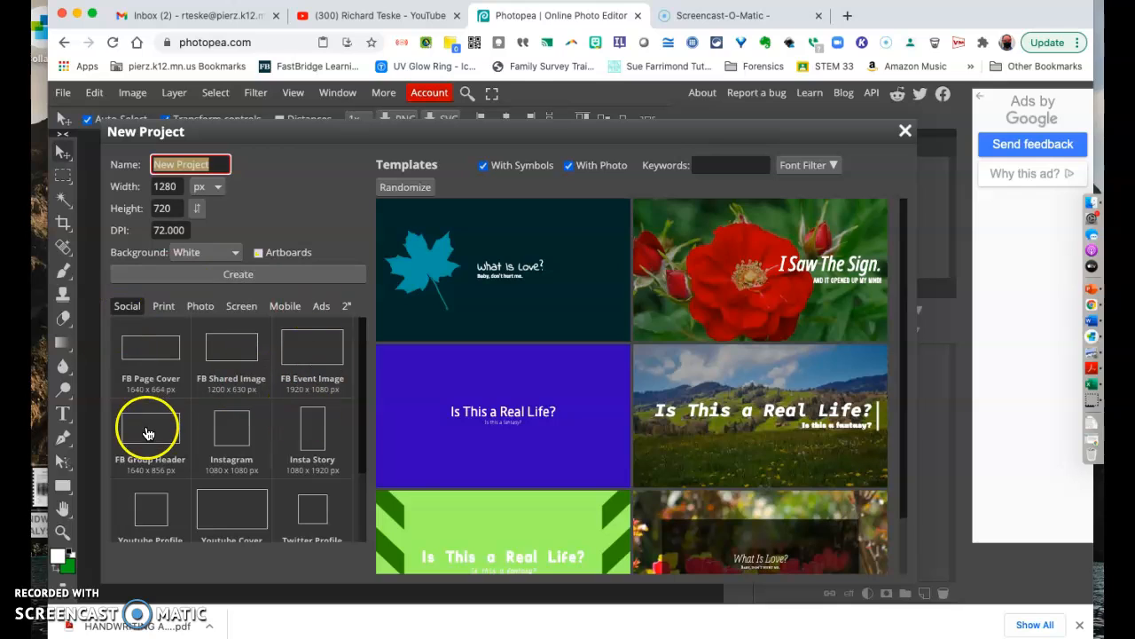
{"action": "mouse_move", "coordinate": [151, 350]}
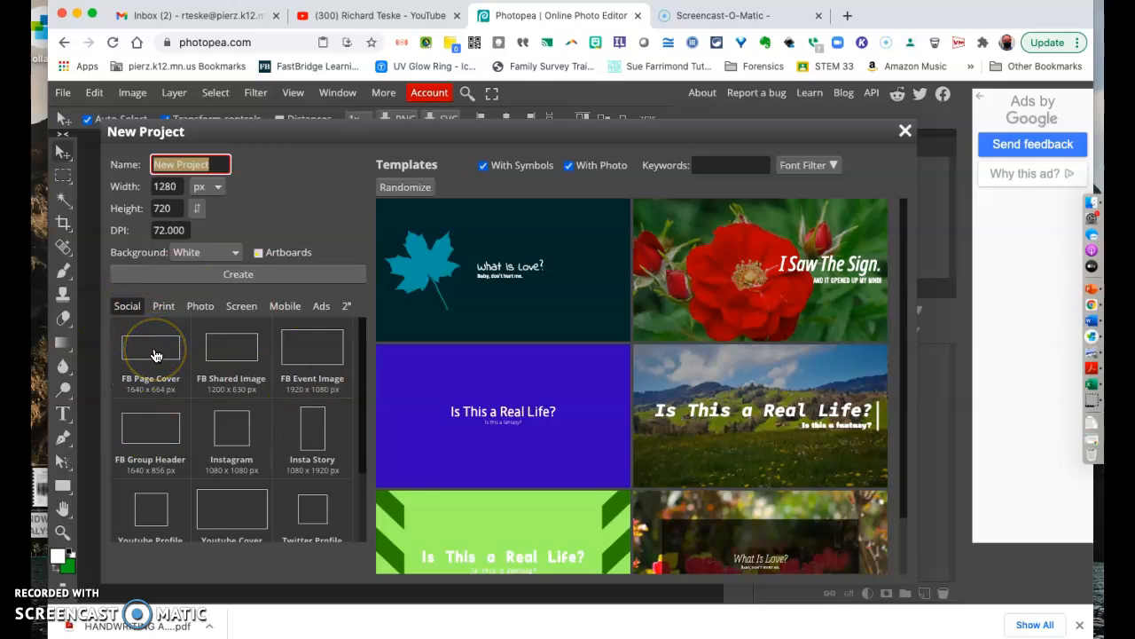
{"action": "mouse_move", "coordinate": [182, 358]}
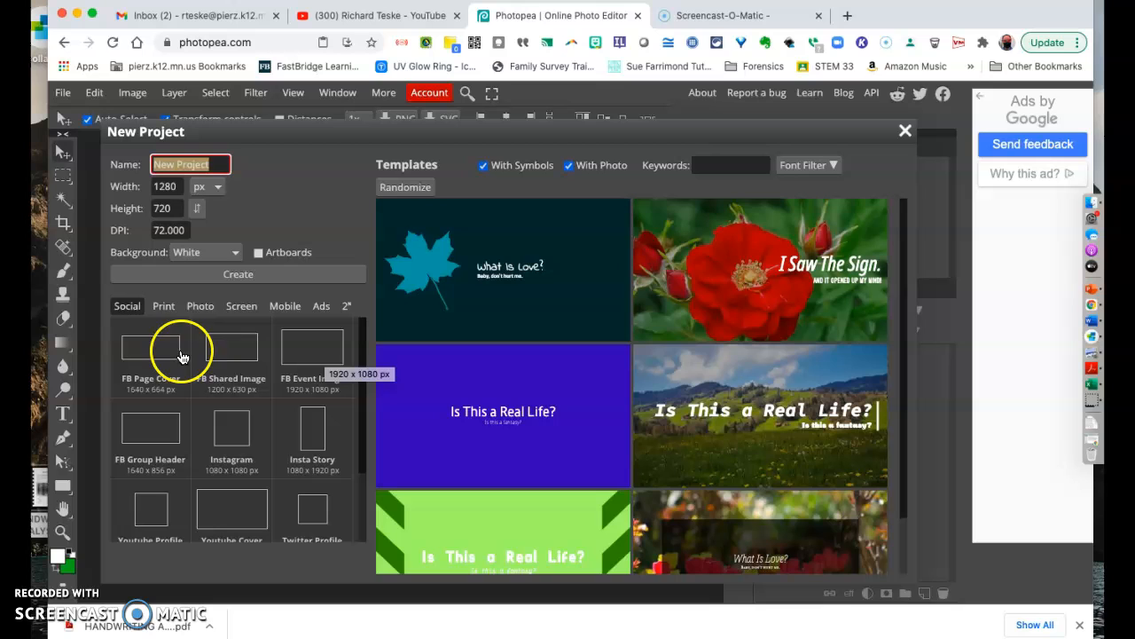
{"action": "left_click", "coordinate": [150, 346]}
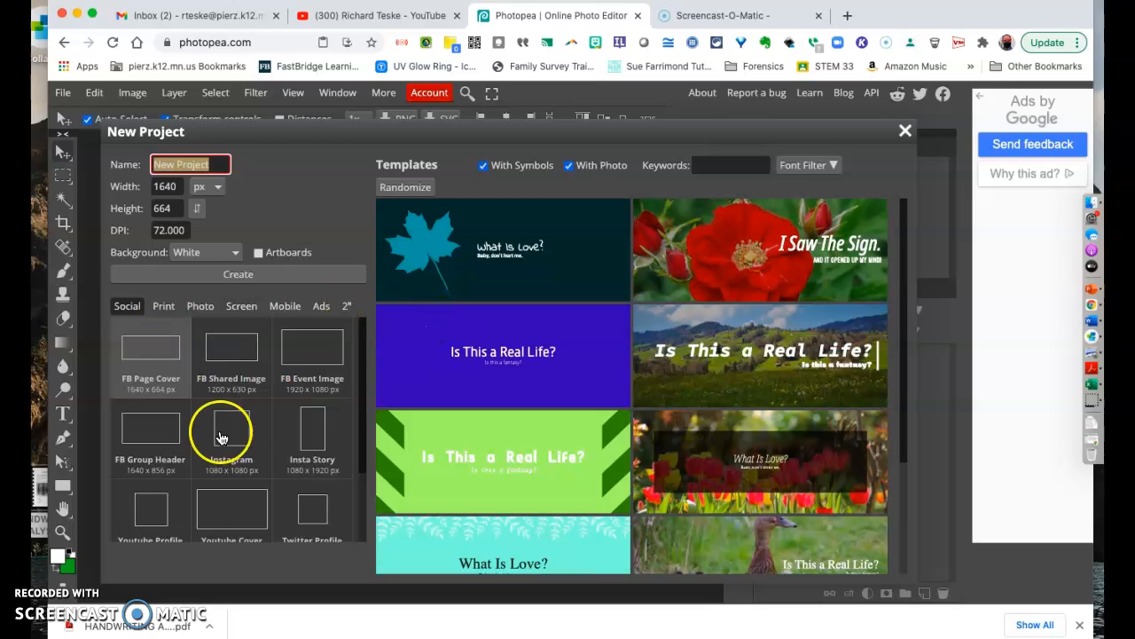
{"action": "scroll", "scroll_direction": "down", "scroll_amount": 3}
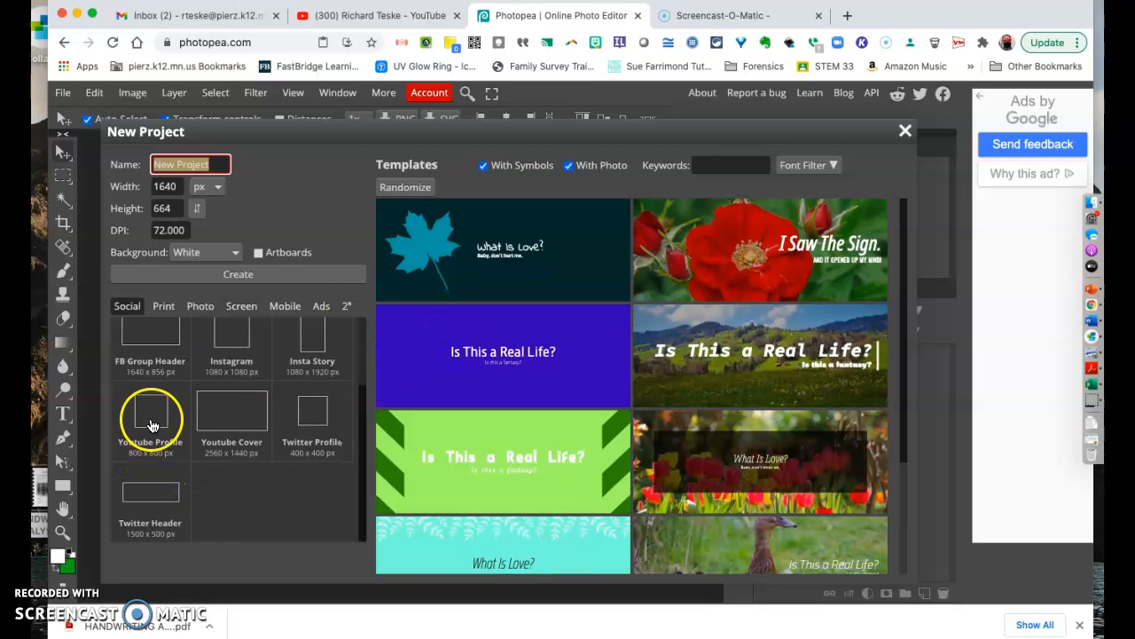
{"action": "left_click", "coordinate": [150, 410]}
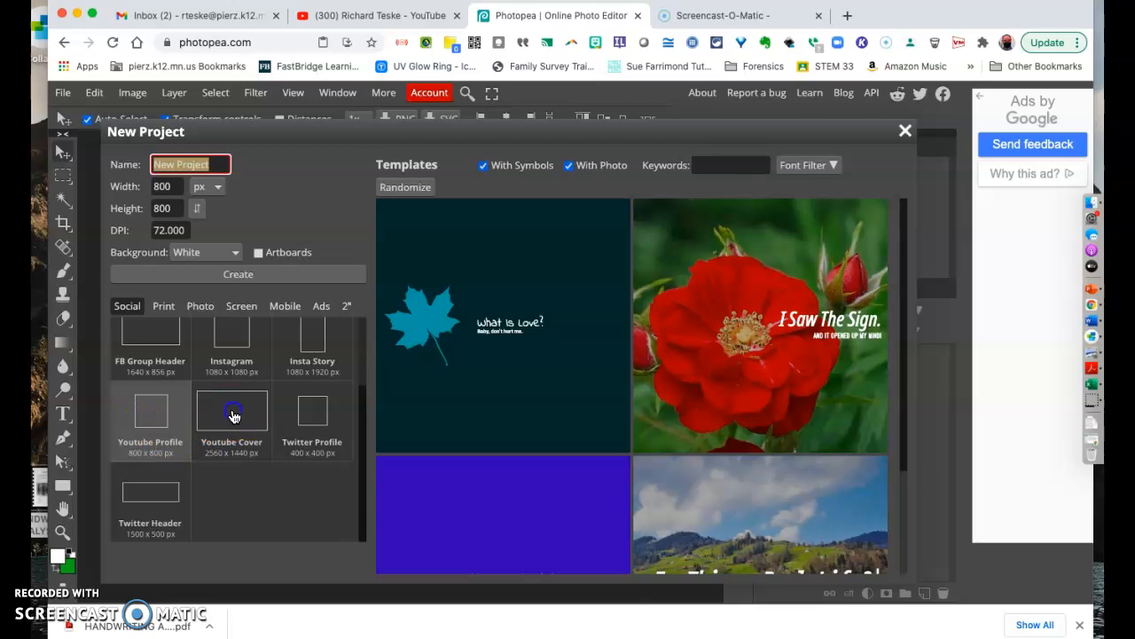
{"action": "left_click", "coordinate": [231, 422]}
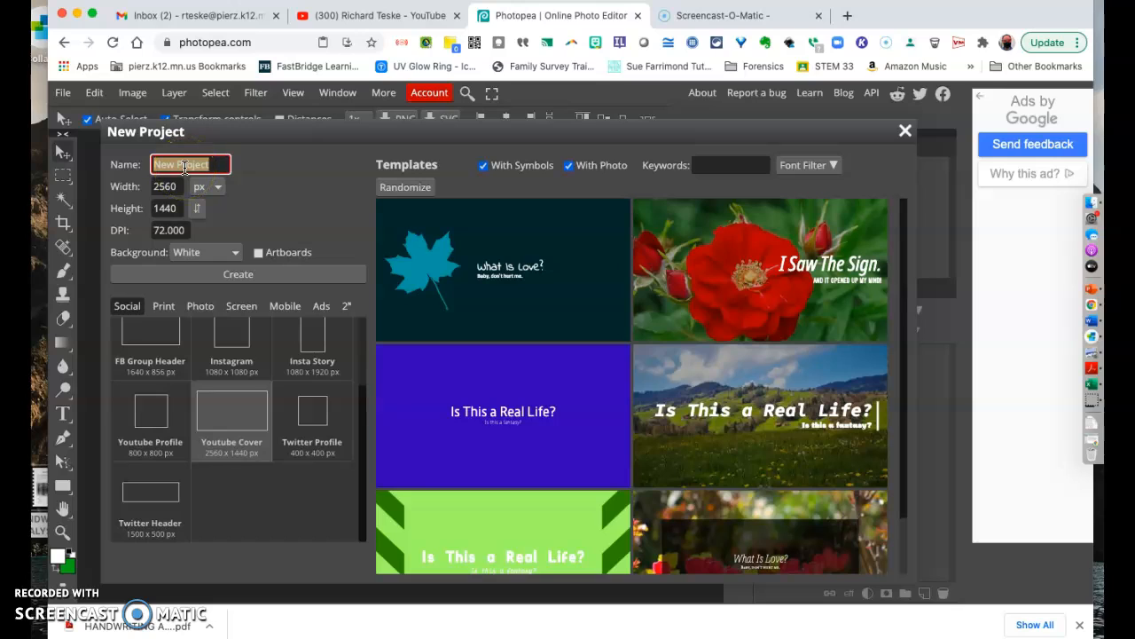
Step: Name the project RichTeske and set width and height to 24 inches
{"action": "type", "text": "RichTeske"}
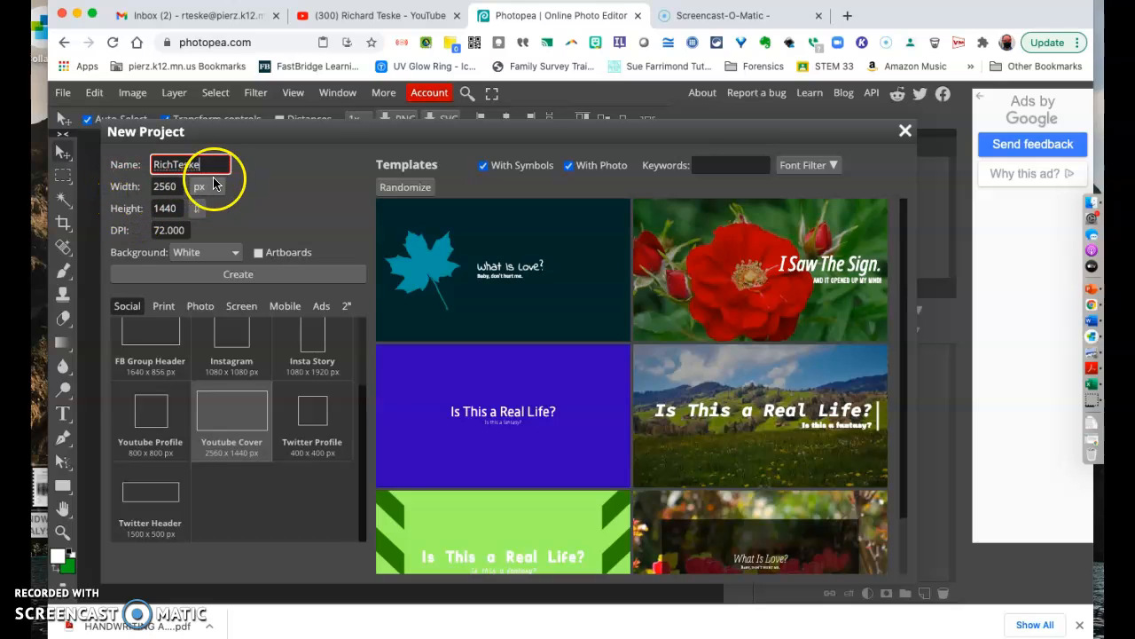
{"action": "left_click", "coordinate": [204, 185]}
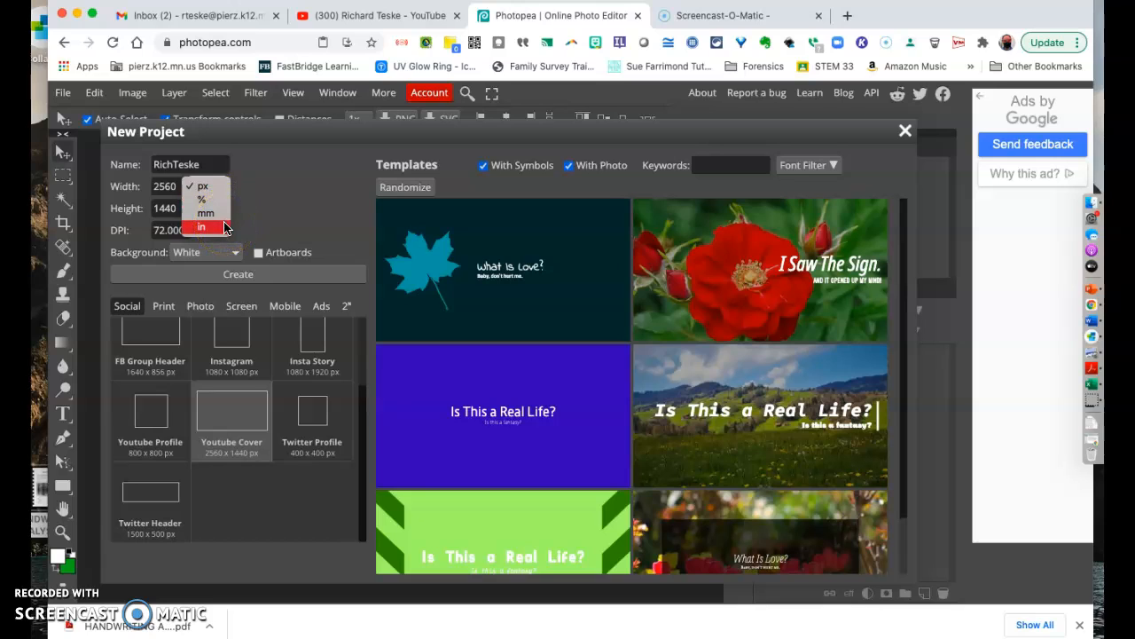
{"action": "left_click", "coordinate": [203, 186]}
{"action": "type", "text": "2"}
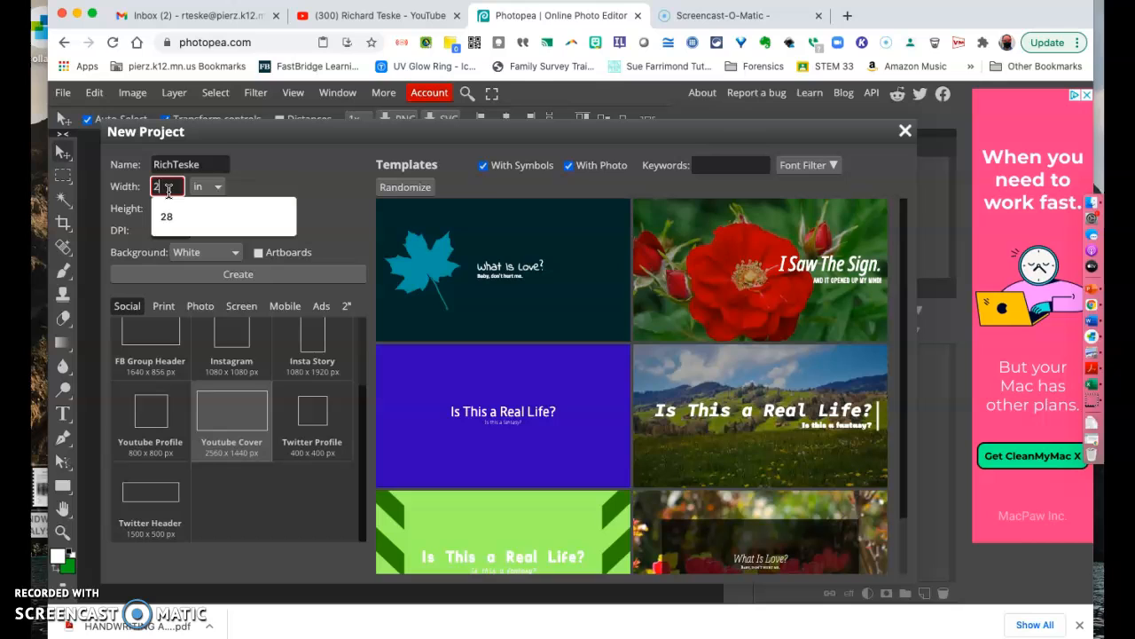
{"action": "left_click", "coordinate": [169, 207]}
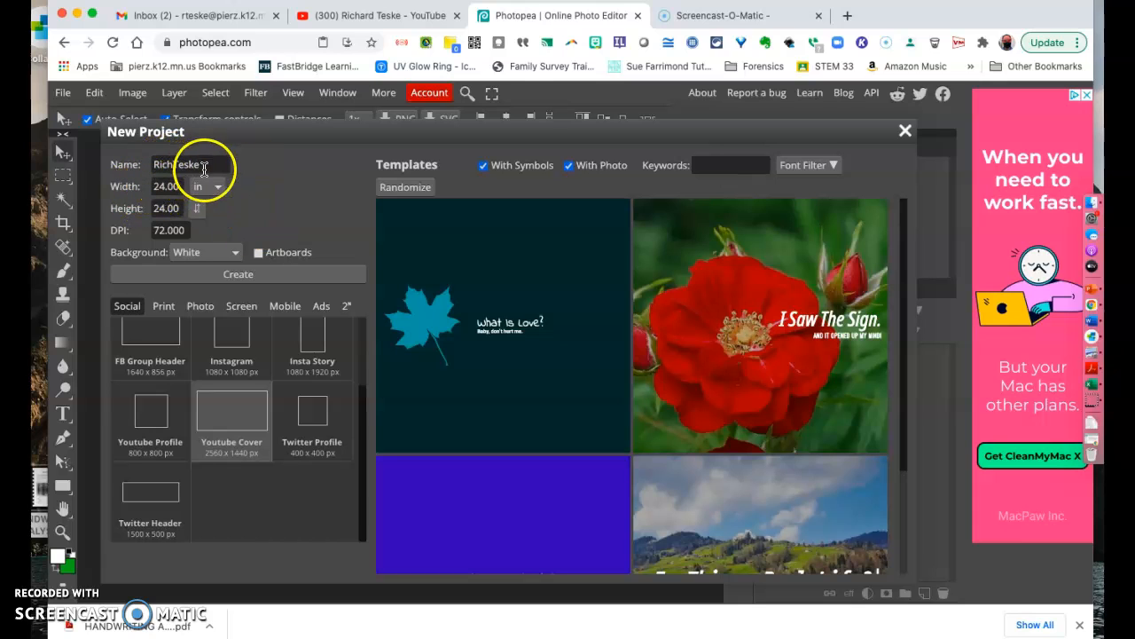
{"action": "left_click", "coordinate": [205, 186]}
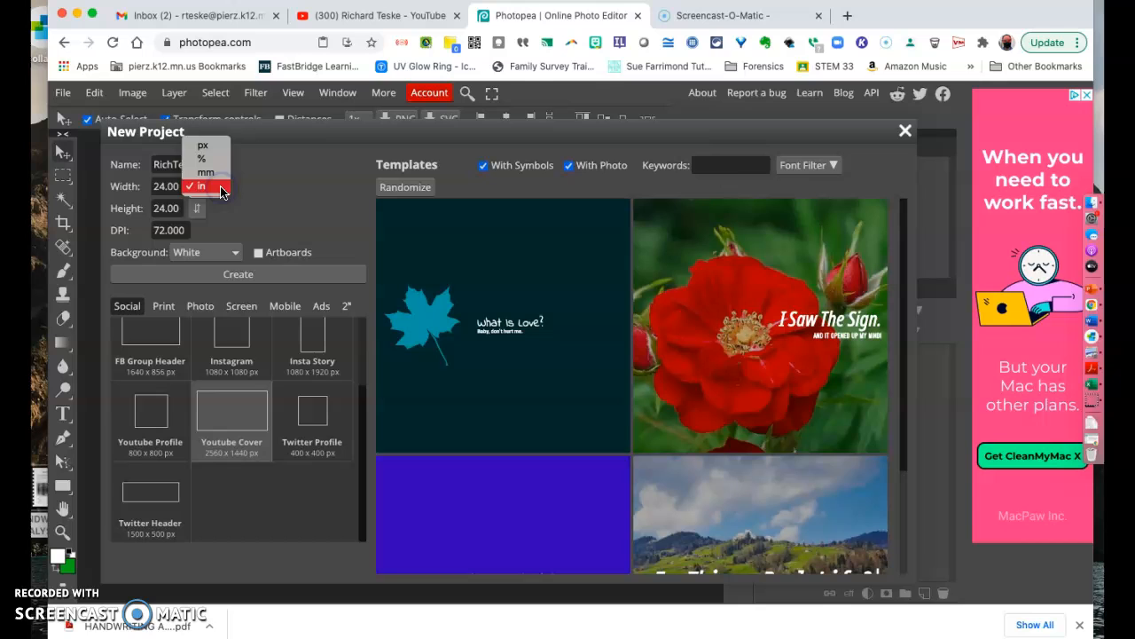
{"action": "left_click", "coordinate": [201, 185]}
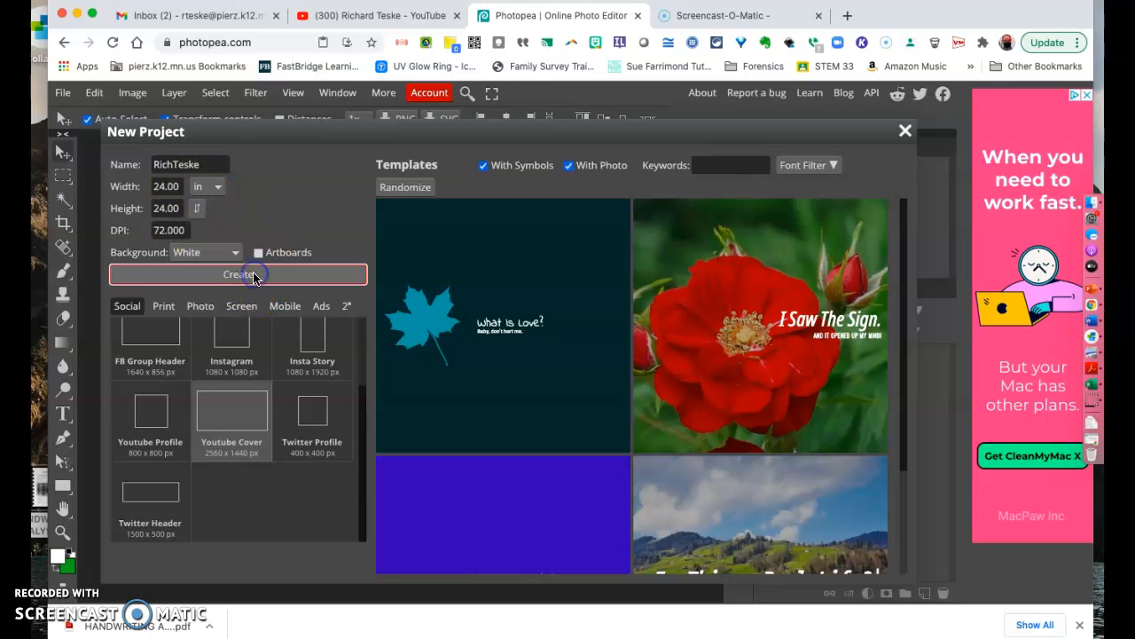
Step: Create the 24×24 inch RichTeske canvas from the New Project dialog
{"action": "left_click", "coordinate": [237, 274]}
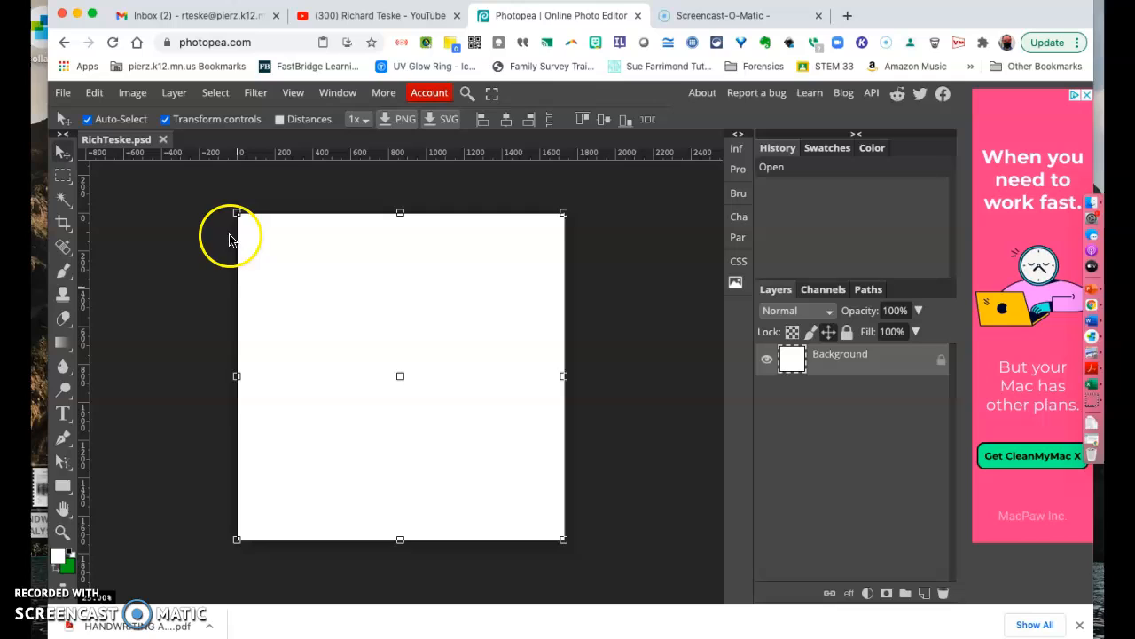
{"action": "mouse_move", "coordinate": [364, 331]}
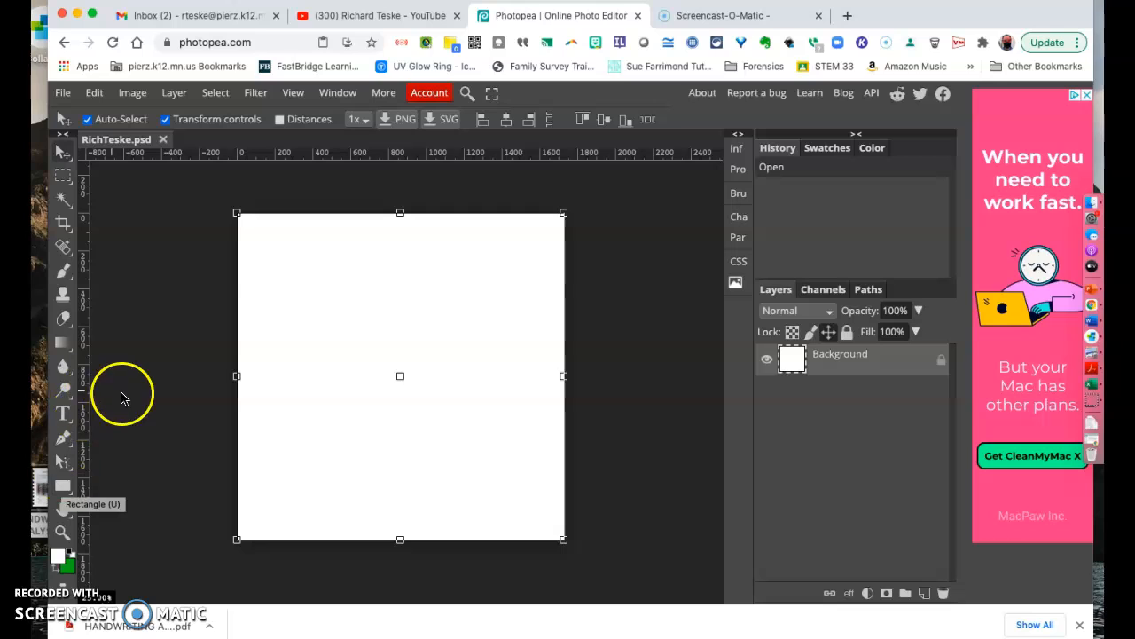
{"action": "mouse_move", "coordinate": [64, 417]}
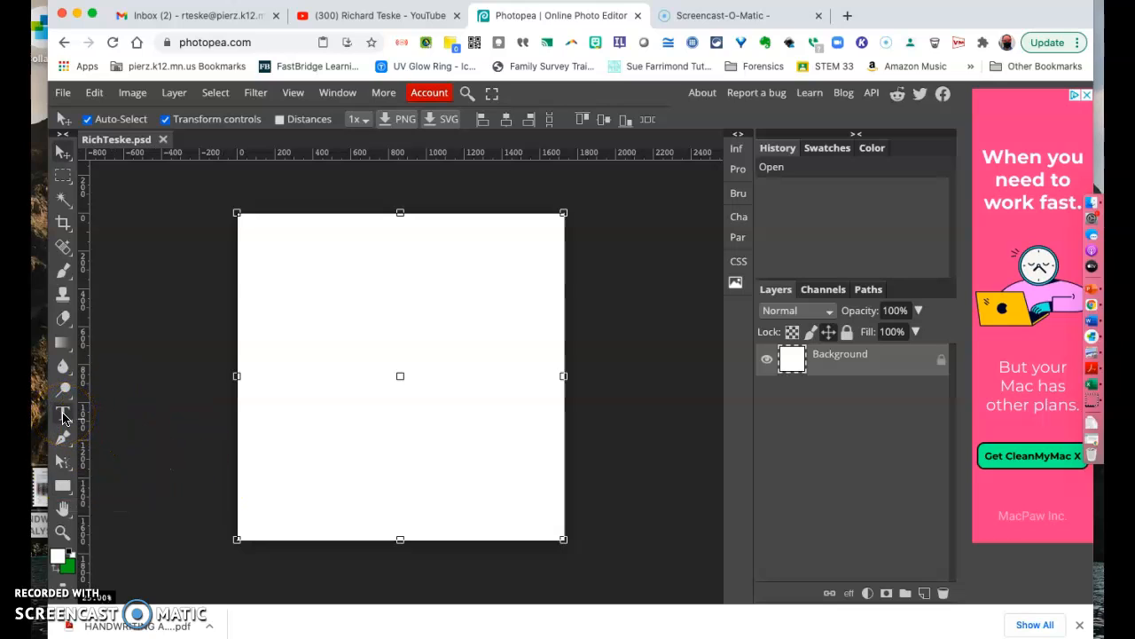
{"action": "mouse_move", "coordinate": [63, 410]}
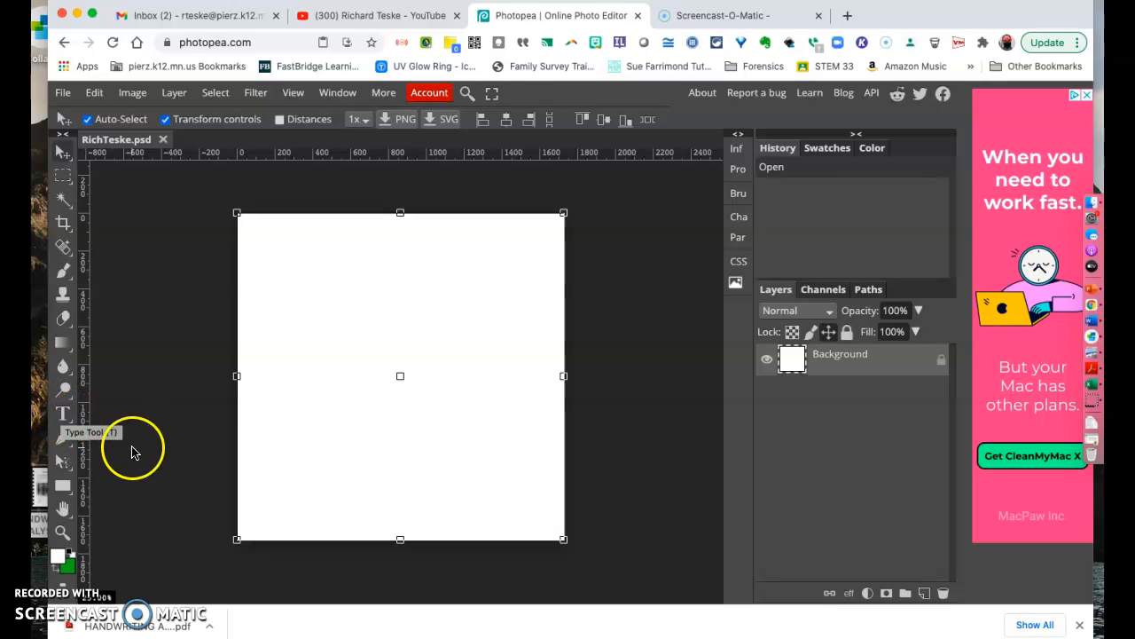
Step: Add an empty text layer with the Type Tool, then delete it
{"action": "left_click", "coordinate": [63, 414]}
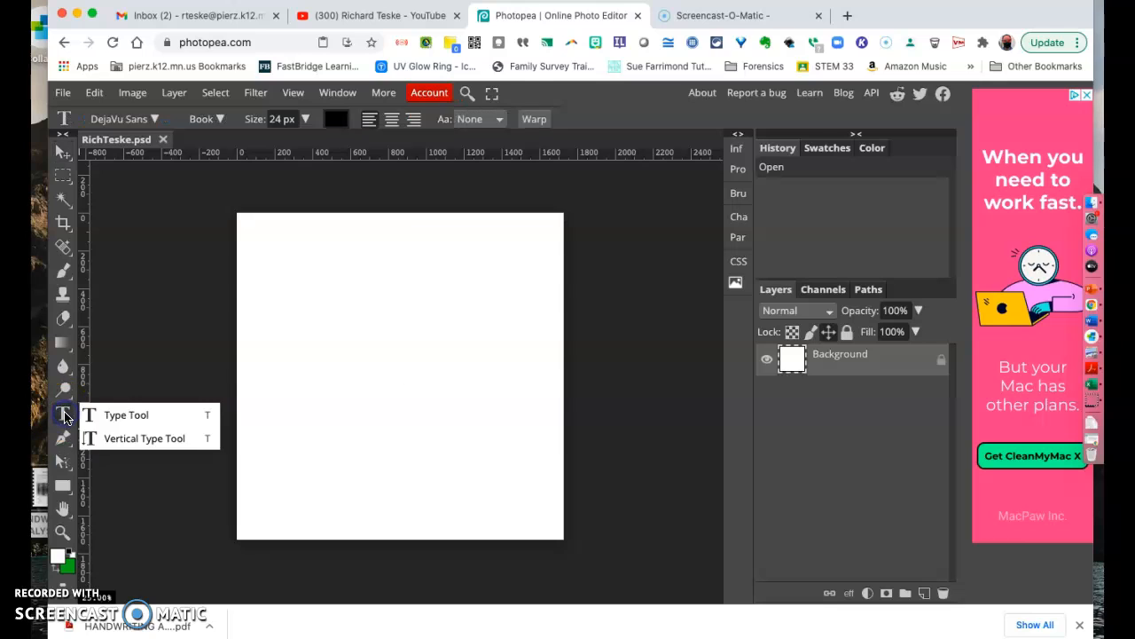
{"action": "left_click", "coordinate": [126, 414]}
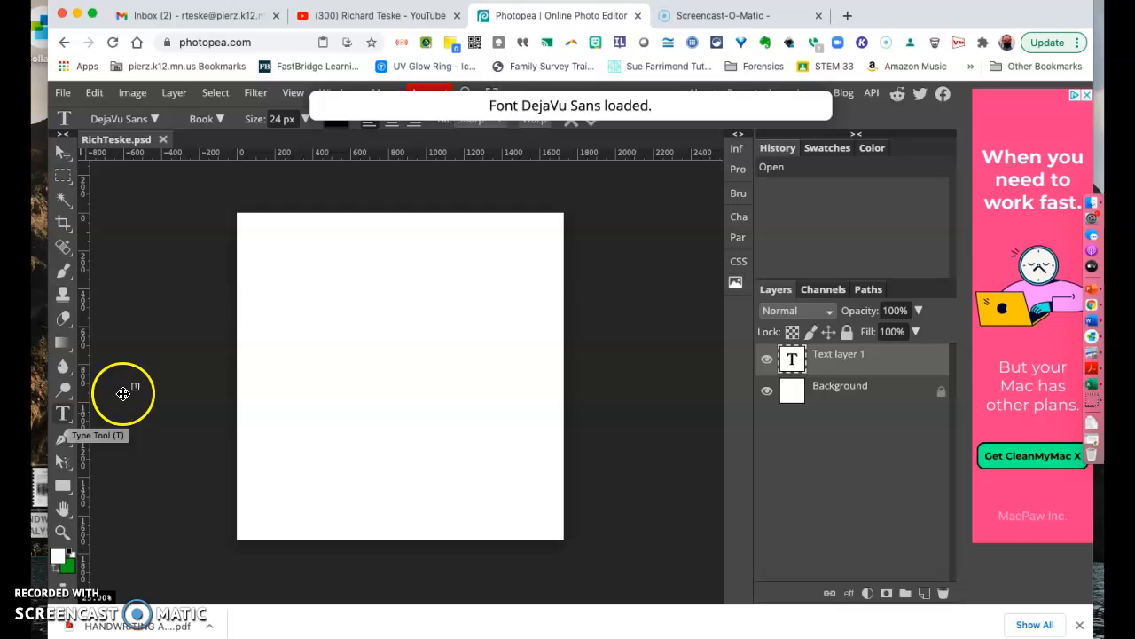
{"action": "right_click", "coordinate": [838, 353]}
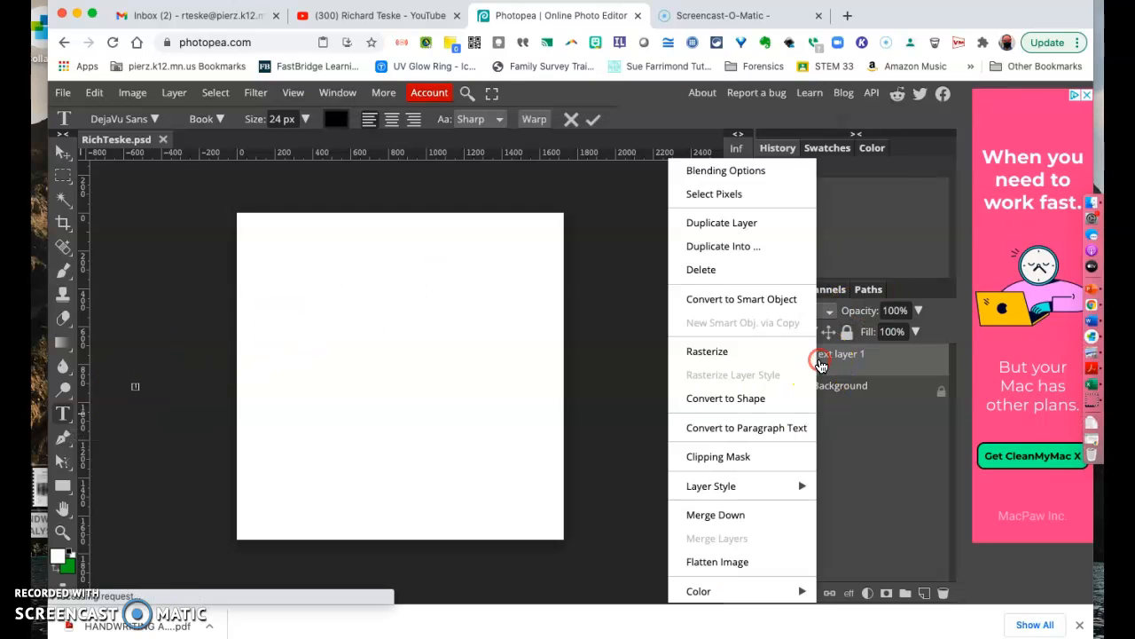
{"action": "left_click", "coordinate": [701, 269]}
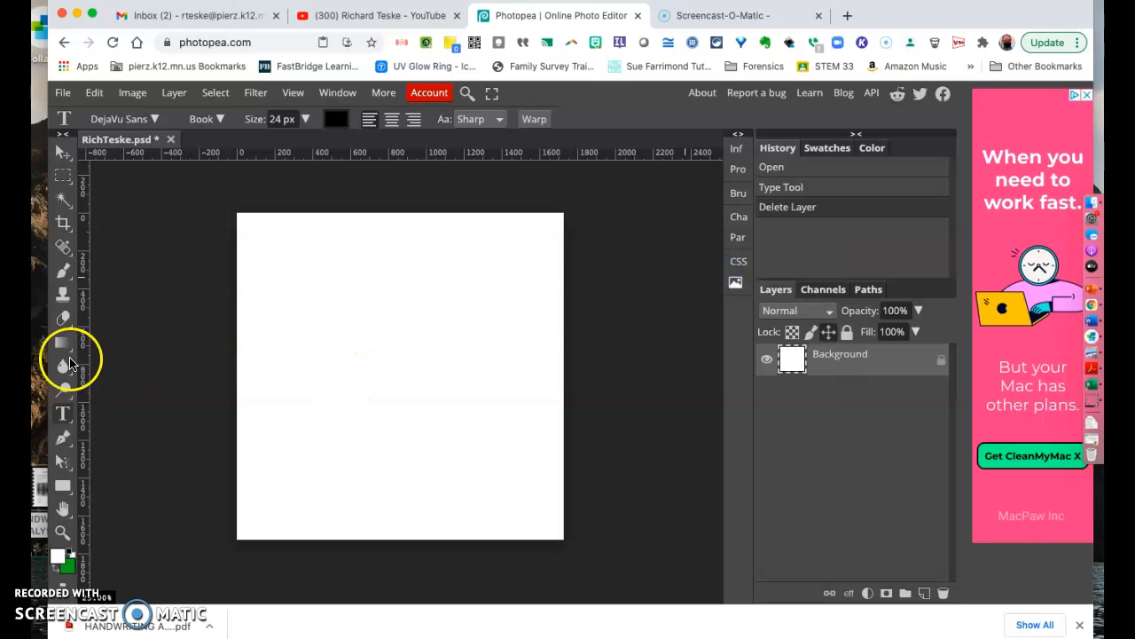
{"action": "mouse_move", "coordinate": [226, 308]}
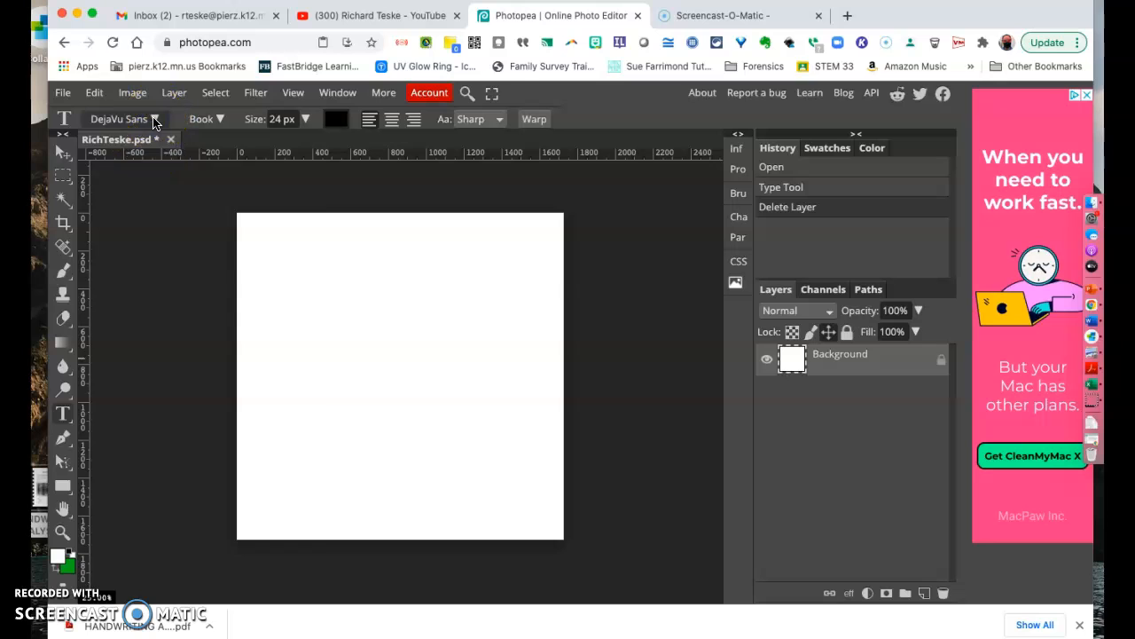
Step: Type 'Richard Teske' in Fredoka One, then delete that text layer
{"action": "left_click", "coordinate": [120, 118]}
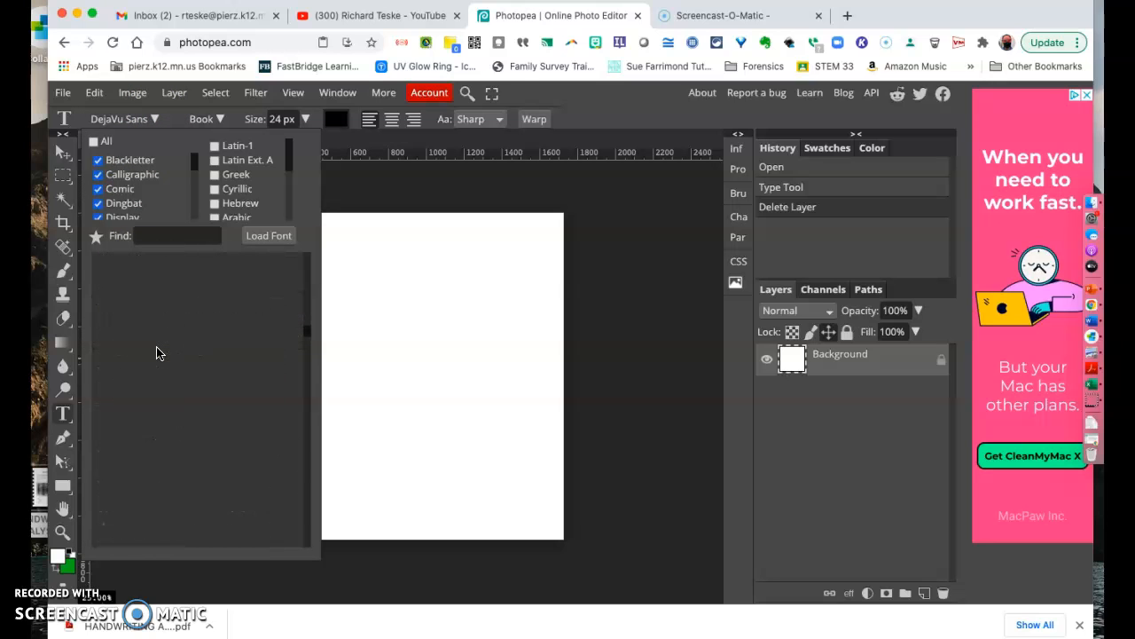
{"action": "scroll", "scroll_direction": "down", "scroll_amount": 3}
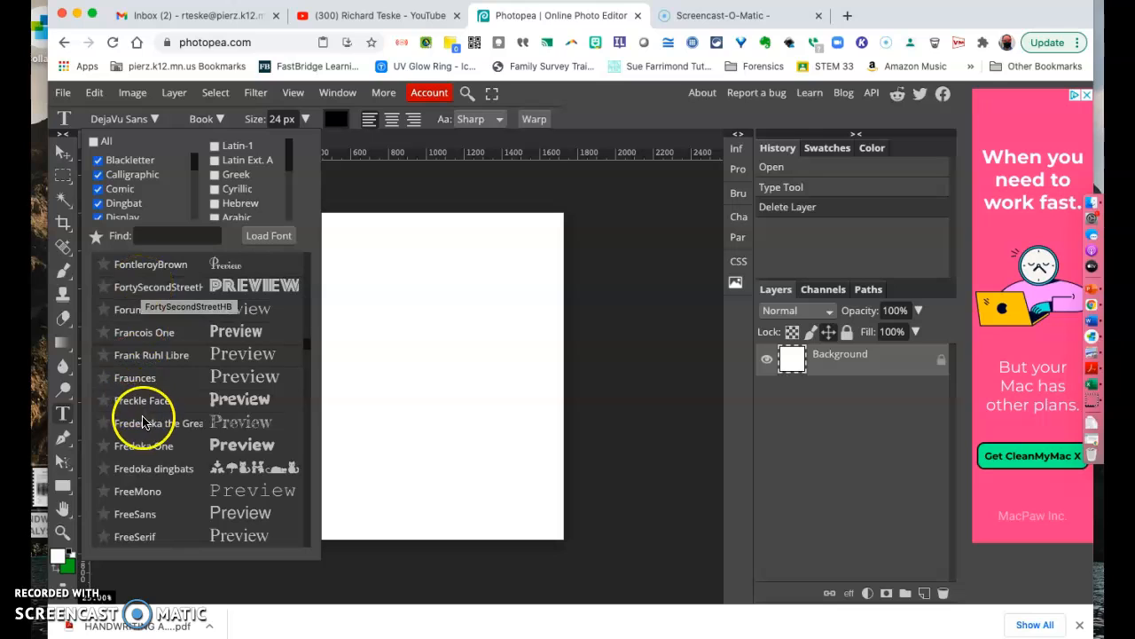
{"action": "left_click", "coordinate": [143, 445]}
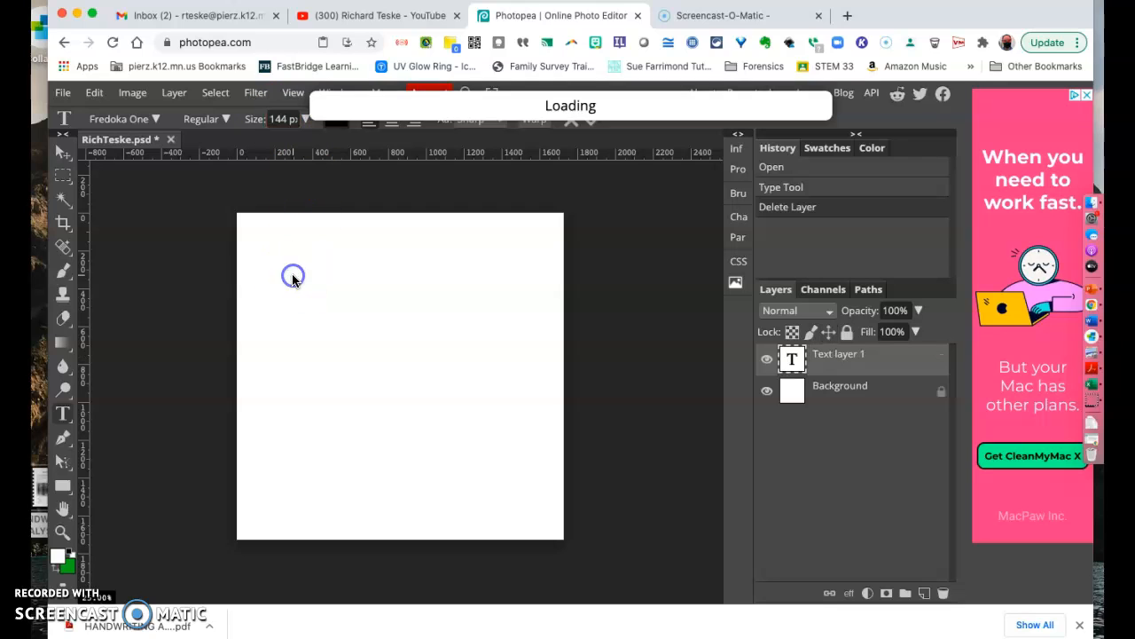
{"action": "mouse_move", "coordinate": [245, 225]}
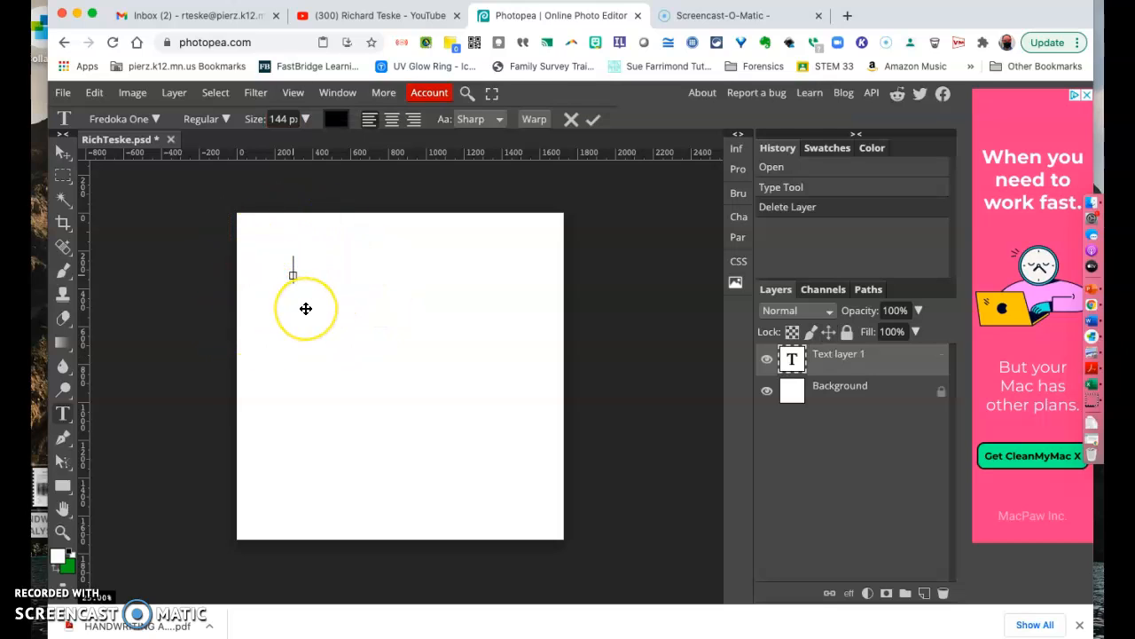
{"action": "type", "text": "R"}
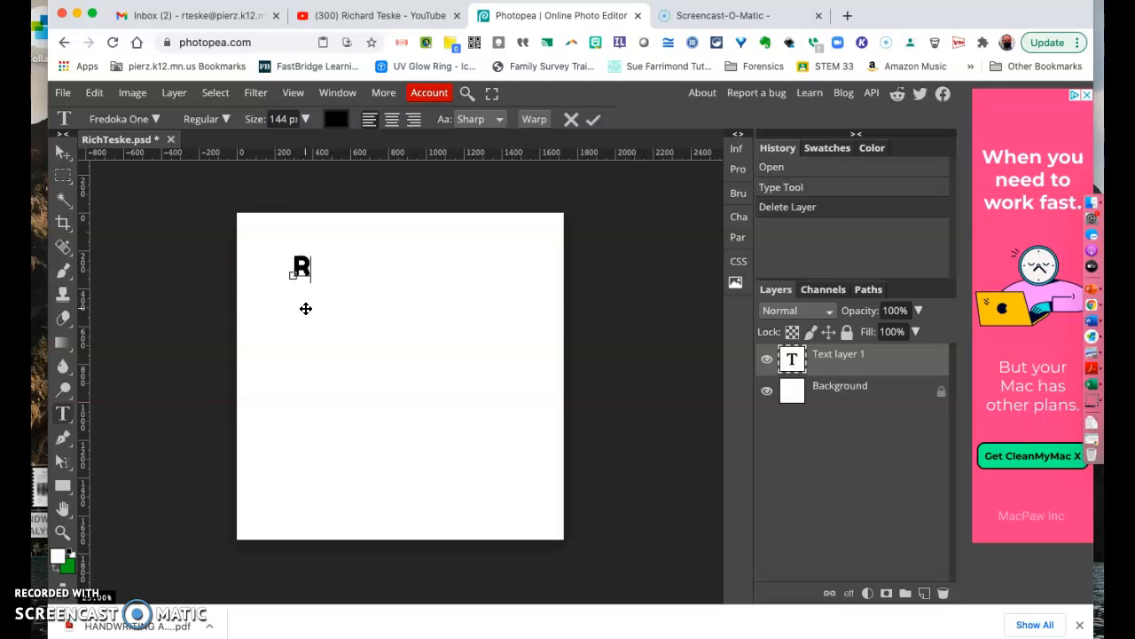
{"action": "type", "text": "Richard Teske"}
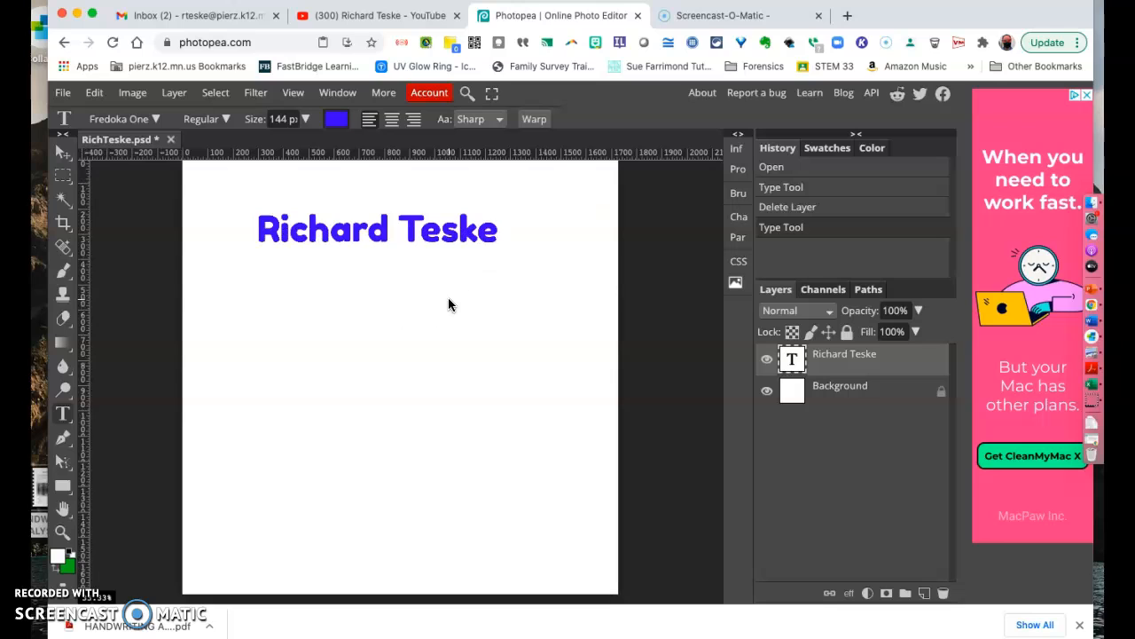
{"action": "right_click", "coordinate": [833, 354]}
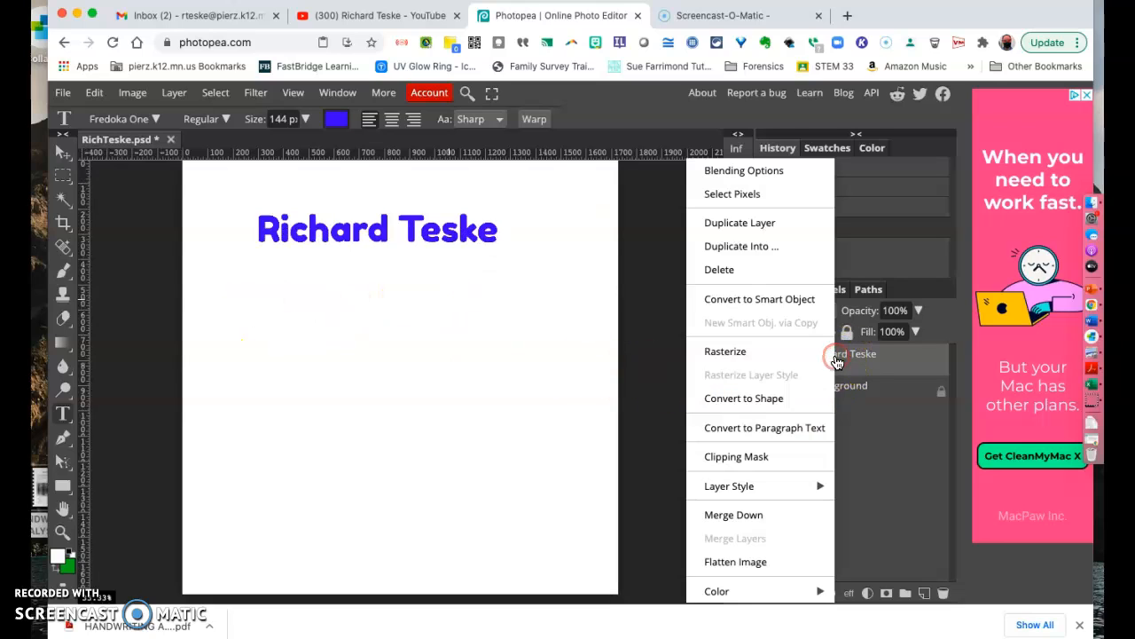
{"action": "left_click", "coordinate": [718, 269]}
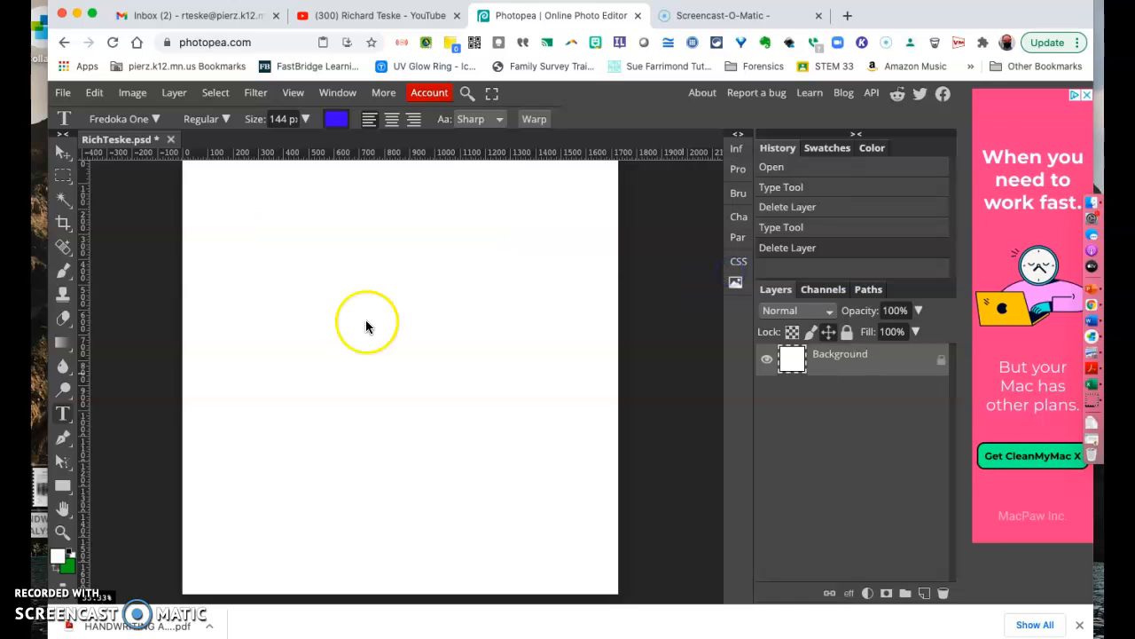
{"action": "mouse_move", "coordinate": [113, 250]}
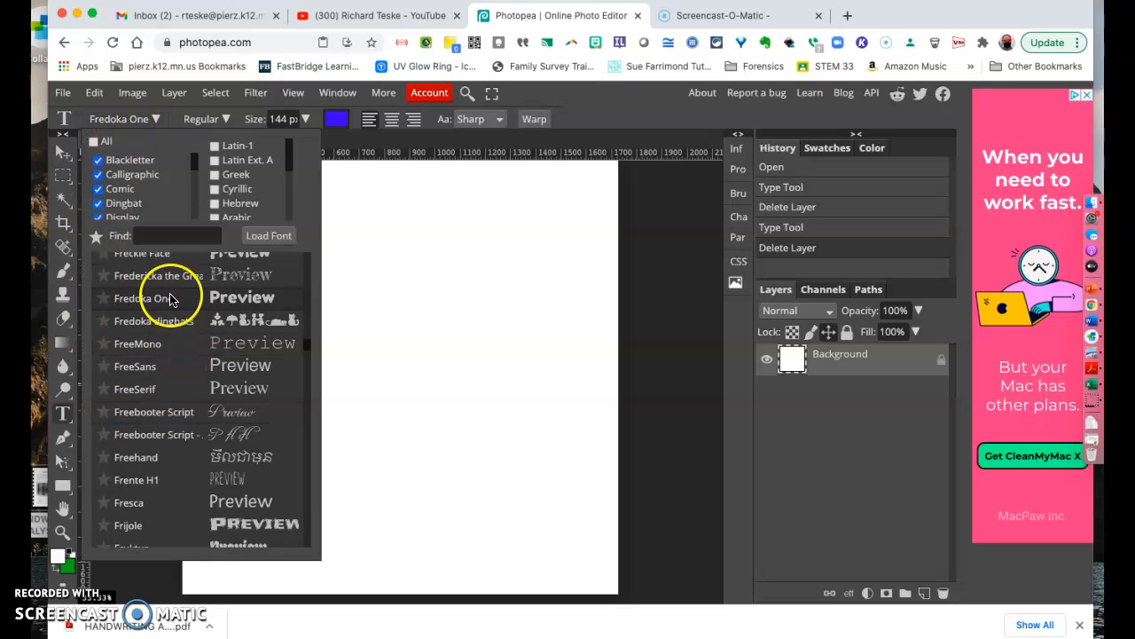
{"action": "left_click", "coordinate": [148, 275]}
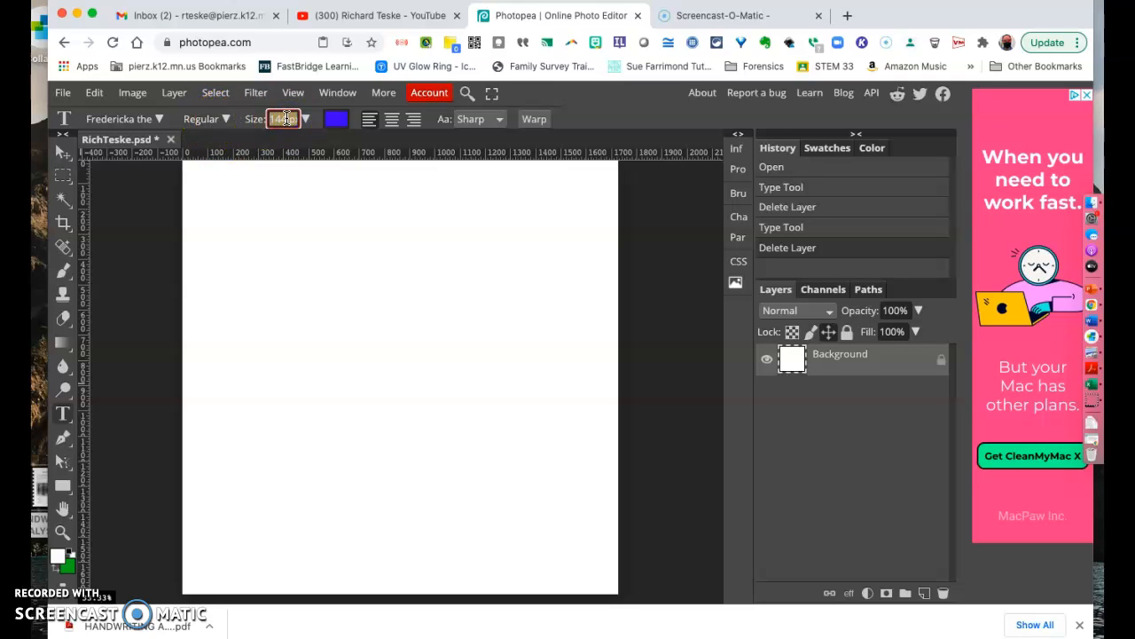
{"action": "type", "text": "169"}
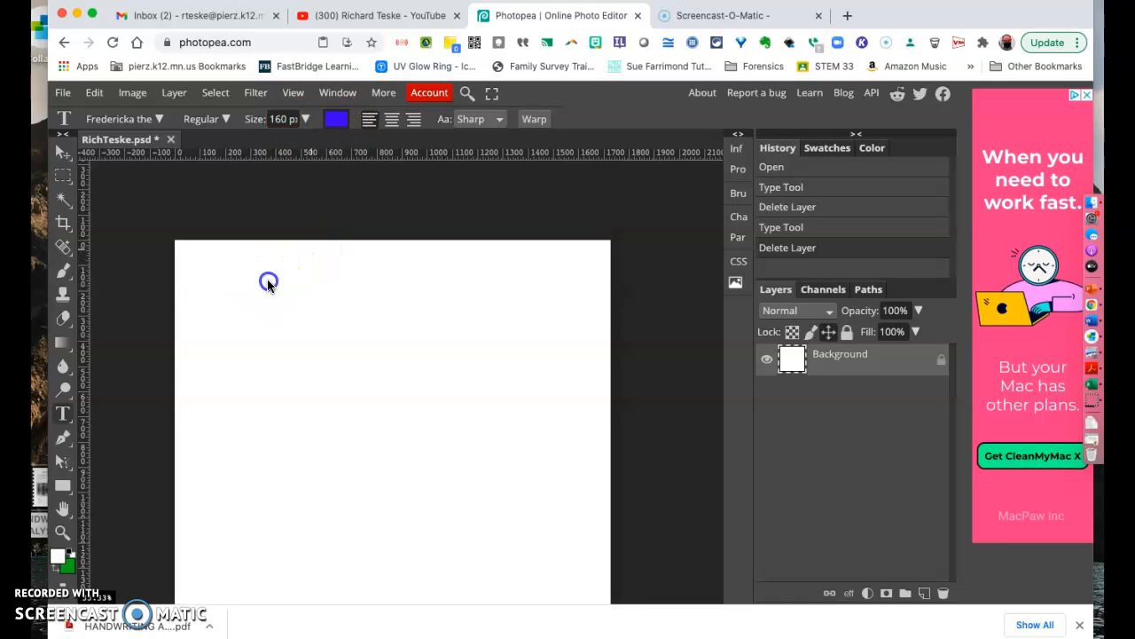
{"action": "left_click", "coordinate": [269, 279]}
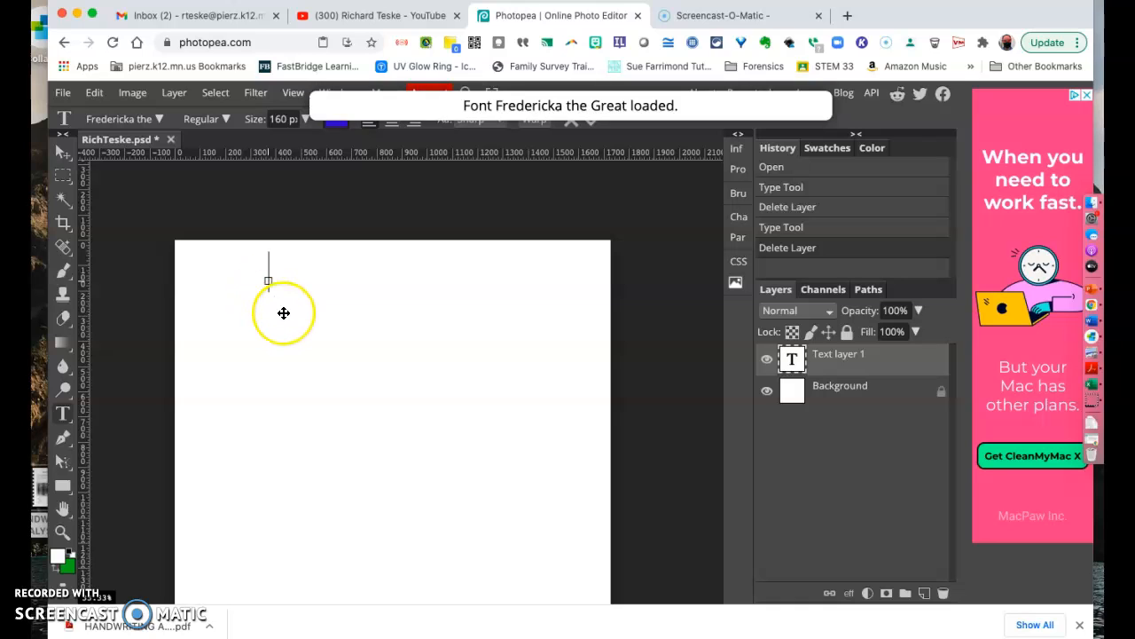
{"action": "type", "text": "Richard Teske"}
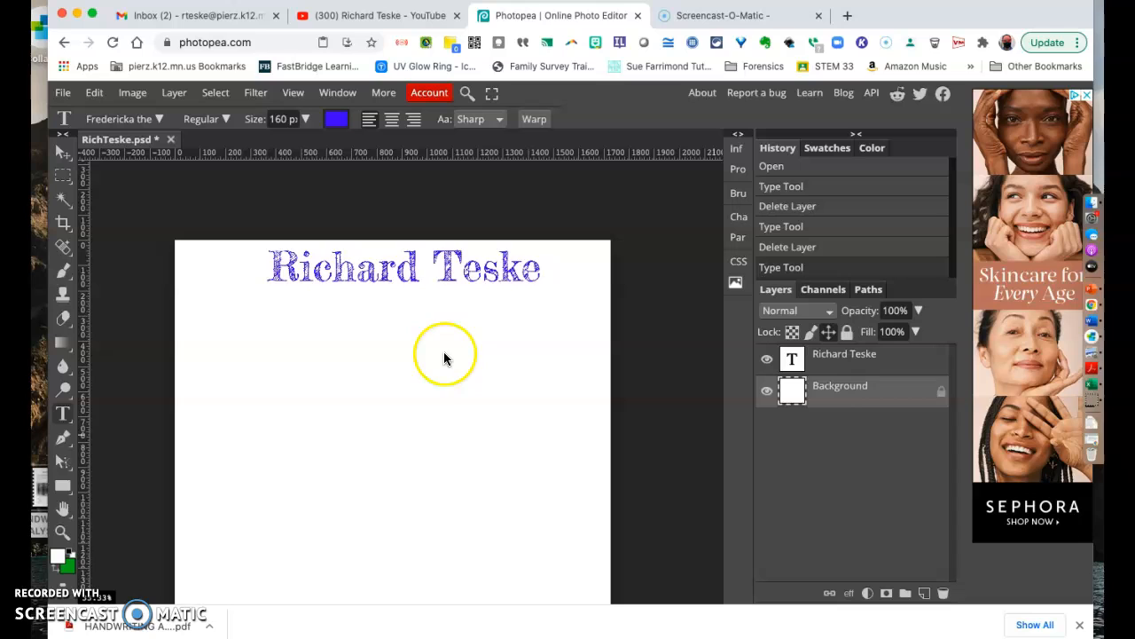
{"action": "double_click", "coordinate": [844, 354]}
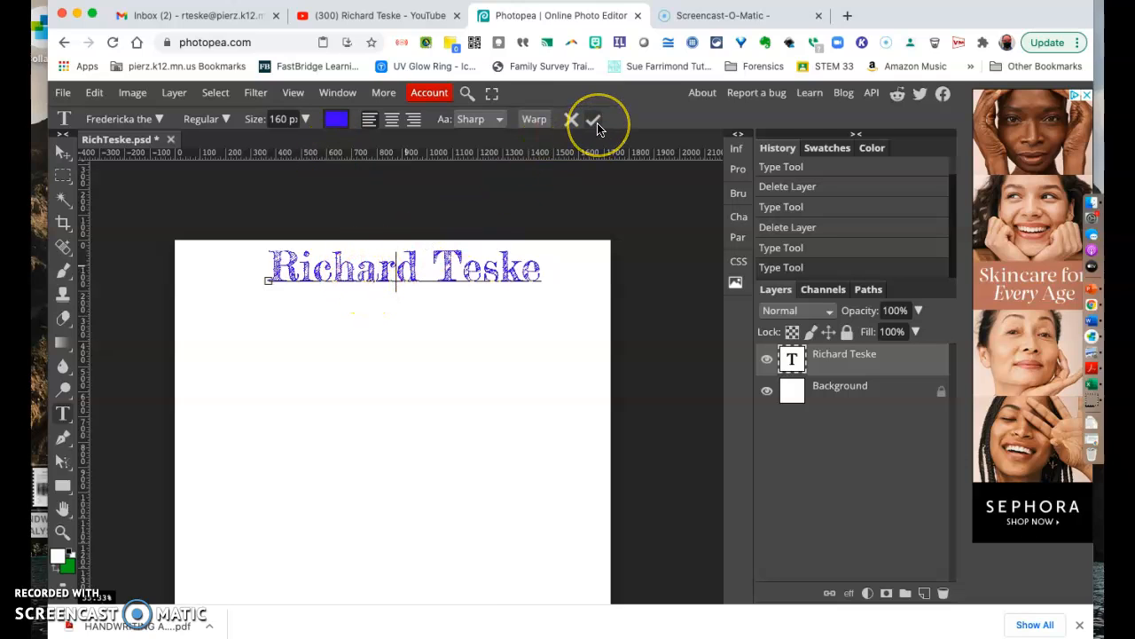
{"action": "mouse_move", "coordinate": [595, 119]}
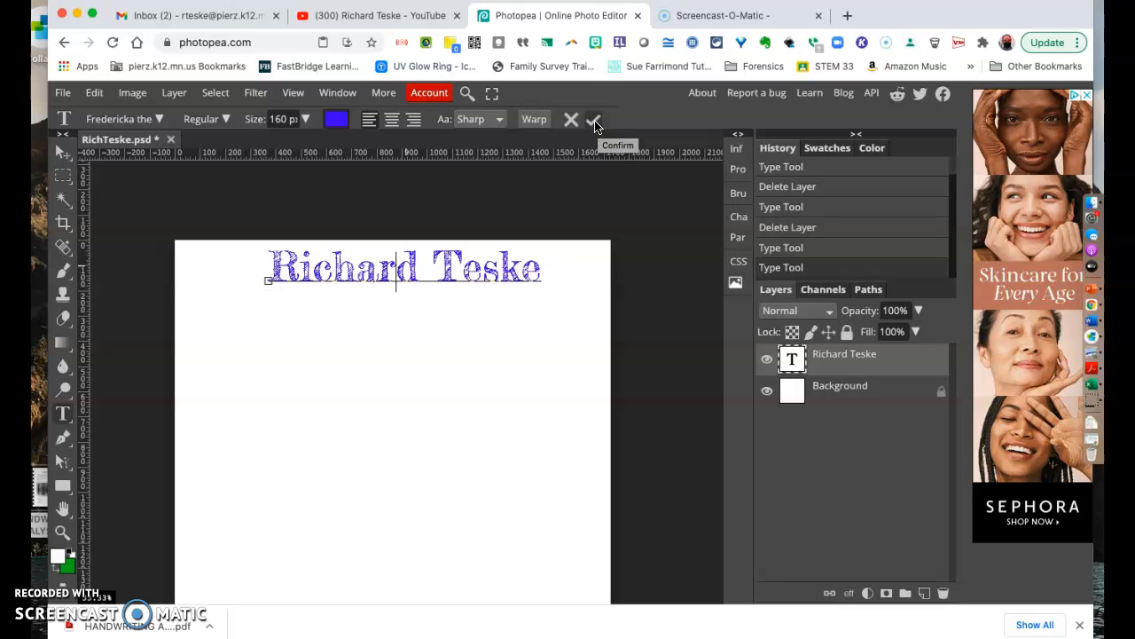
{"action": "left_click", "coordinate": [593, 120]}
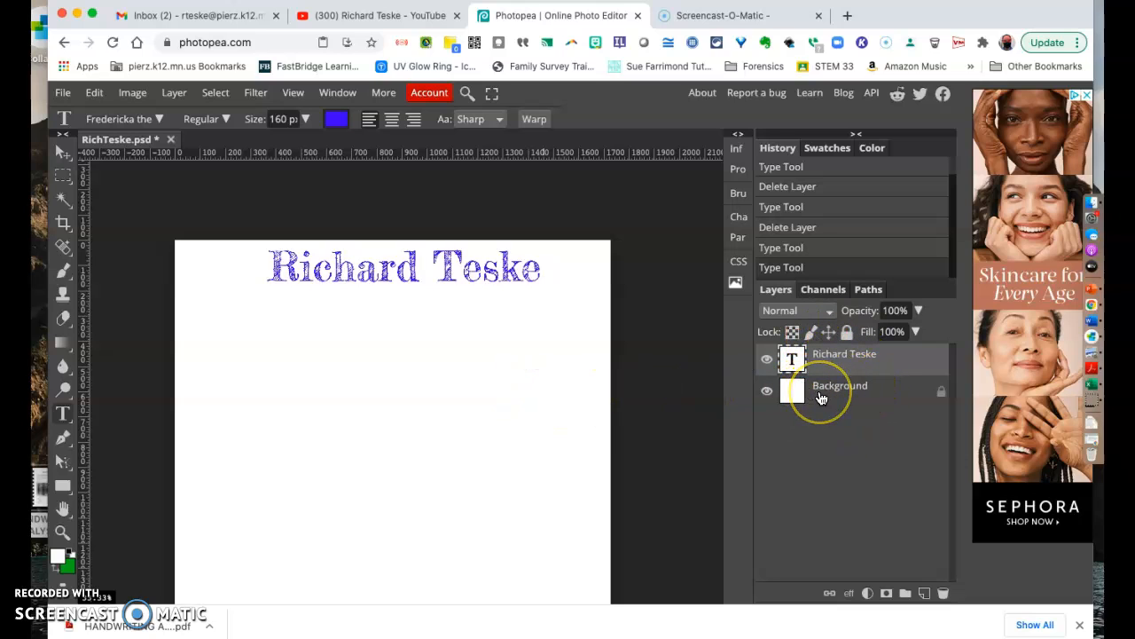
Step: Set up the Move Tool with auto-select off and transform controls shown to tilt the name
{"action": "left_click", "coordinate": [839, 390]}
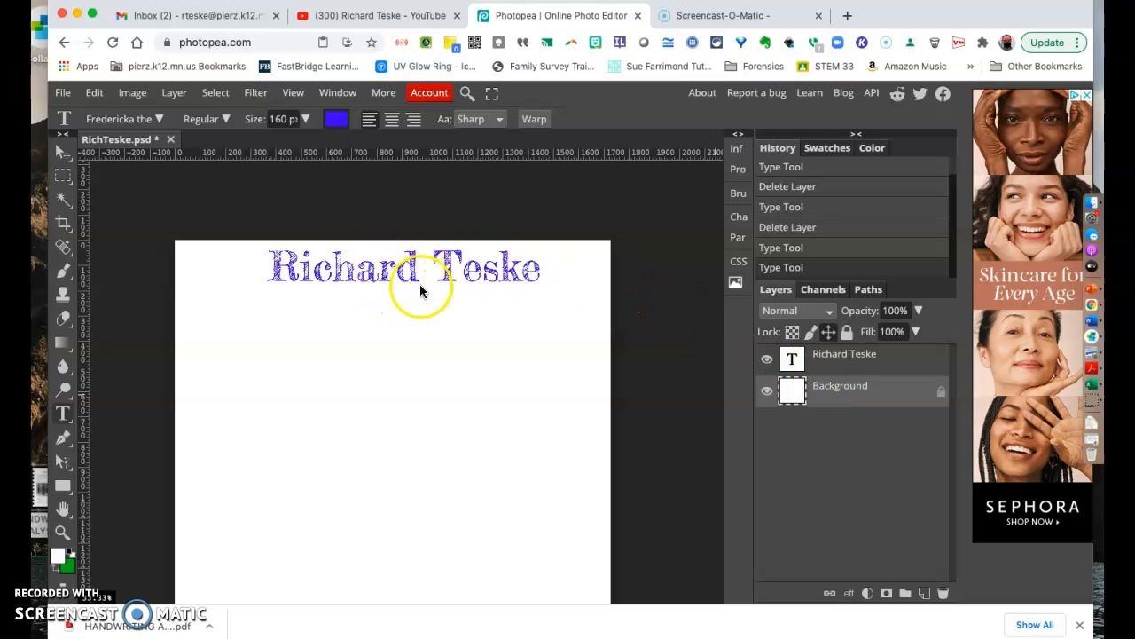
{"action": "mouse_move", "coordinate": [133, 187]}
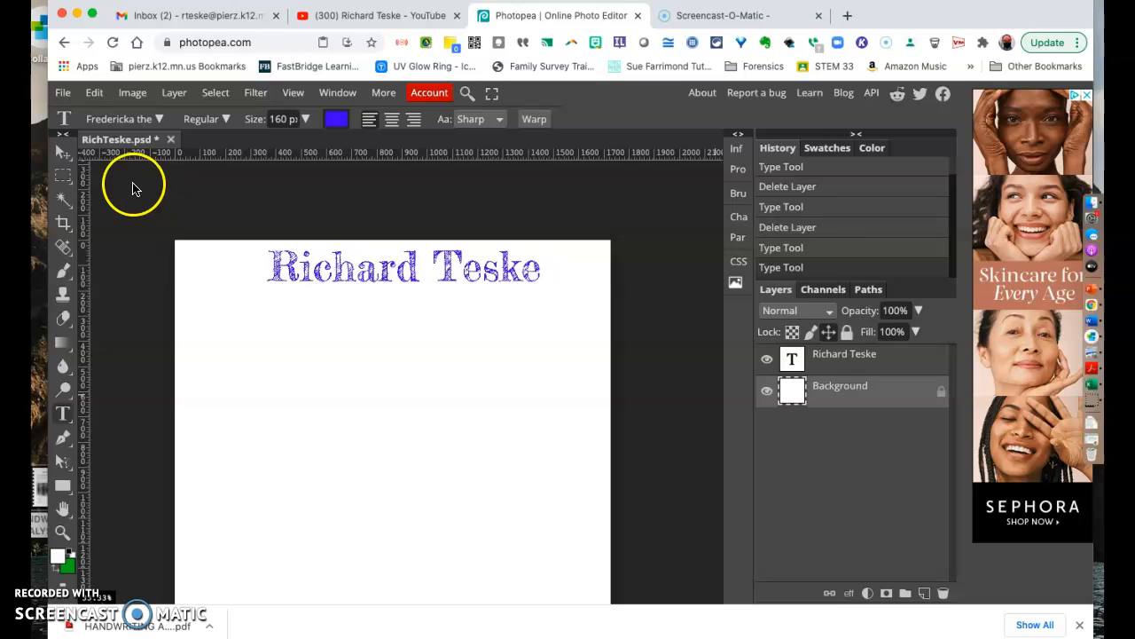
{"action": "mouse_move", "coordinate": [63, 158]}
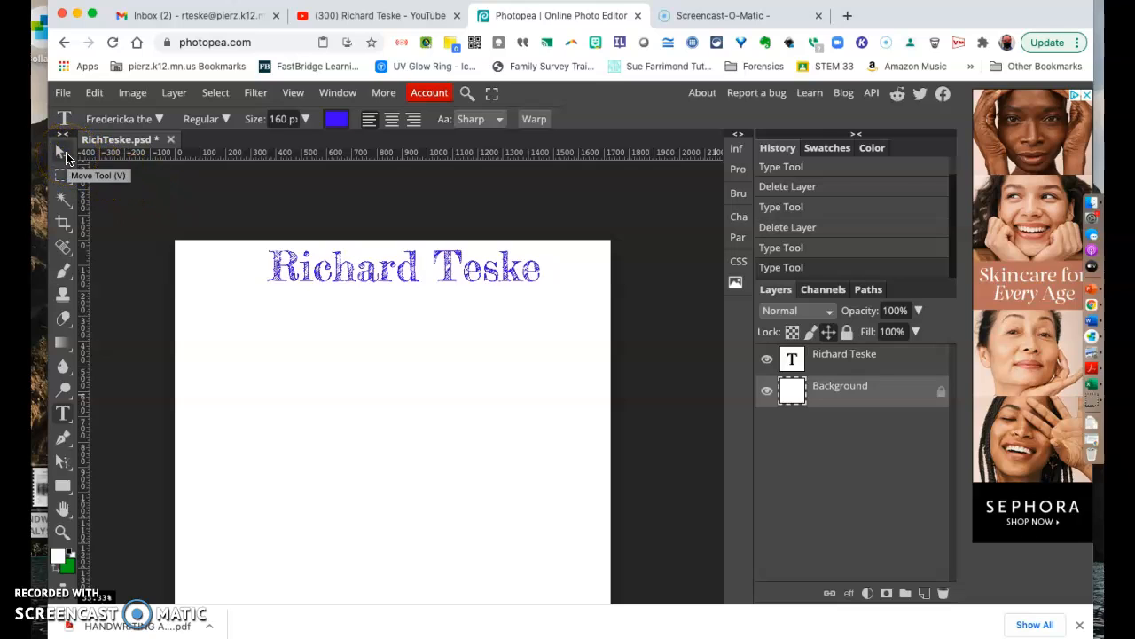
{"action": "left_click", "coordinate": [62, 143]}
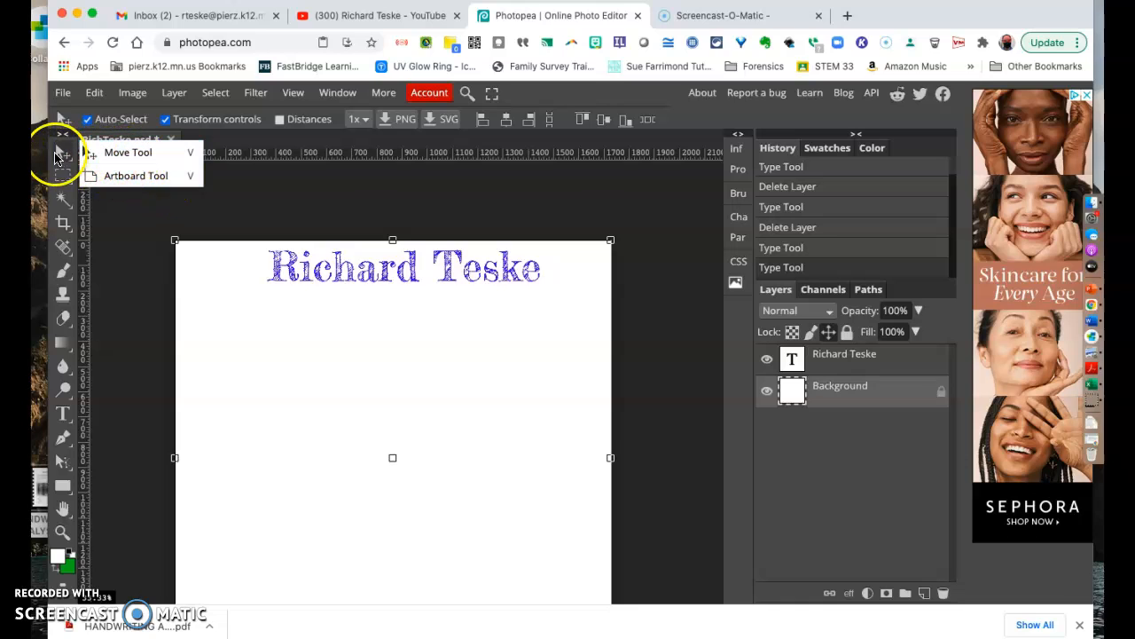
{"action": "left_click", "coordinate": [127, 152]}
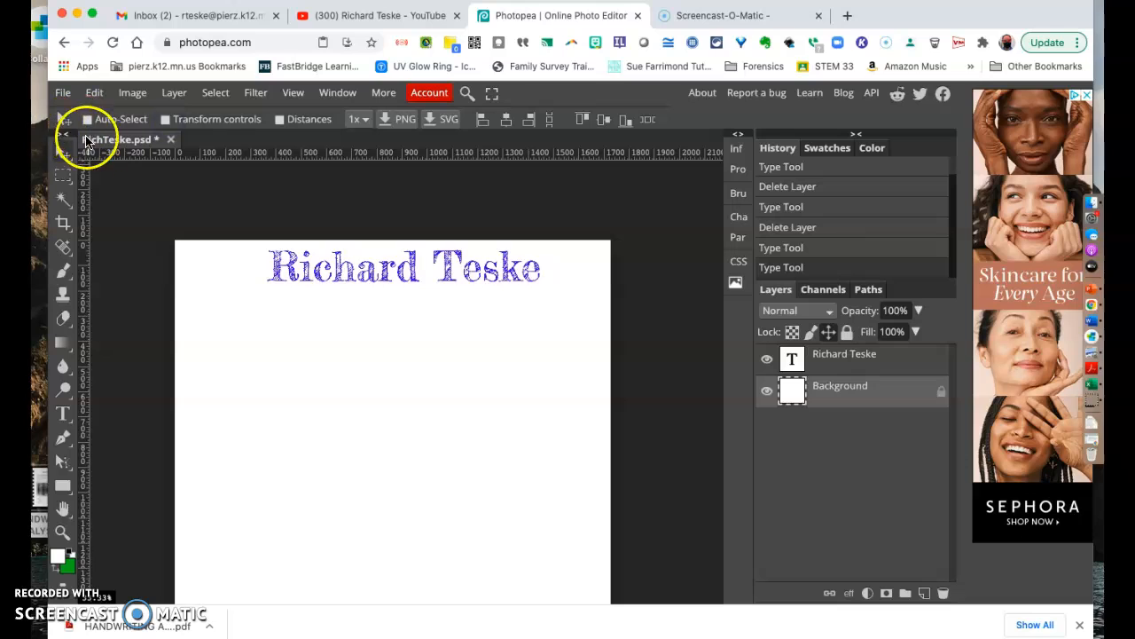
{"action": "left_click", "coordinate": [165, 118]}
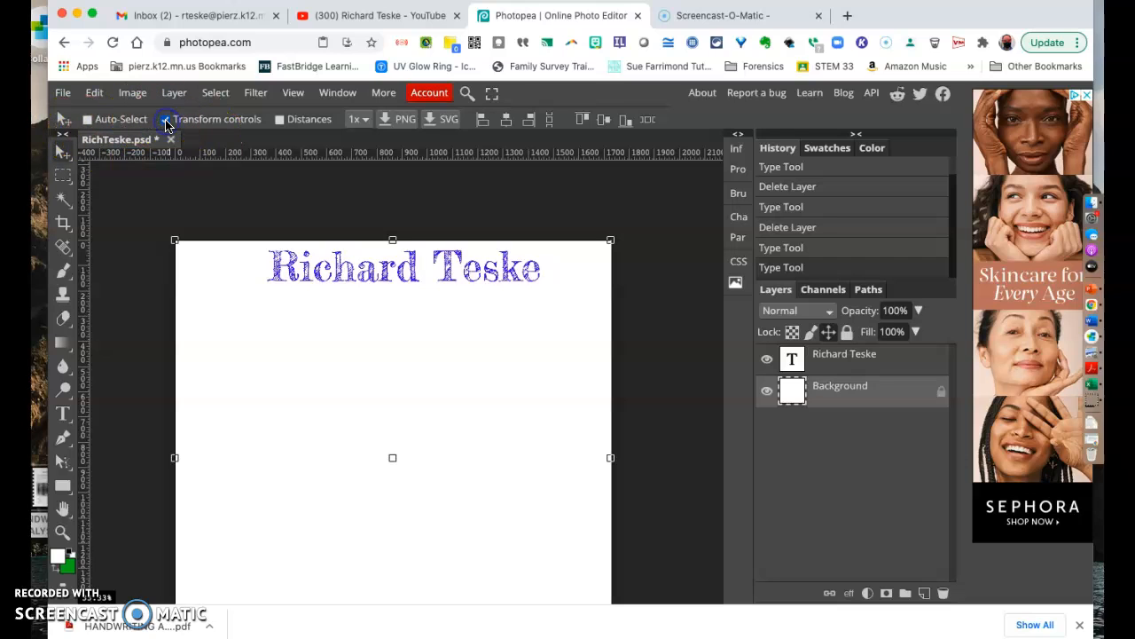
{"action": "left_click", "coordinate": [87, 119]}
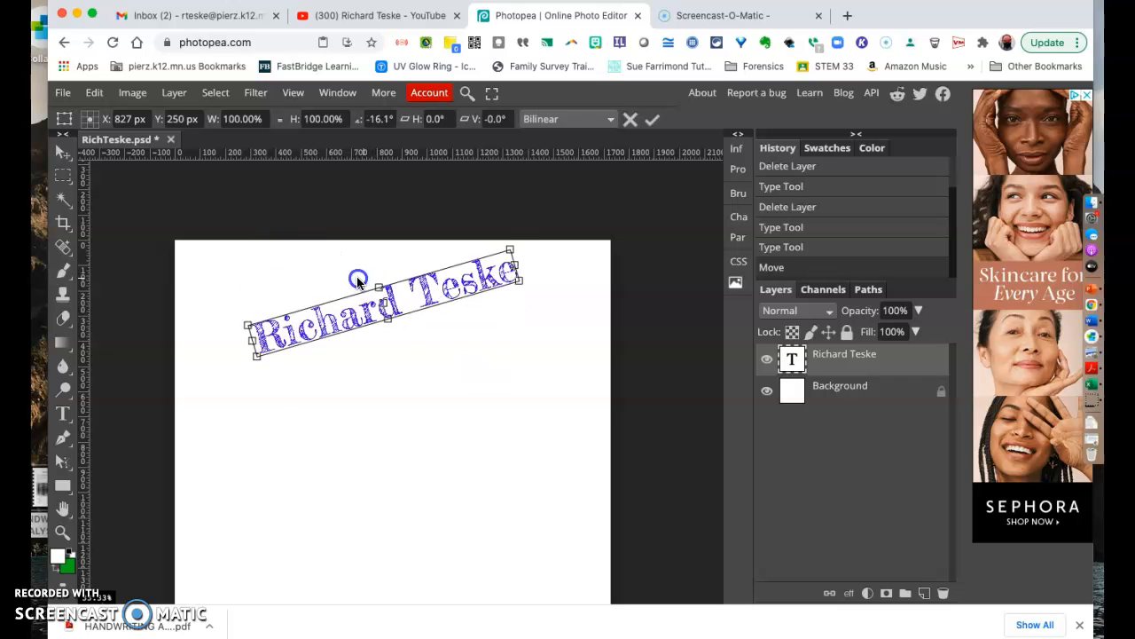
Step: Rotate the name back to nearly level and try stretching it to different sizes
{"action": "left_click_drag", "start_coordinate": [359, 275], "coordinate": [375, 277]}
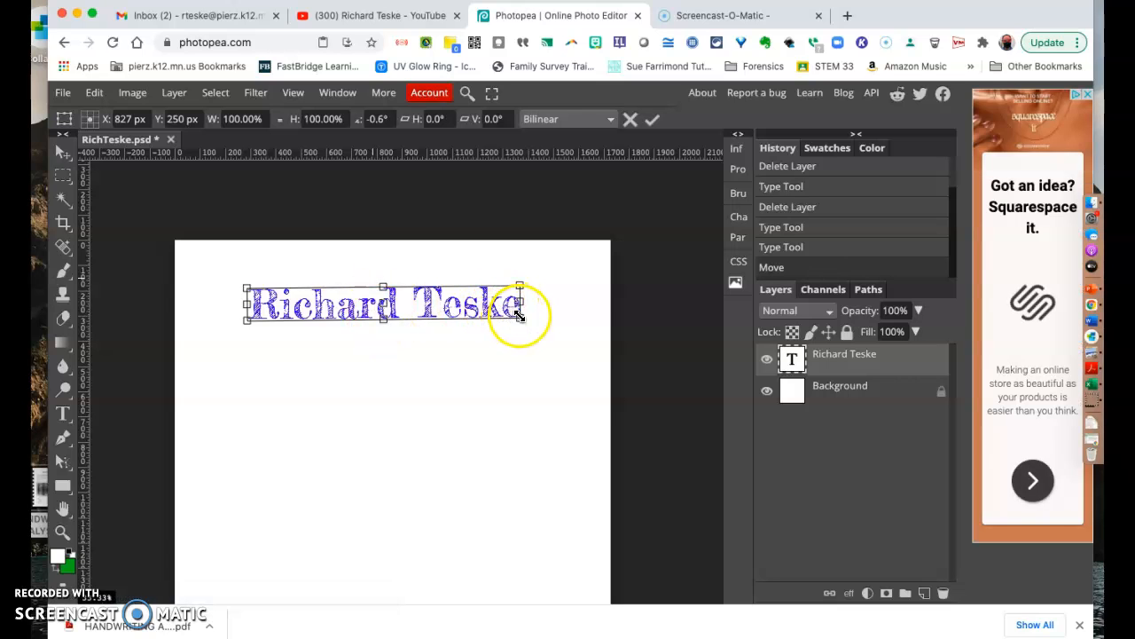
{"action": "left_click_drag", "start_coordinate": [519, 314], "coordinate": [542, 348]}
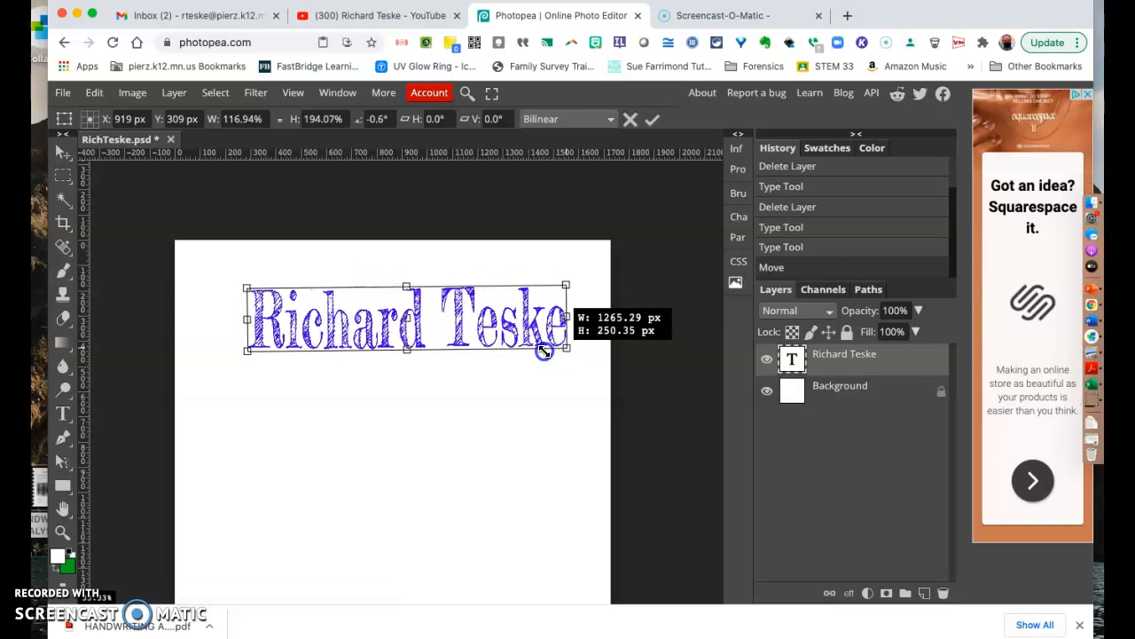
{"action": "left_click_drag", "start_coordinate": [544, 348], "coordinate": [385, 328]}
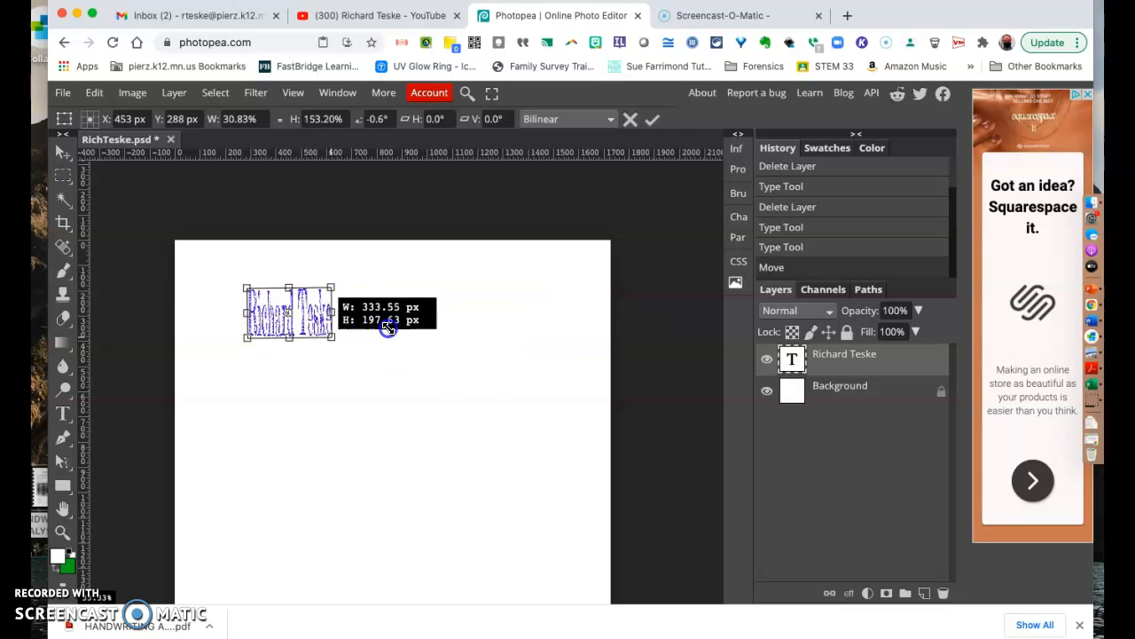
{"action": "left_click_drag", "start_coordinate": [387, 329], "coordinate": [505, 302]}
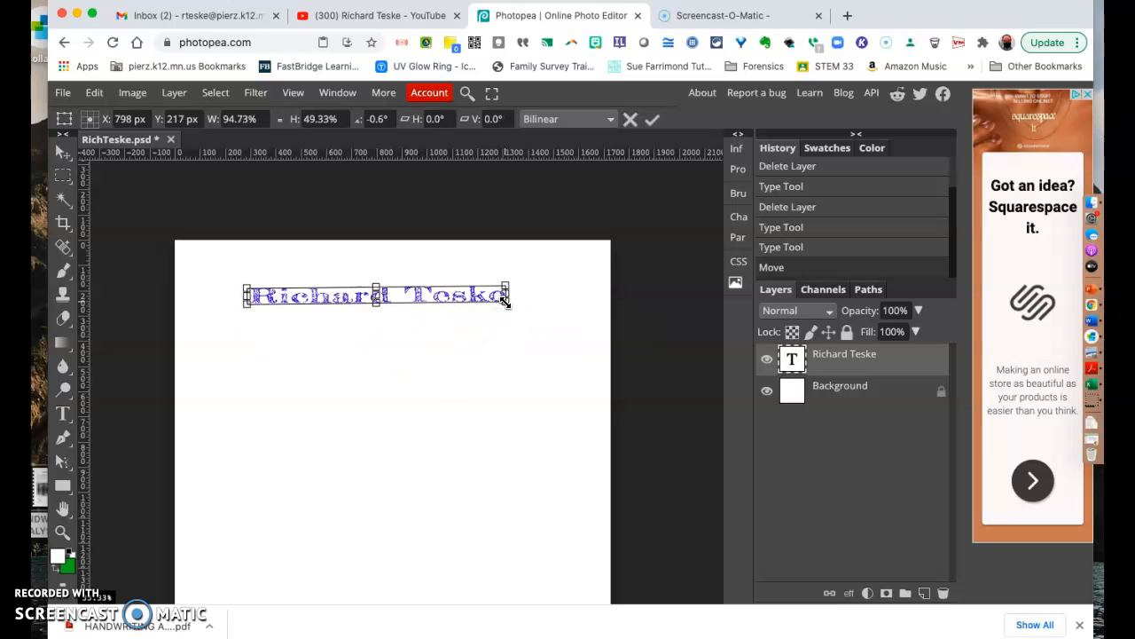
{"action": "left_click_drag", "start_coordinate": [505, 293], "coordinate": [503, 344]}
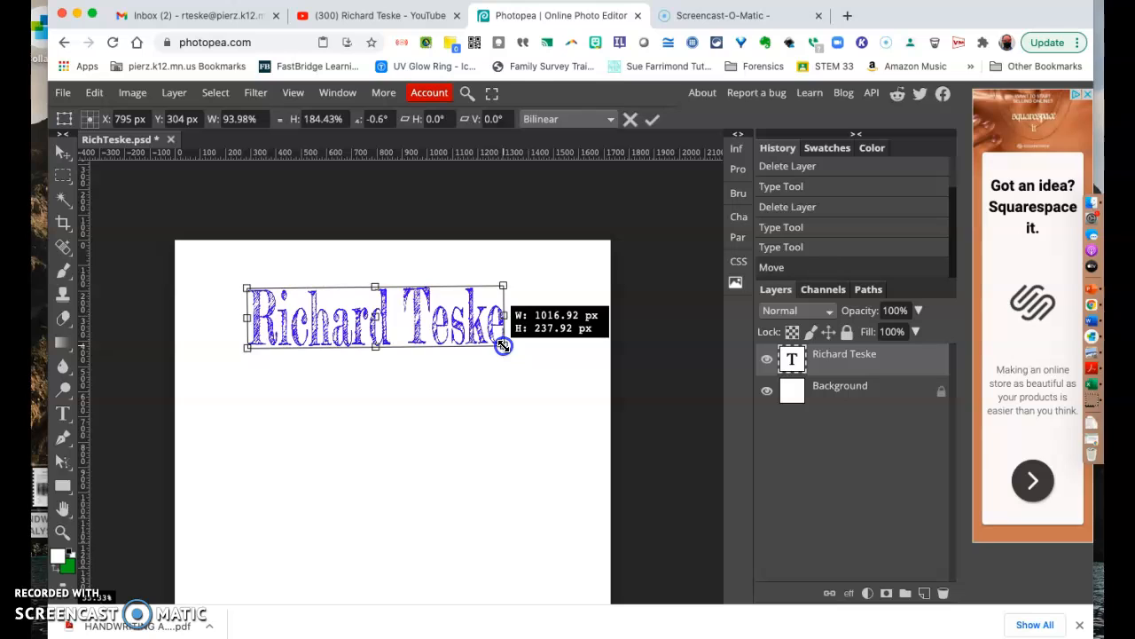
{"action": "left_click_drag", "start_coordinate": [503, 344], "coordinate": [452, 329]}
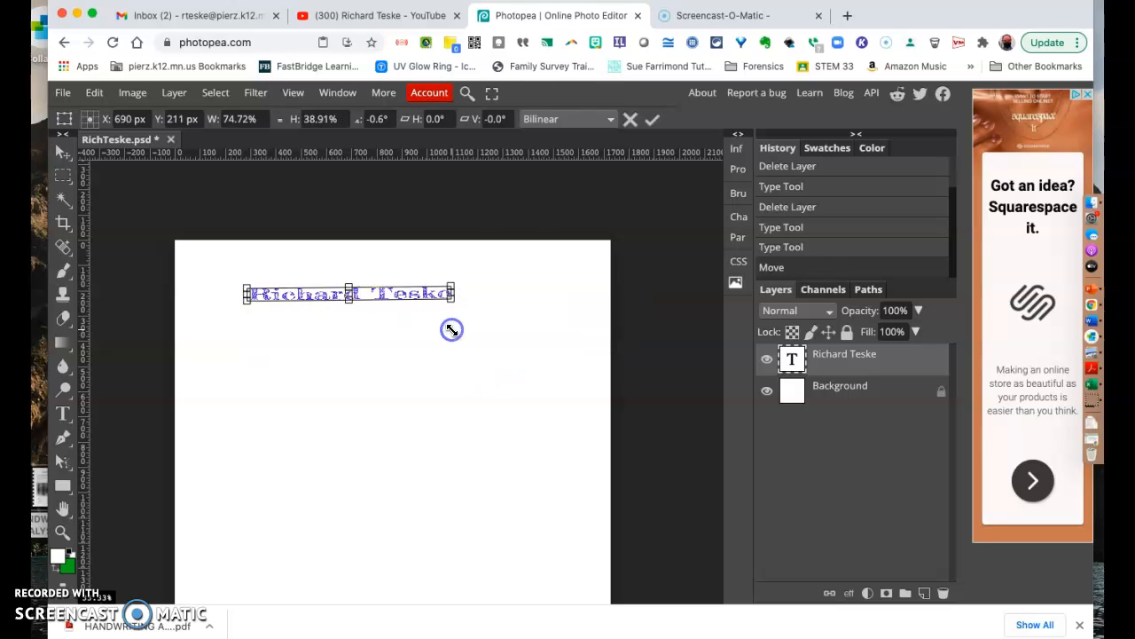
{"action": "left_click", "coordinate": [652, 118]}
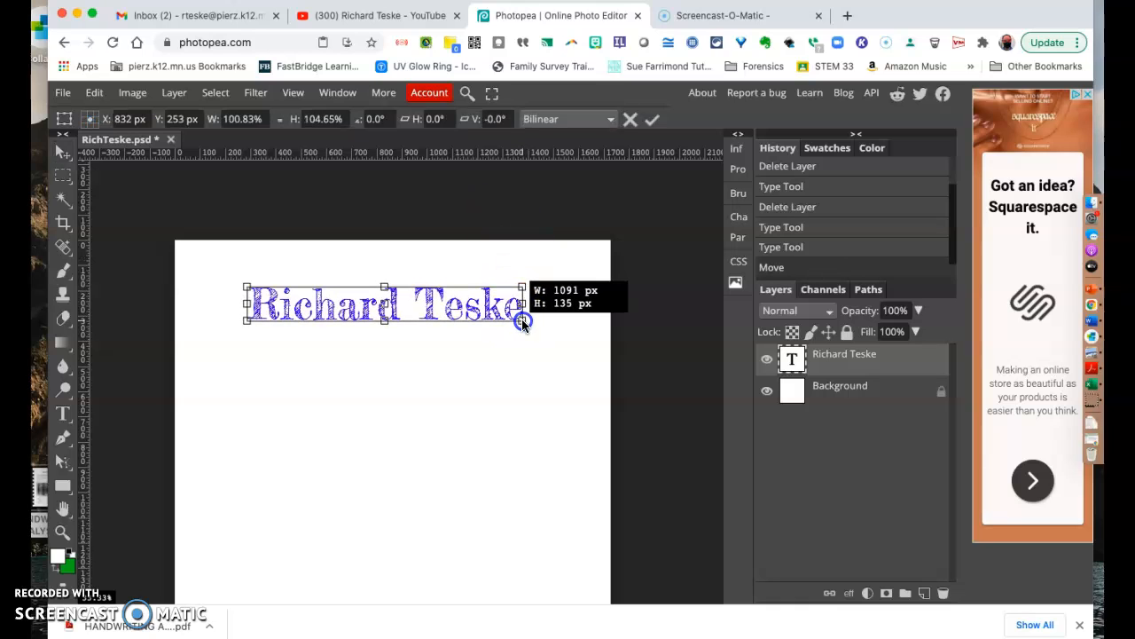
Step: Scale the name proportionally to about 115% and commit the transform
{"action": "left_click_drag", "start_coordinate": [524, 322], "coordinate": [503, 319]}
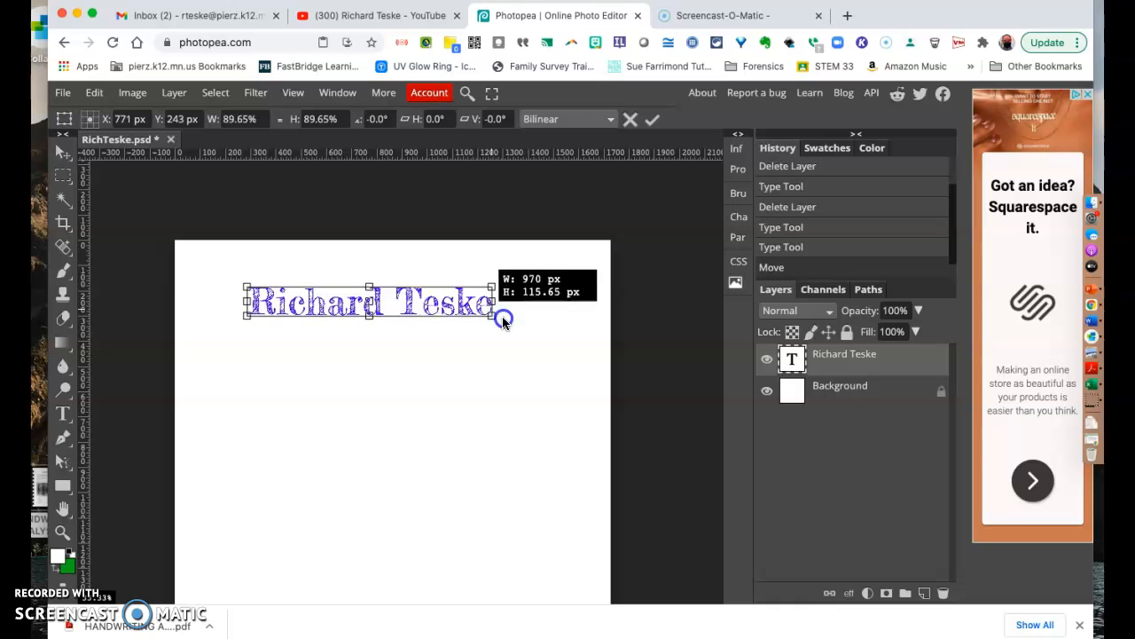
{"action": "left_click_drag", "start_coordinate": [504, 318], "coordinate": [601, 398]}
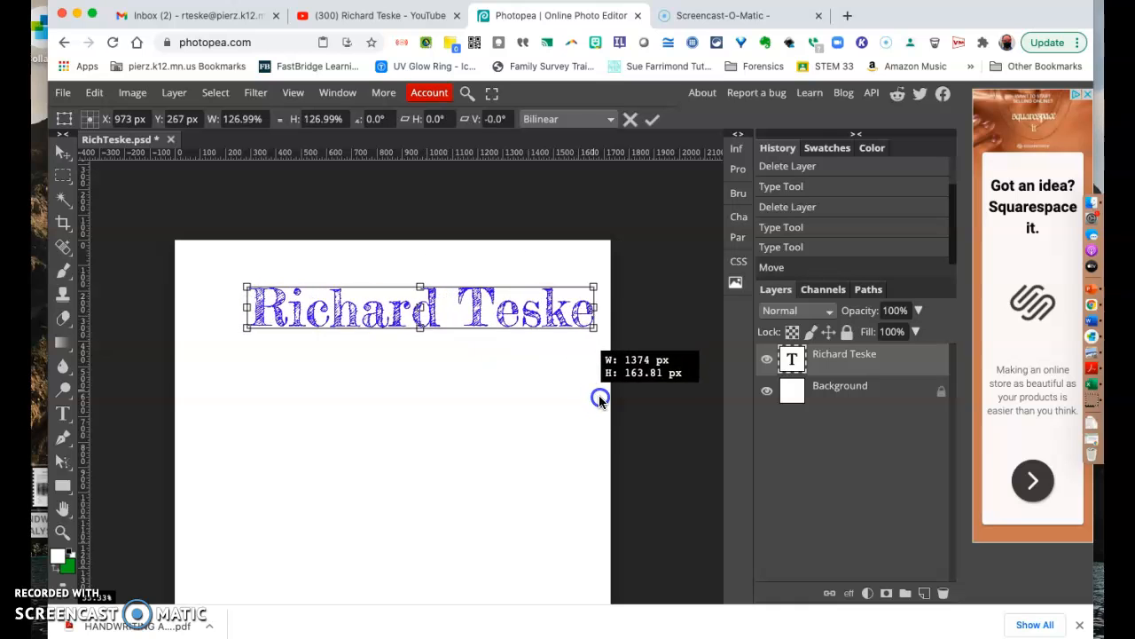
{"action": "left_click_drag", "start_coordinate": [602, 396], "coordinate": [393, 317]}
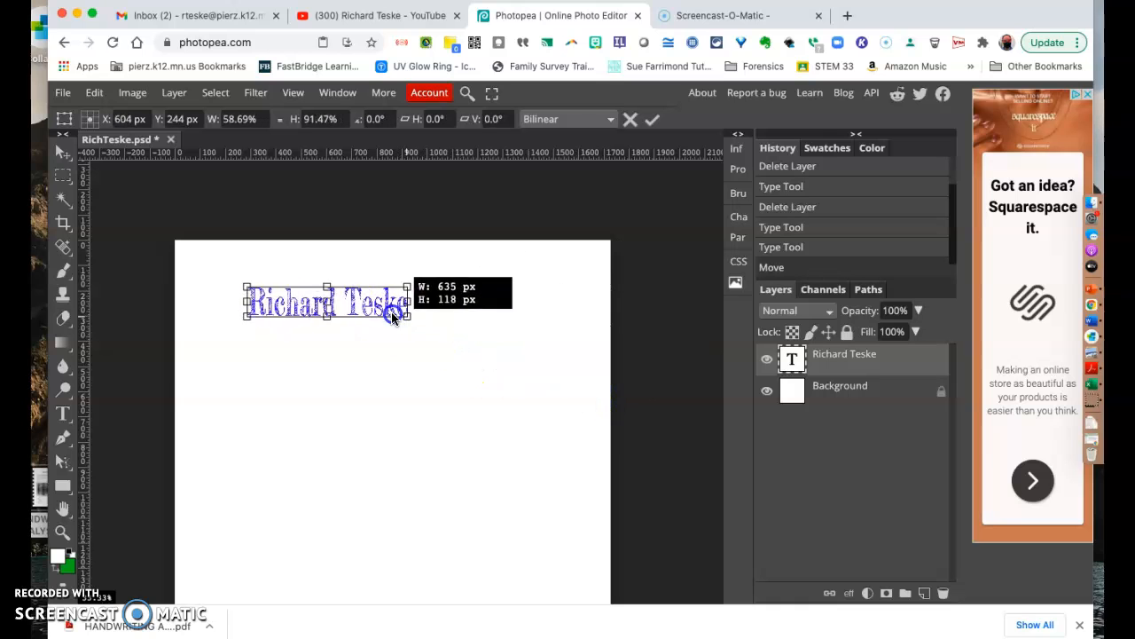
{"action": "left_click_drag", "start_coordinate": [396, 315], "coordinate": [355, 436]}
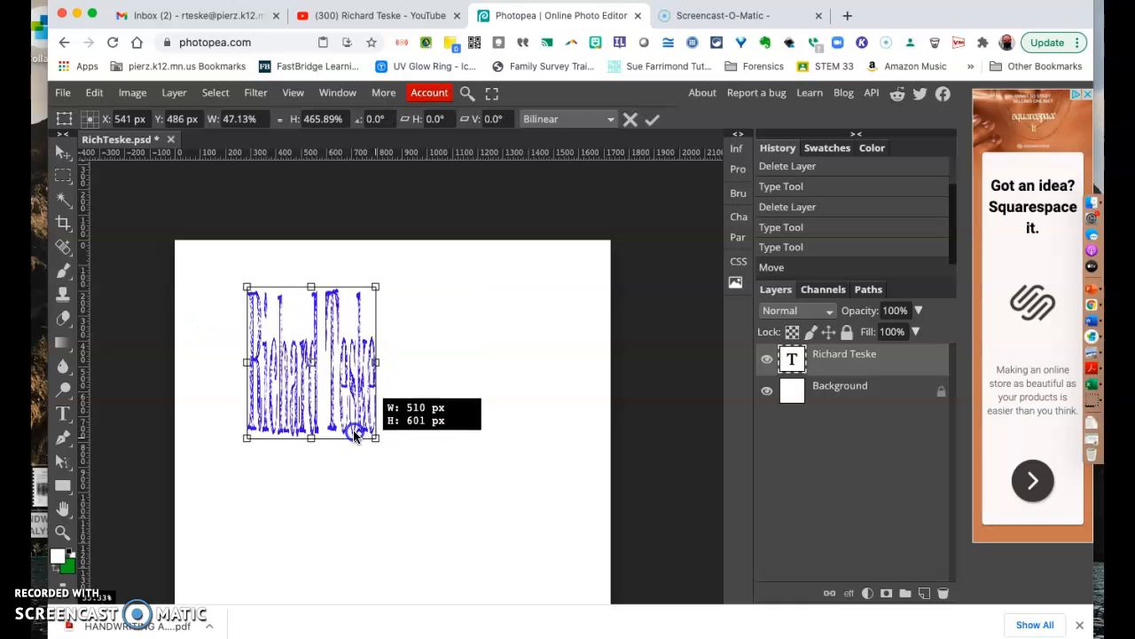
{"action": "left_click_drag", "start_coordinate": [355, 434], "coordinate": [417, 375]}
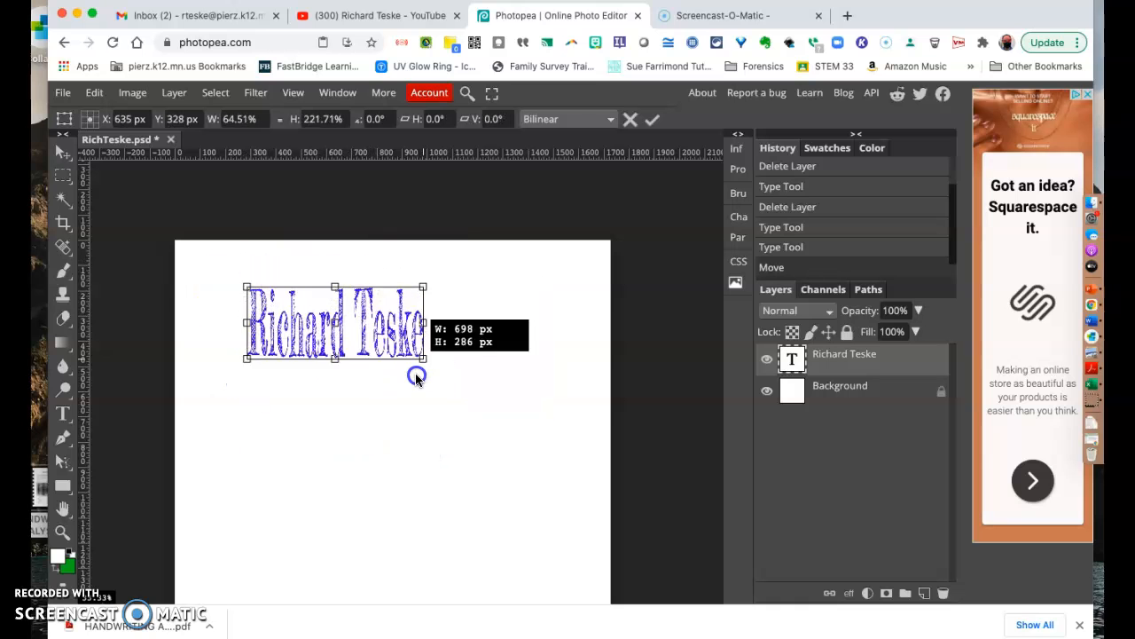
{"action": "left_click_drag", "start_coordinate": [417, 374], "coordinate": [467, 367]}
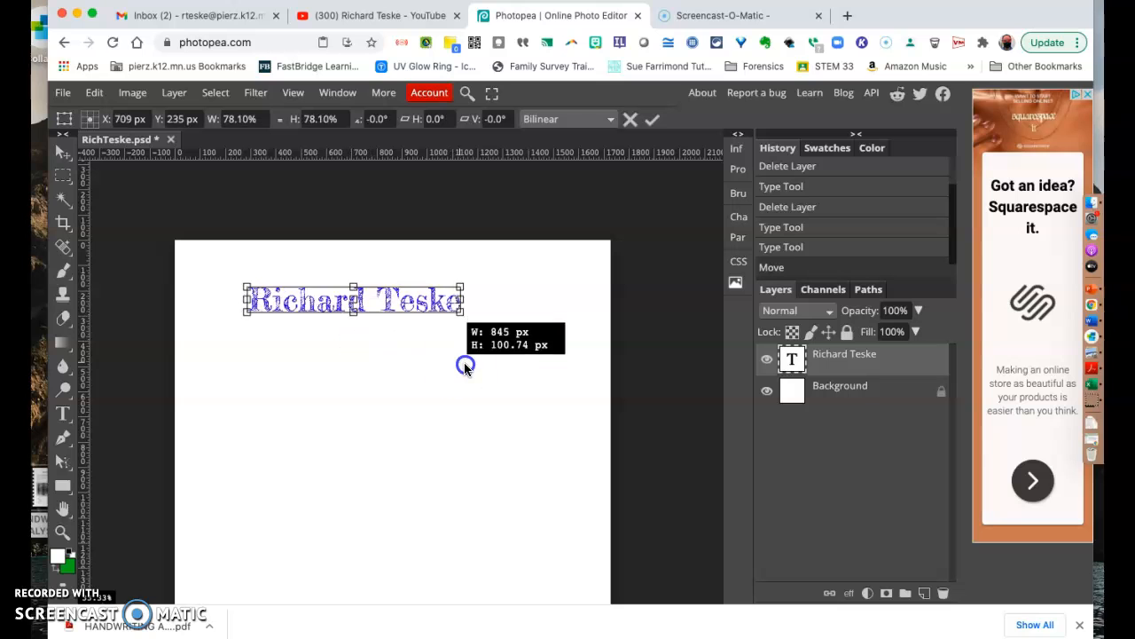
{"action": "left_click_drag", "start_coordinate": [466, 364], "coordinate": [448, 372]}
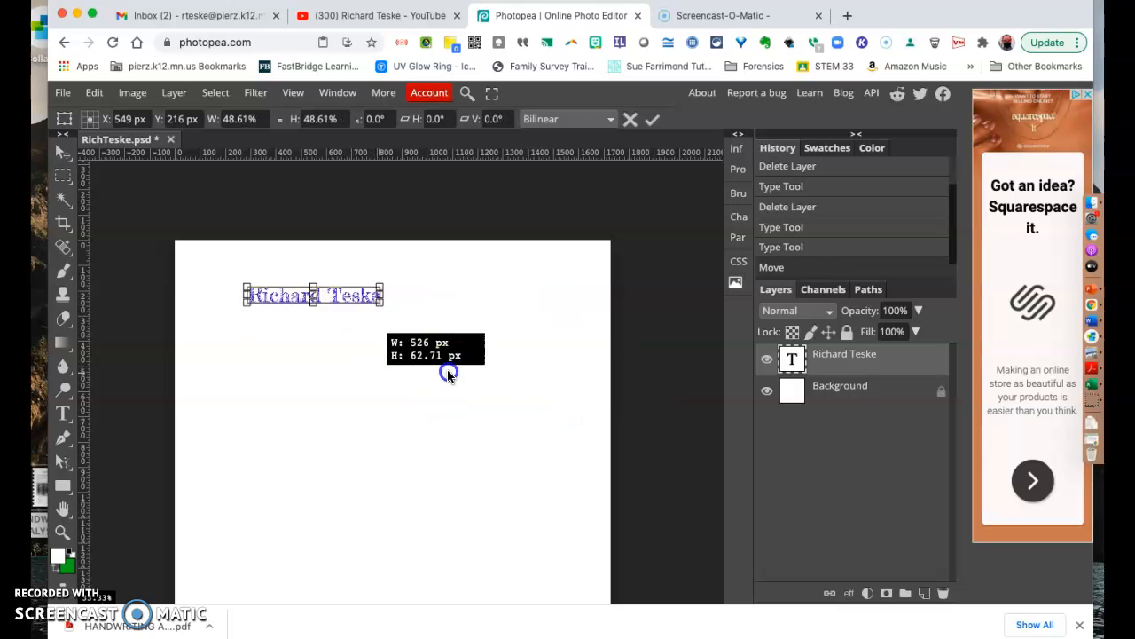
{"action": "left_click_drag", "start_coordinate": [448, 371], "coordinate": [565, 411]}
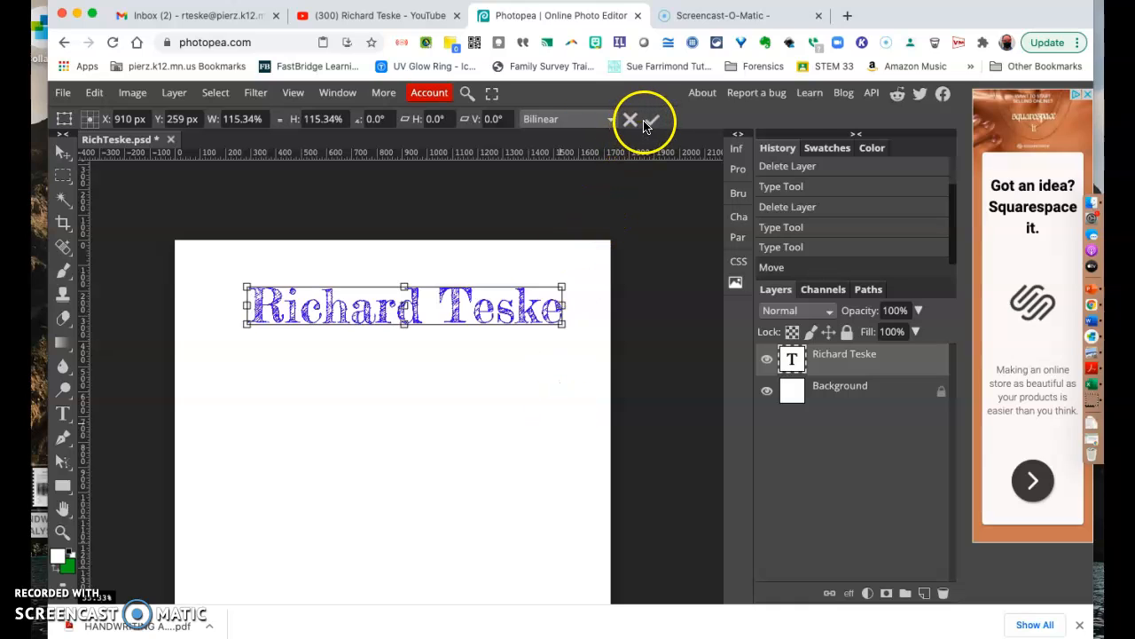
{"action": "left_click", "coordinate": [650, 119]}
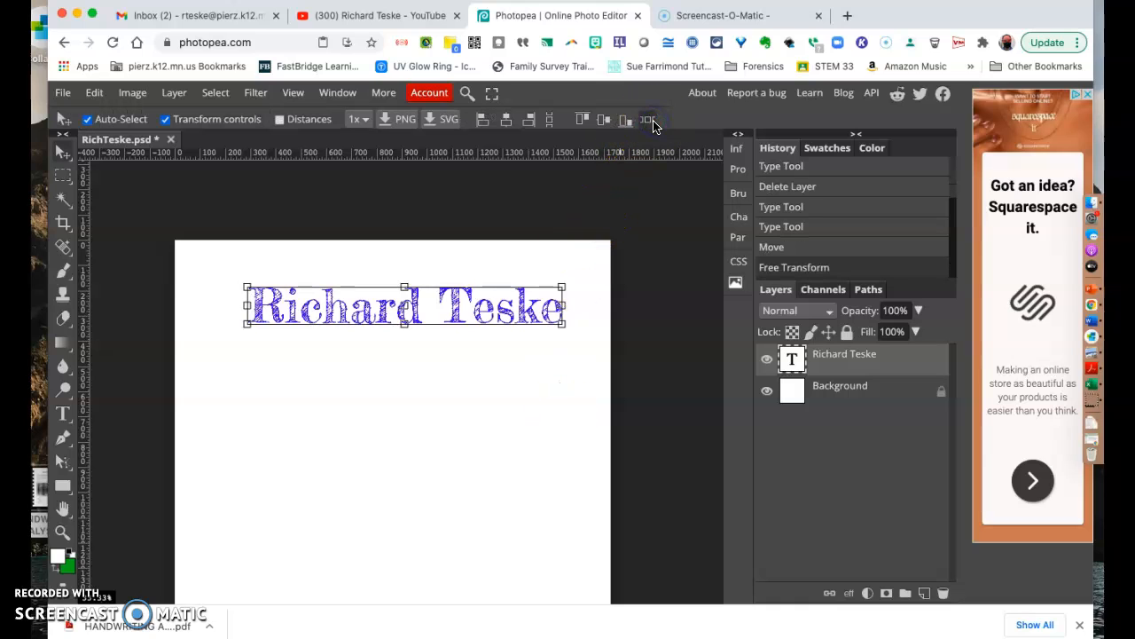
{"action": "left_click", "coordinate": [476, 395]}
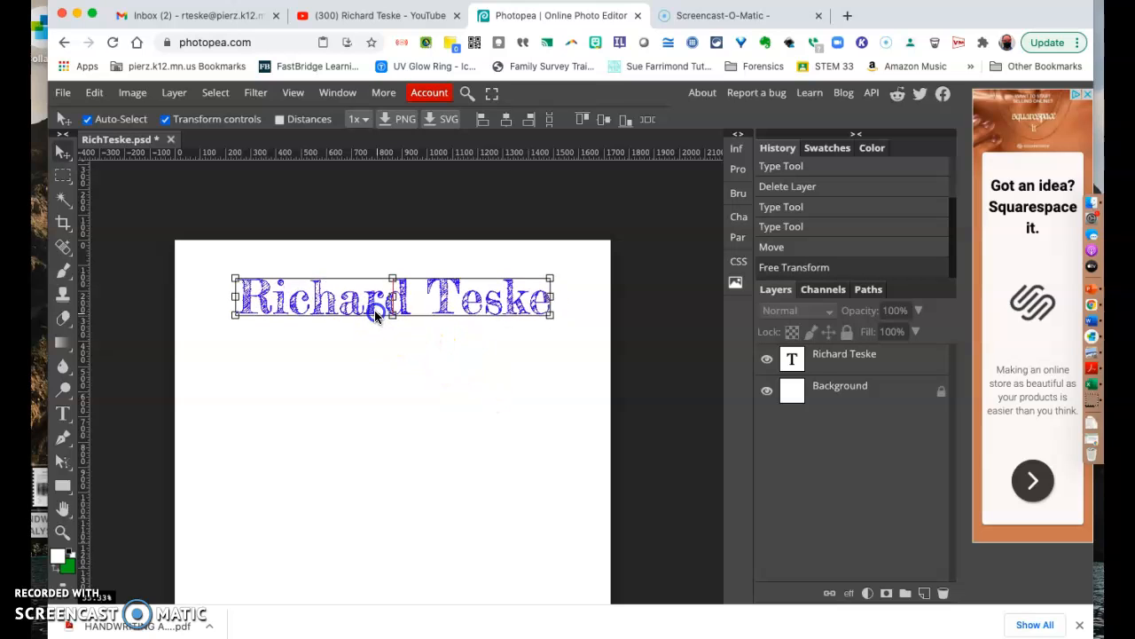
{"action": "left_click_drag", "start_coordinate": [391, 297], "coordinate": [371, 266]}
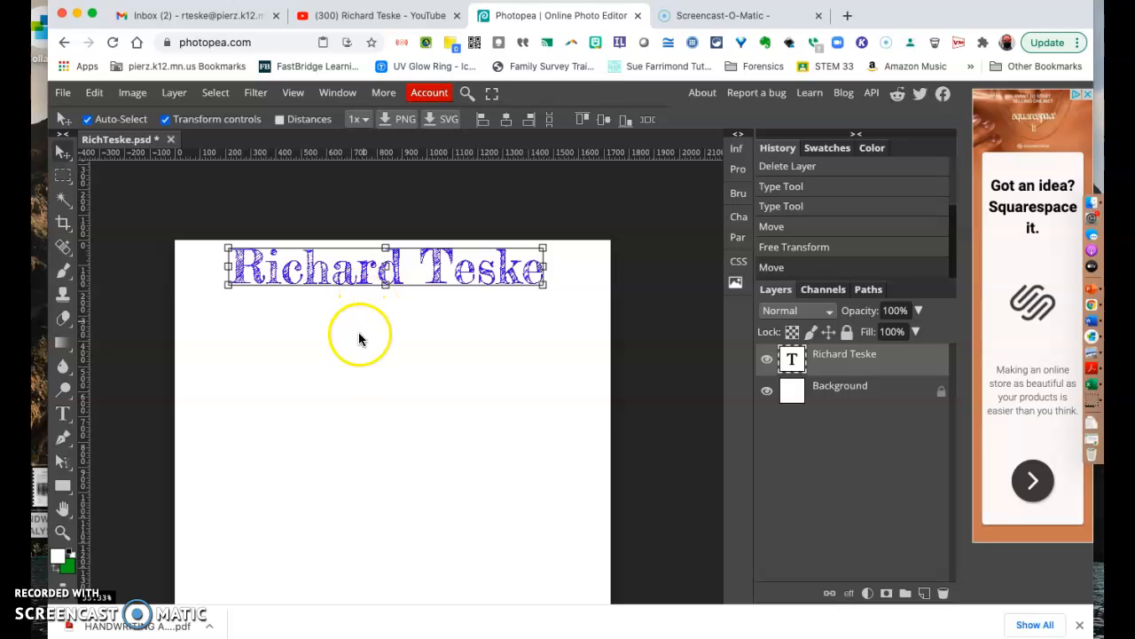
{"action": "mouse_move", "coordinate": [300, 397]}
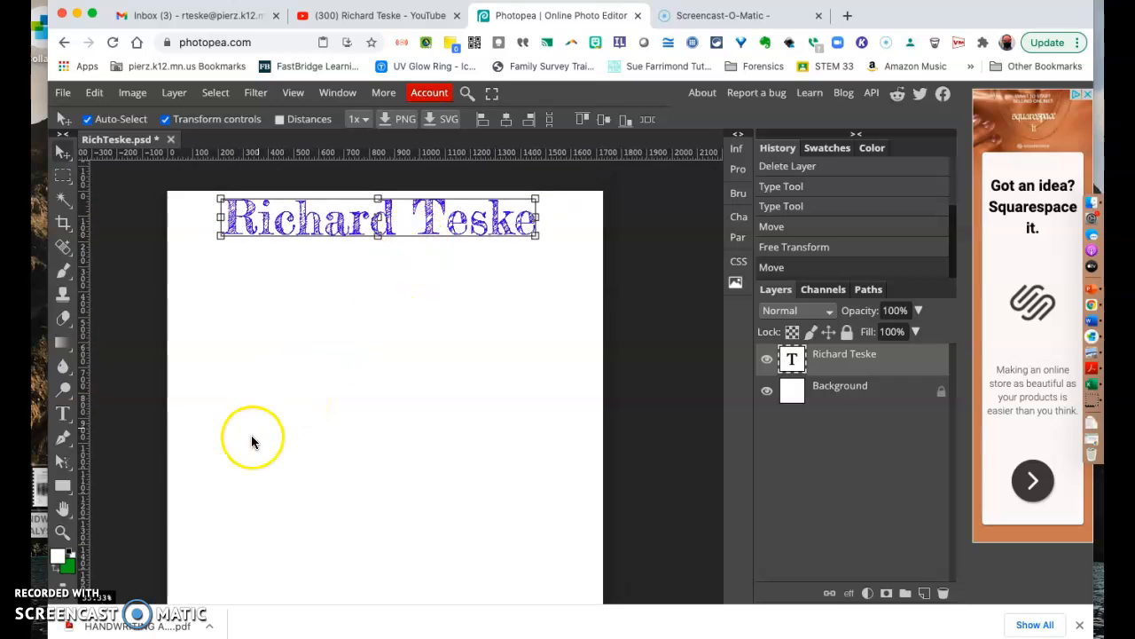
{"action": "mouse_move", "coordinate": [364, 488]}
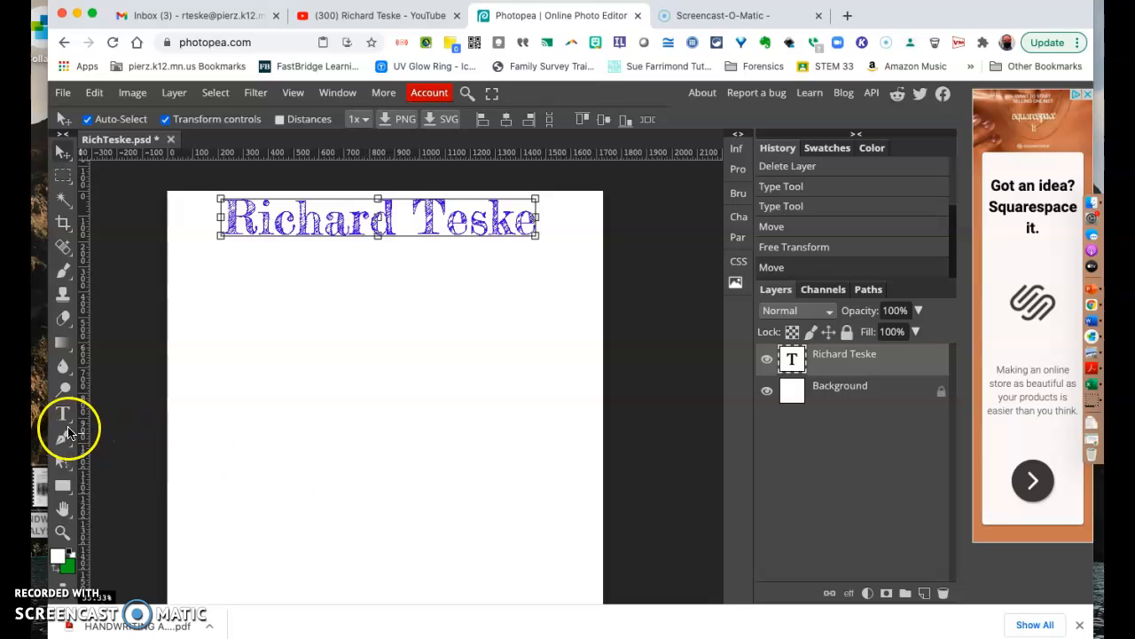
Step: Start a text line below the name and set it in the dingbat icon font
{"action": "left_click", "coordinate": [63, 414]}
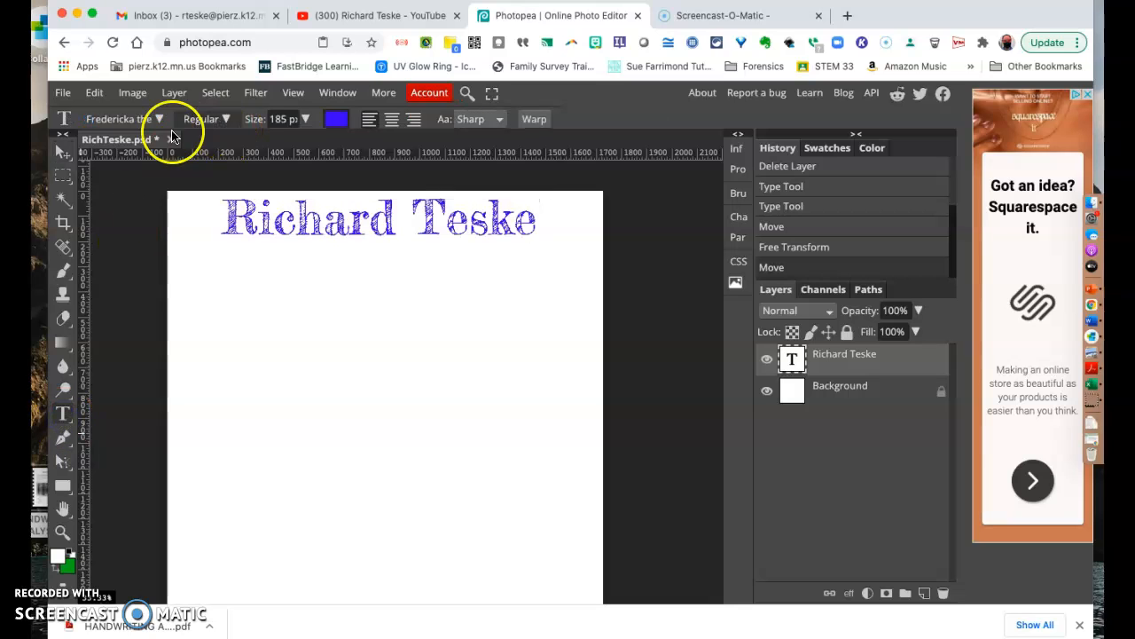
{"action": "left_click", "coordinate": [160, 119]}
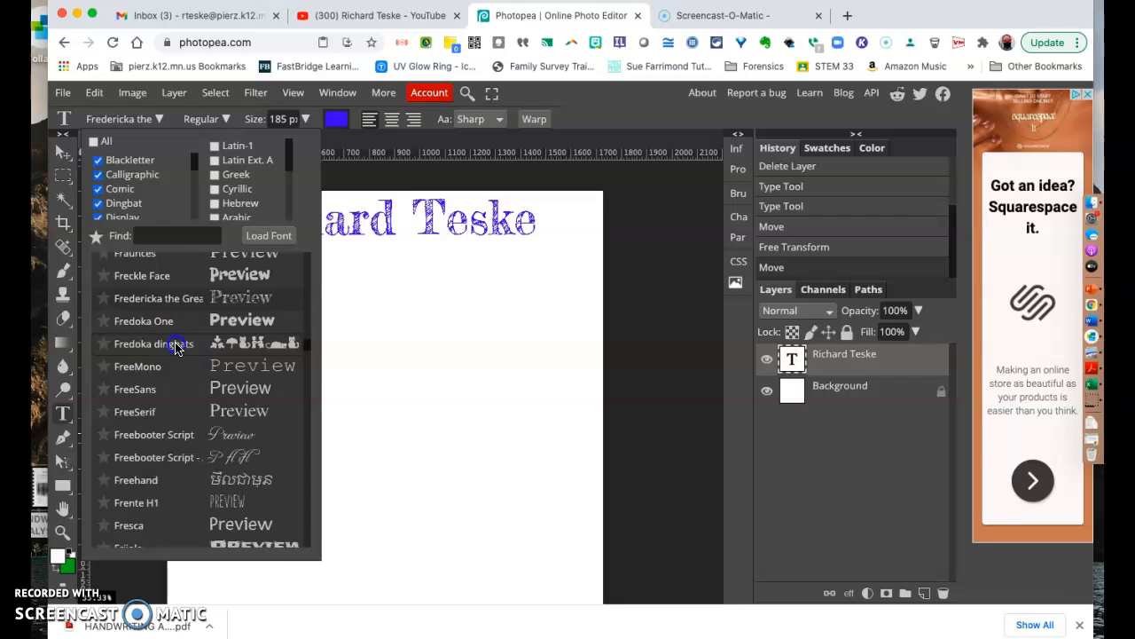
{"action": "left_click", "coordinate": [146, 344]}
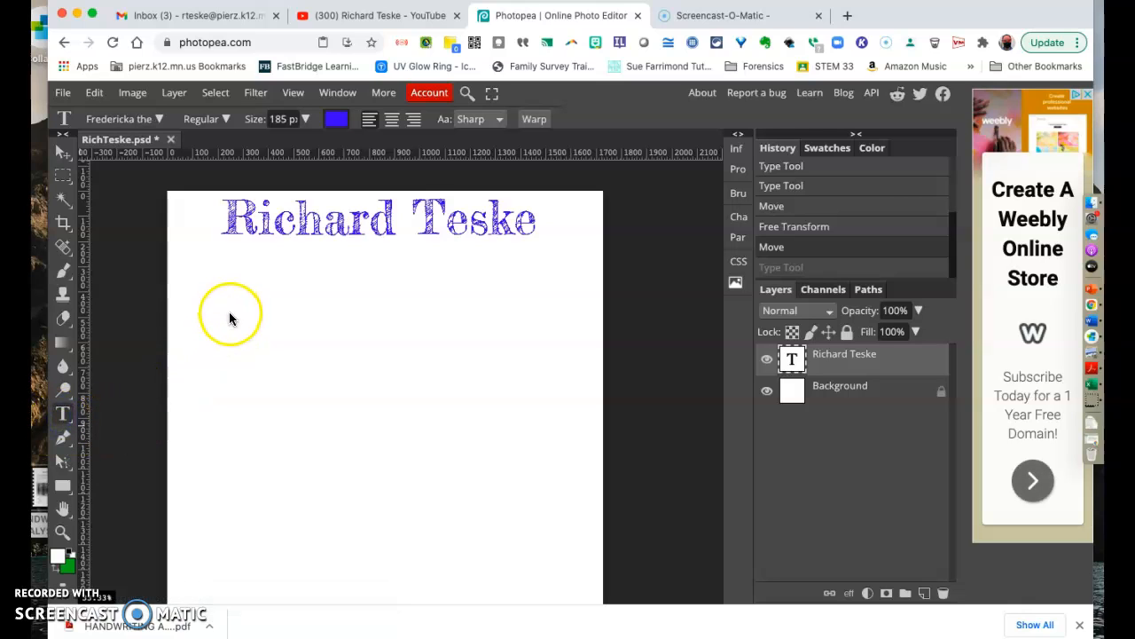
{"action": "left_click", "coordinate": [231, 315]}
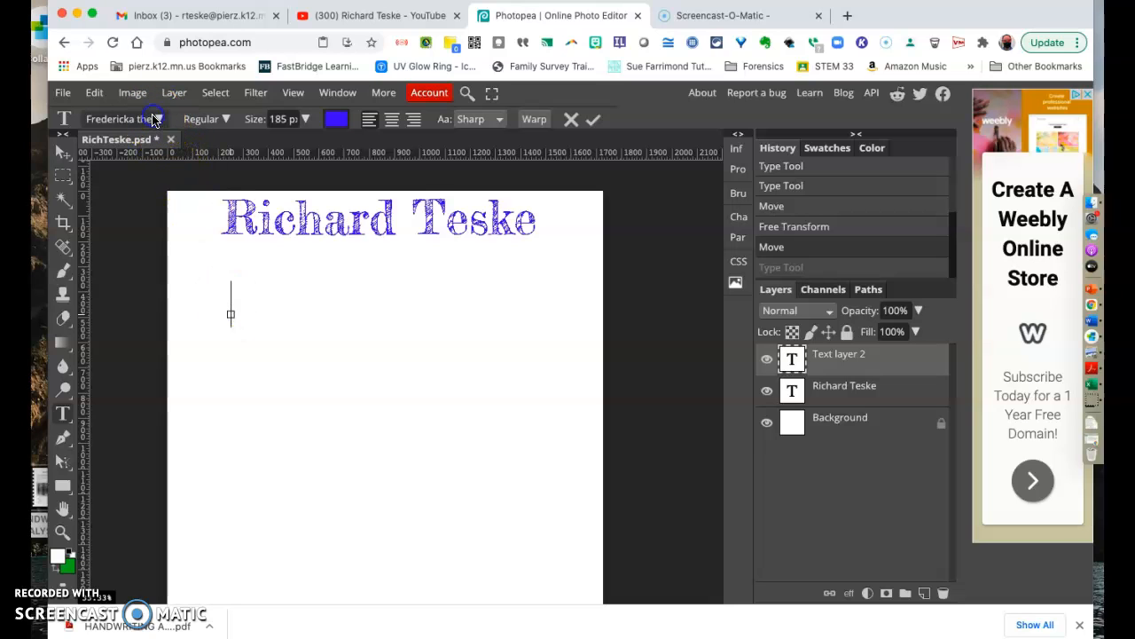
{"action": "left_click", "coordinate": [115, 119]}
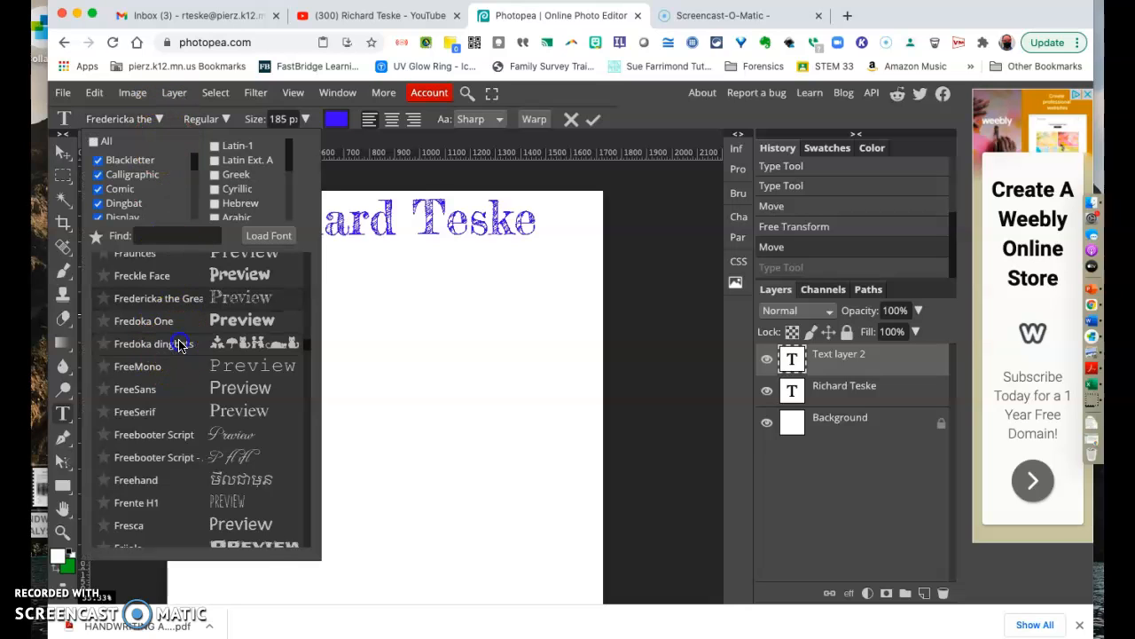
{"action": "left_click", "coordinate": [156, 343]}
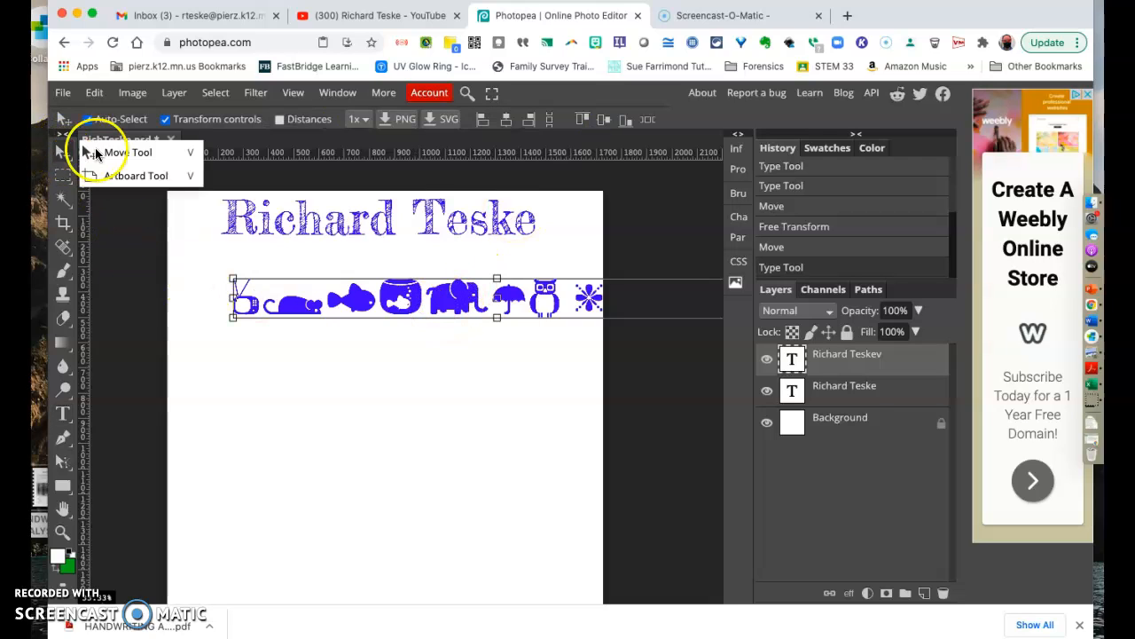
Step: Scale the icon row down with the Move tool to fit the page width below the name
{"action": "left_click", "coordinate": [127, 152]}
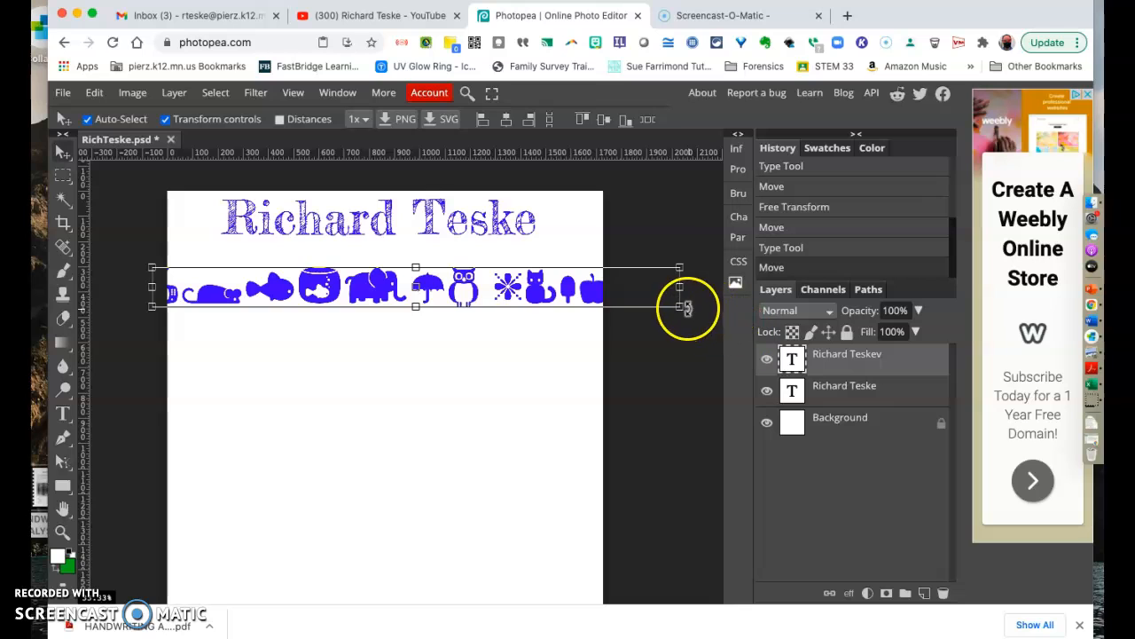
{"action": "left_click_drag", "start_coordinate": [679, 308], "coordinate": [566, 290]}
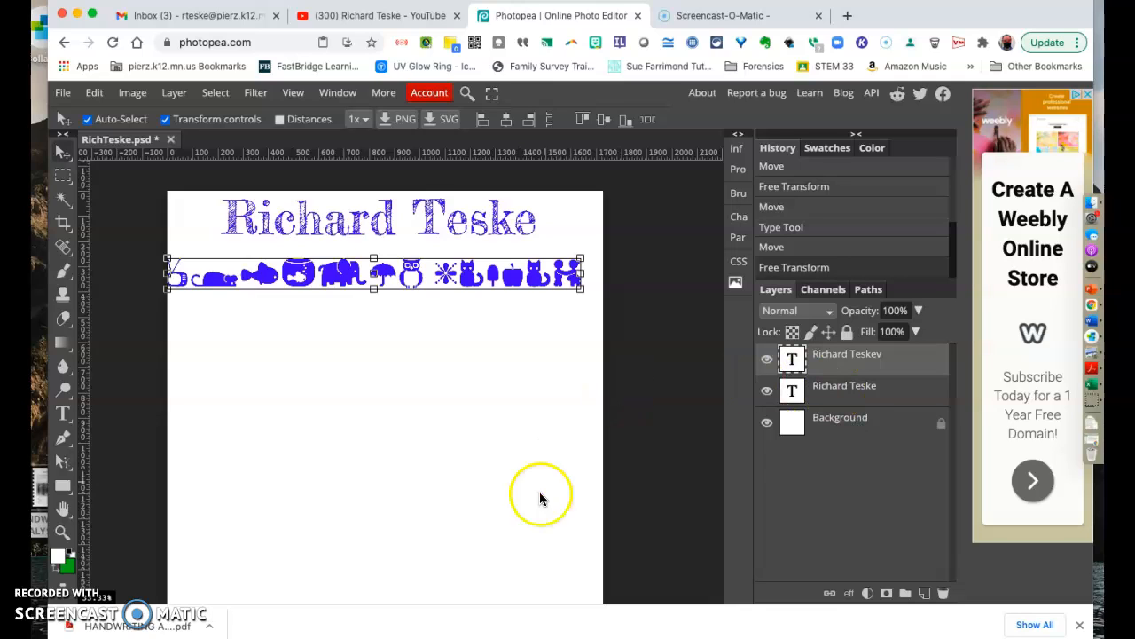
{"action": "mouse_move", "coordinate": [473, 369]}
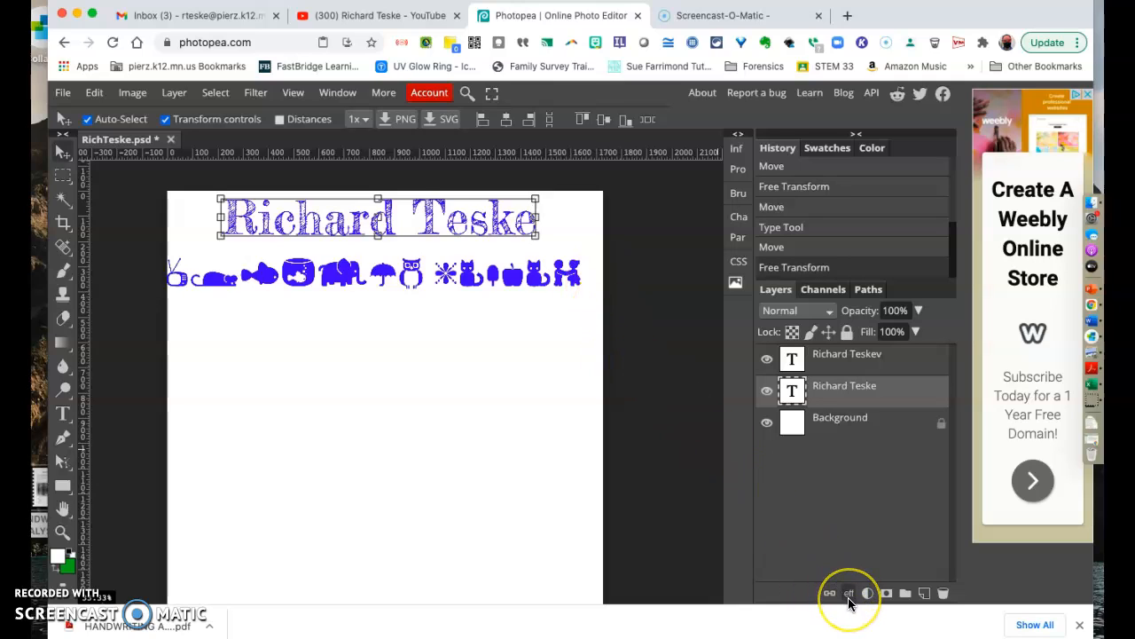
{"action": "mouse_move", "coordinate": [849, 593]}
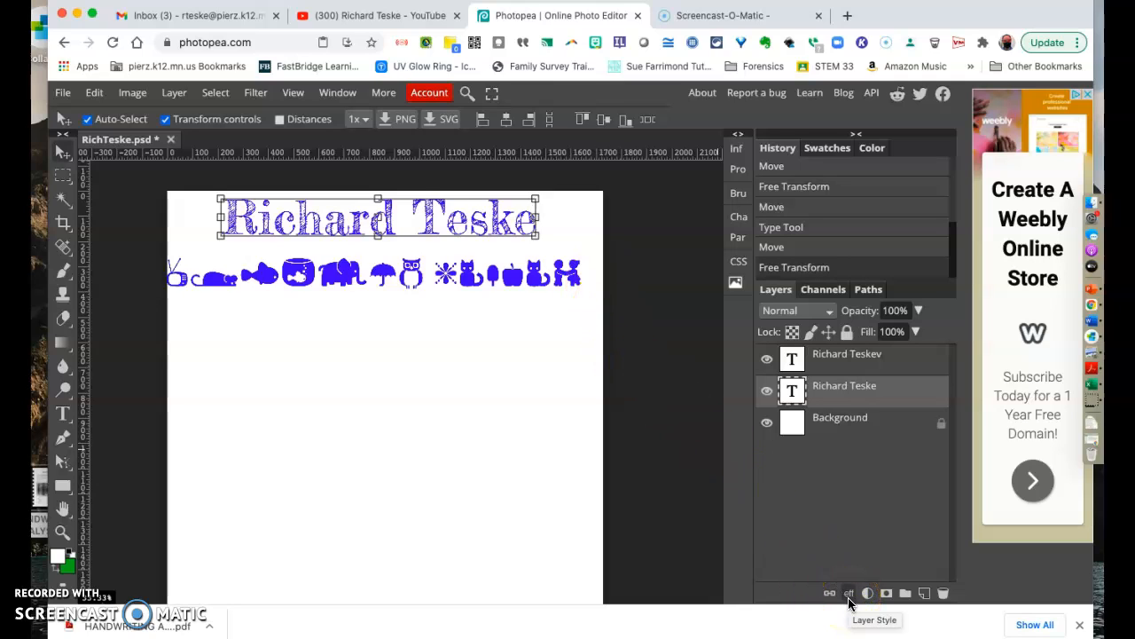
{"action": "left_click", "coordinate": [849, 593]}
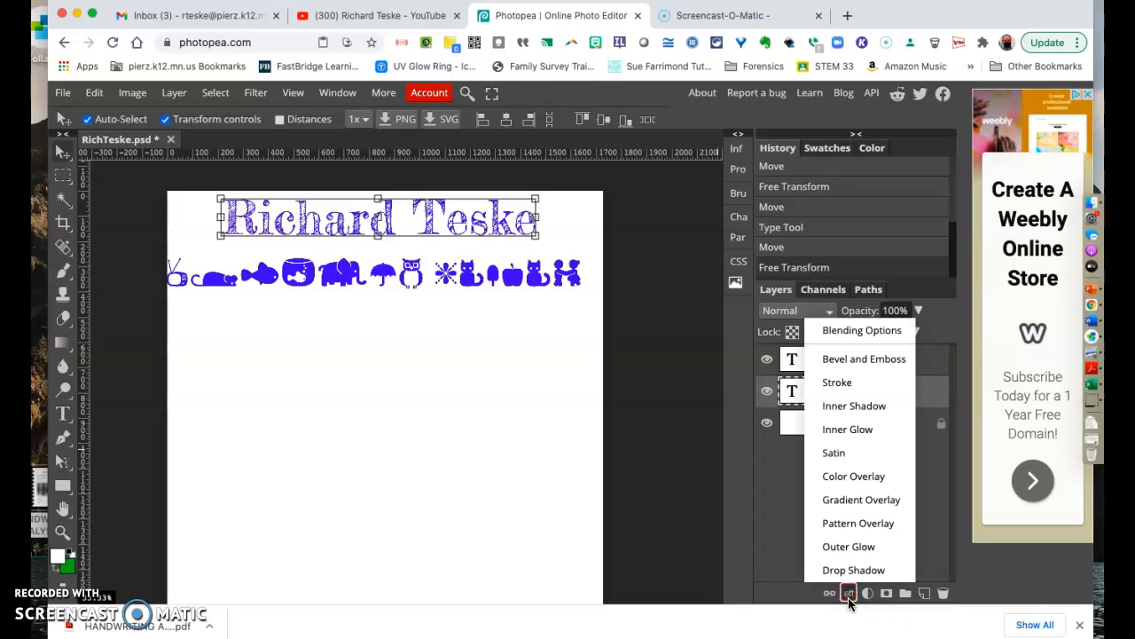
{"action": "mouse_move", "coordinate": [862, 330]}
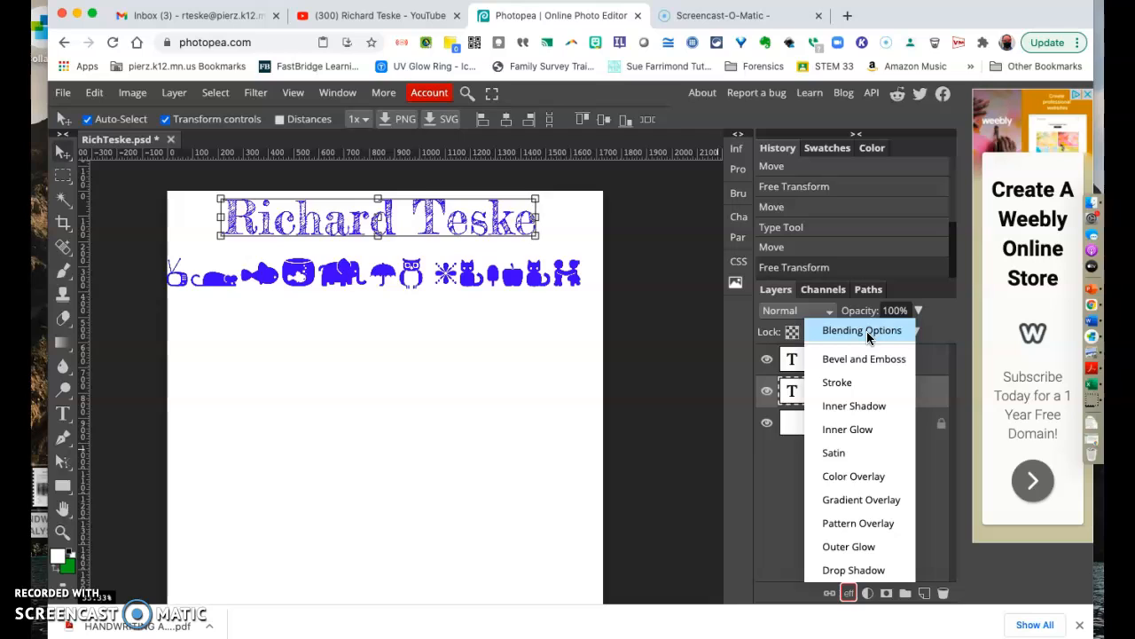
{"action": "left_click", "coordinate": [417, 223]}
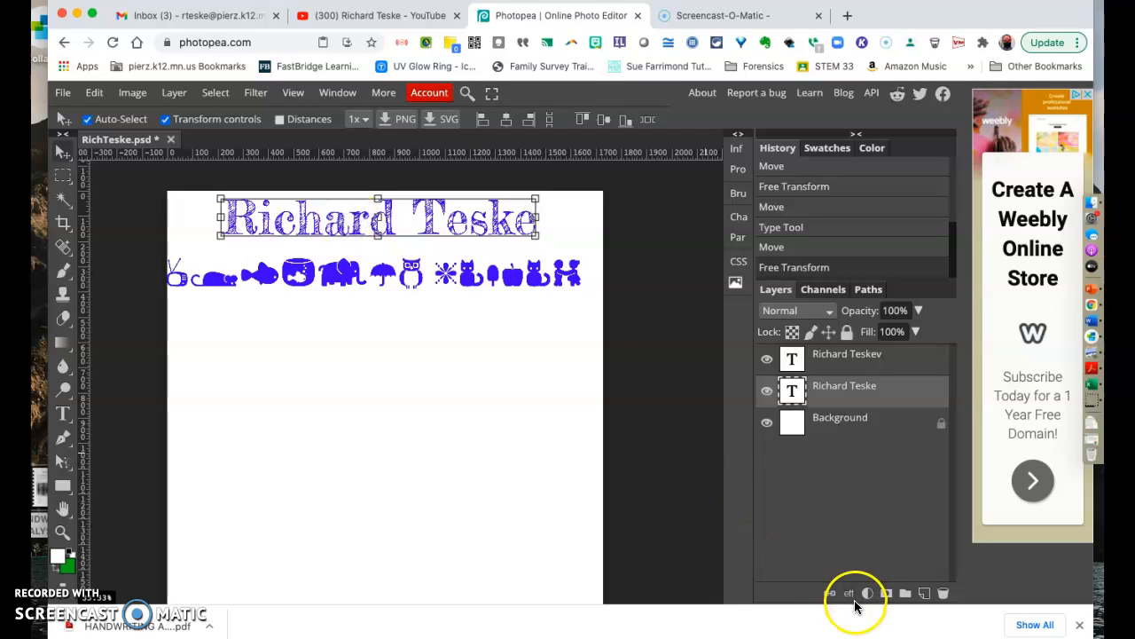
{"action": "left_click", "coordinate": [849, 592]}
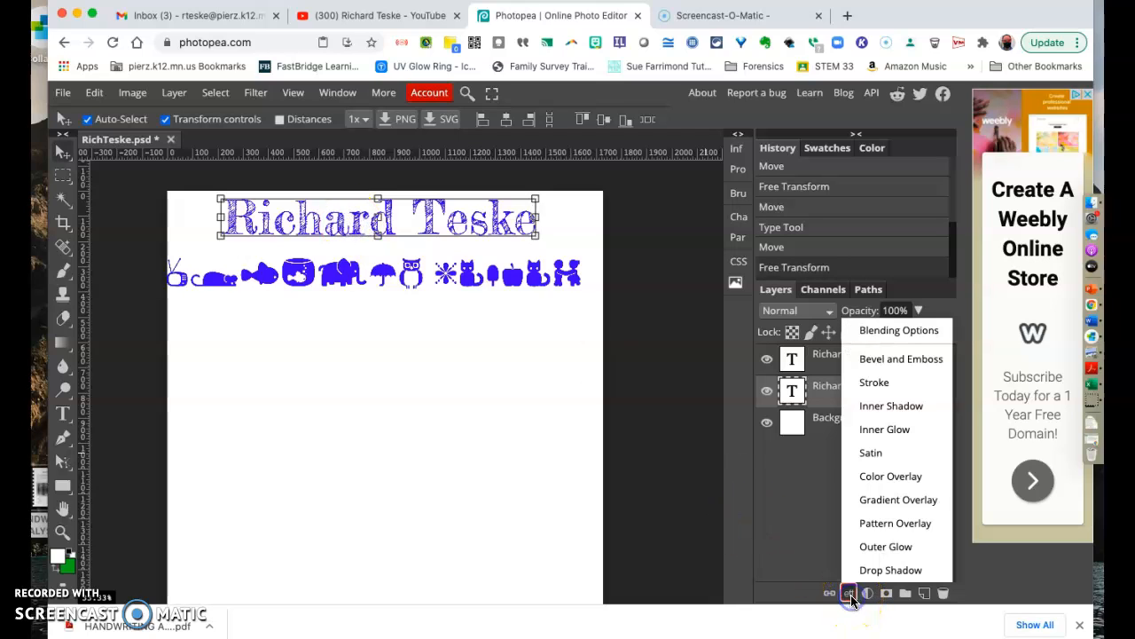
{"action": "left_click", "coordinate": [898, 330]}
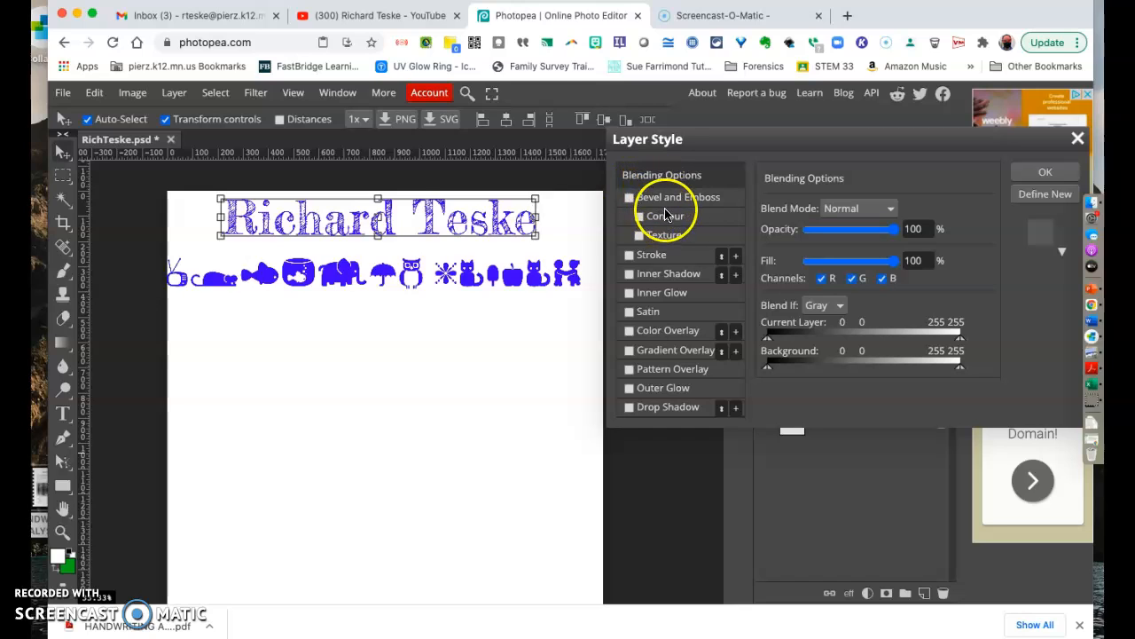
{"action": "mouse_move", "coordinate": [435, 222]}
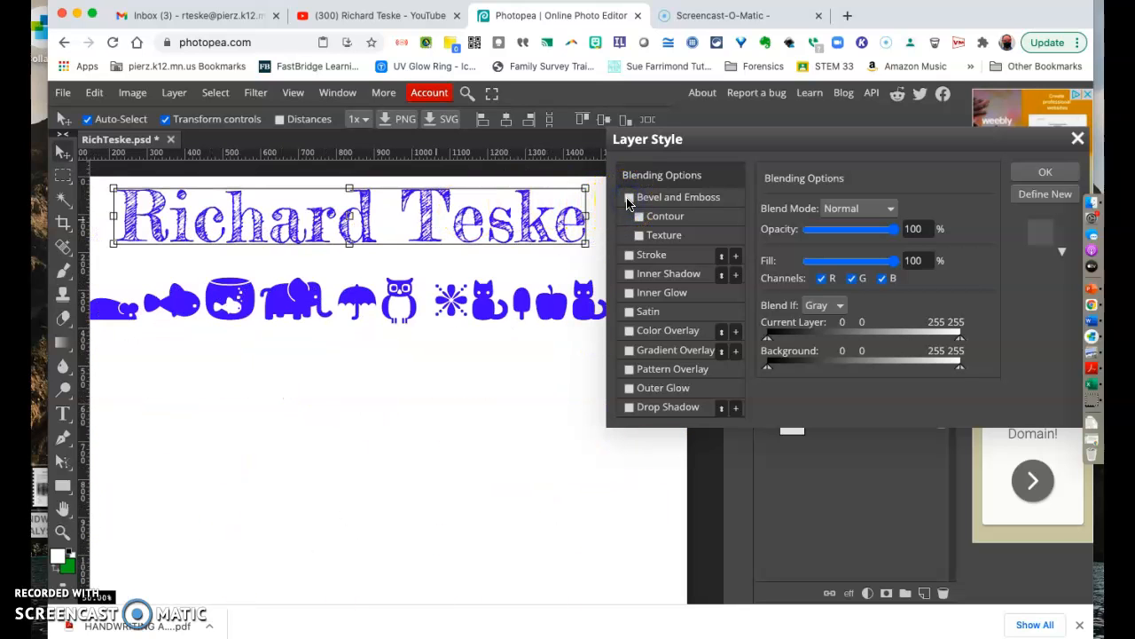
Step: Enable Bevel and Emboss with Contour and Texture, plus Stroke, on the name
{"action": "left_click", "coordinate": [629, 197]}
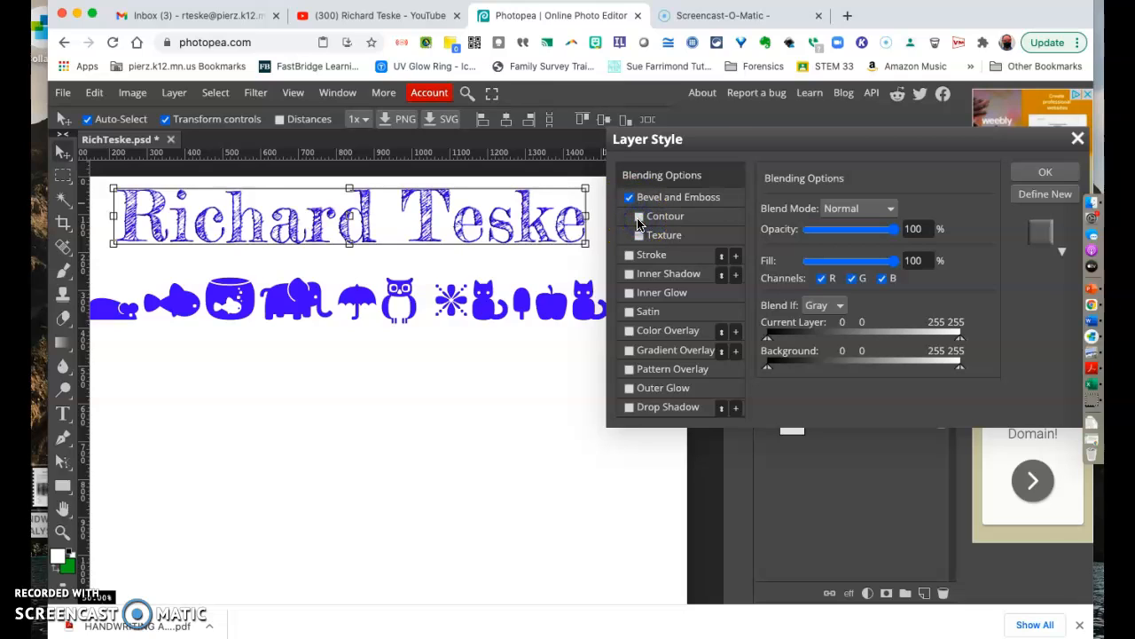
{"action": "left_click", "coordinate": [629, 216]}
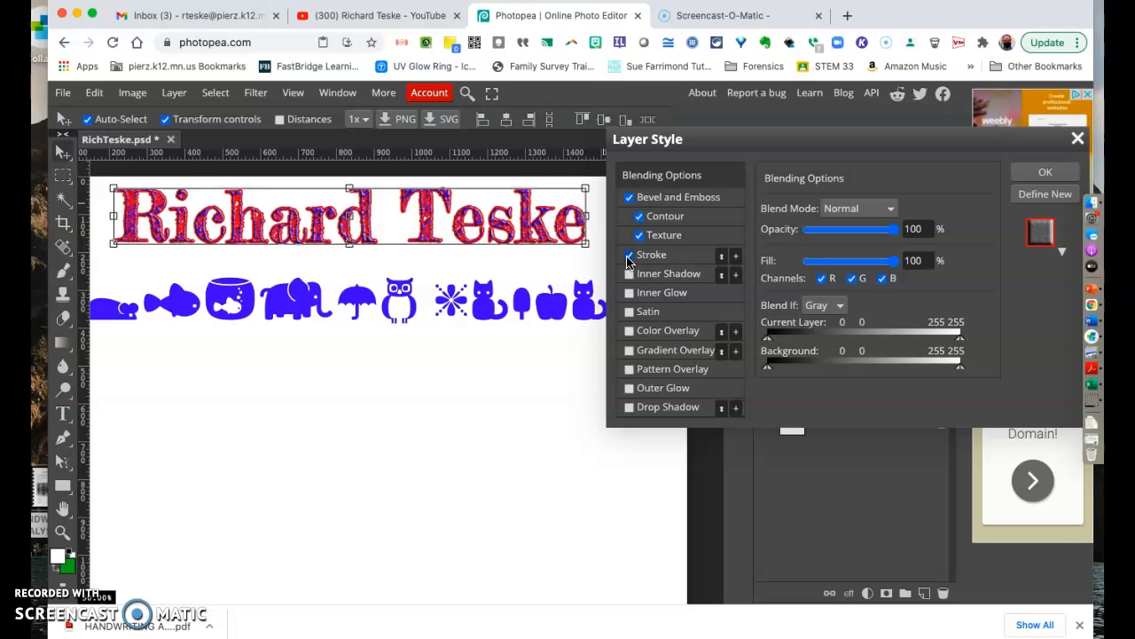
{"action": "left_click", "coordinate": [629, 255]}
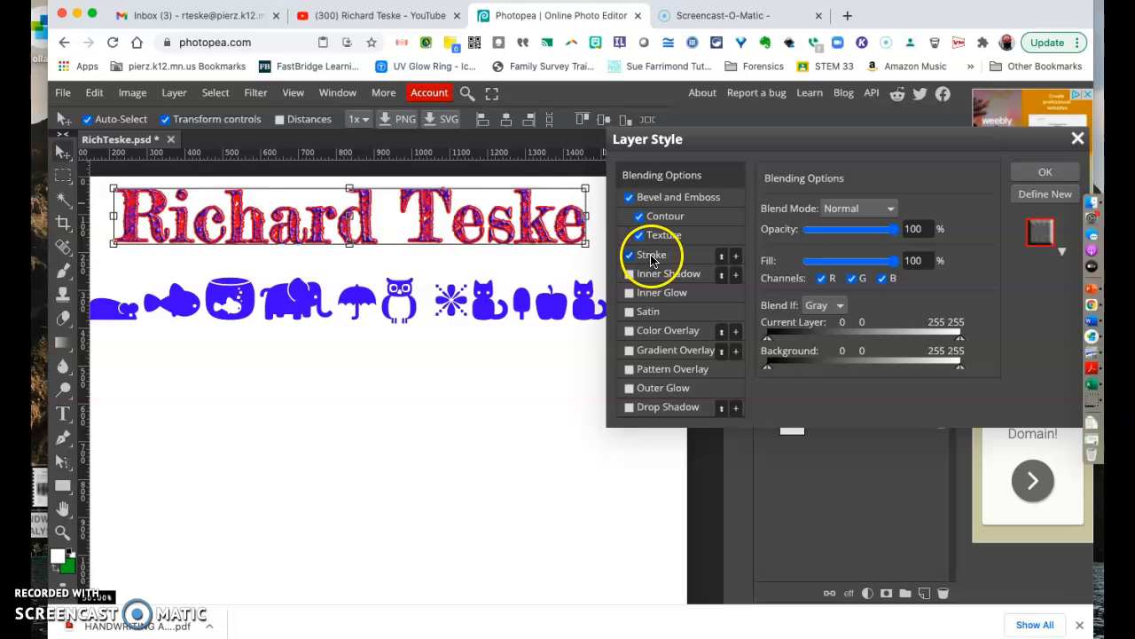
Step: Set the stroke to 1 px, green, 67% opacity, and switch on Inner Shadow
{"action": "left_click", "coordinate": [652, 254]}
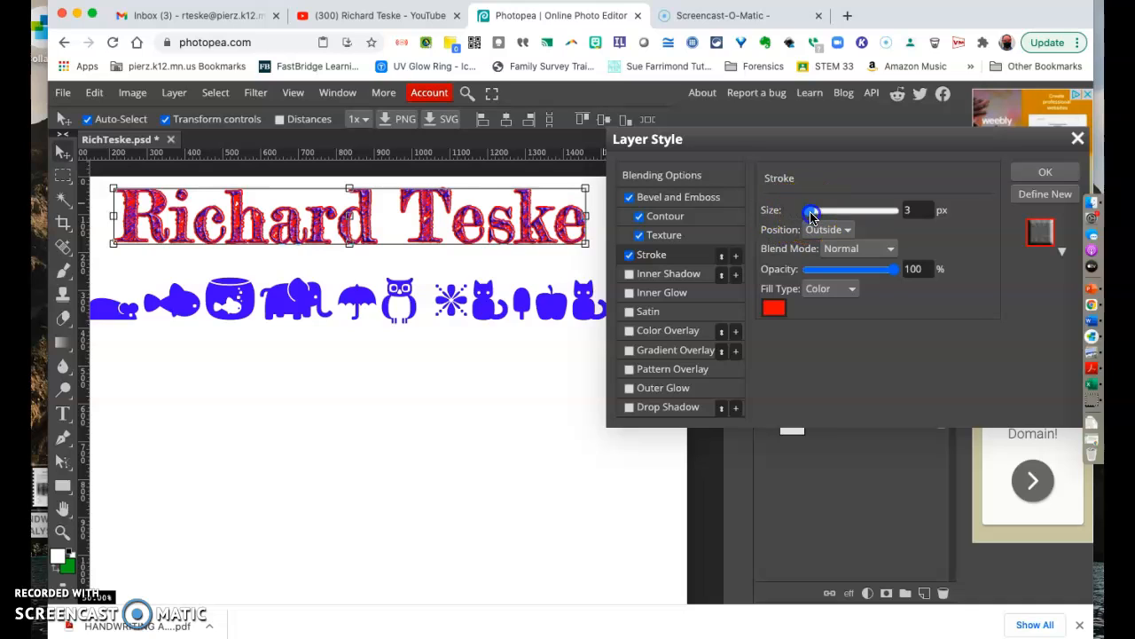
{"action": "left_click_drag", "start_coordinate": [810, 210], "coordinate": [807, 210]}
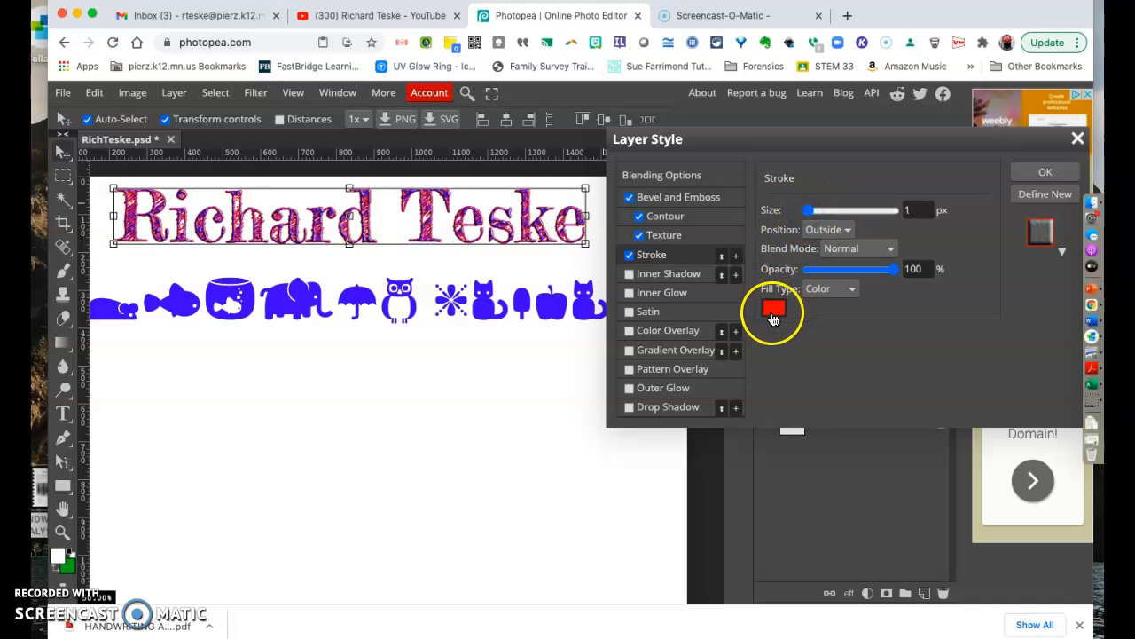
{"action": "left_click", "coordinate": [774, 308]}
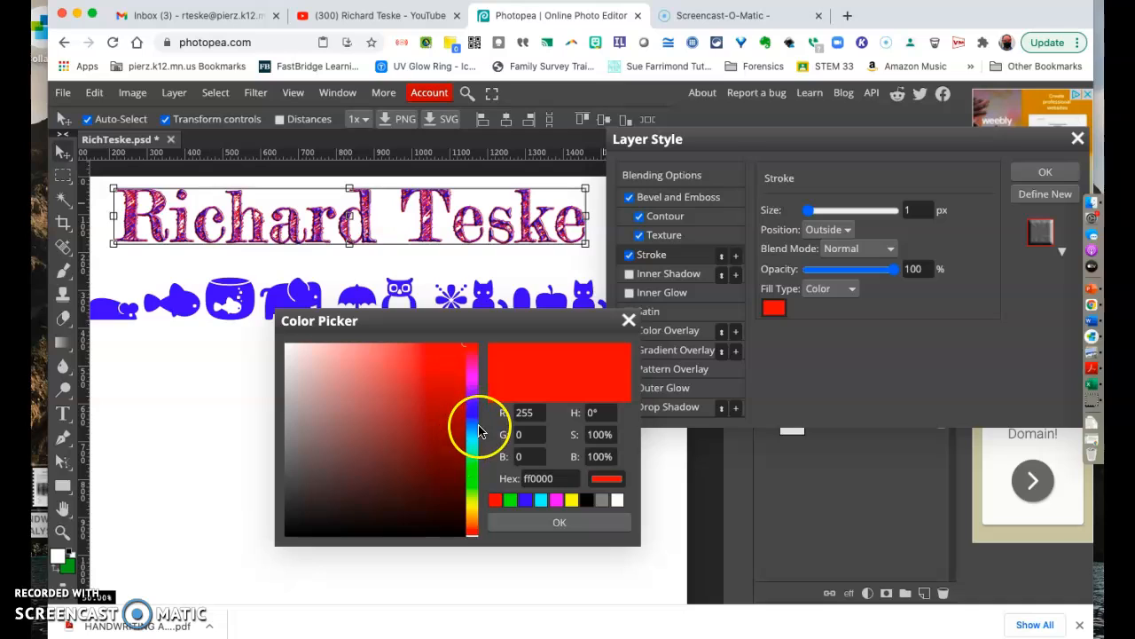
{"action": "left_click", "coordinate": [559, 355]}
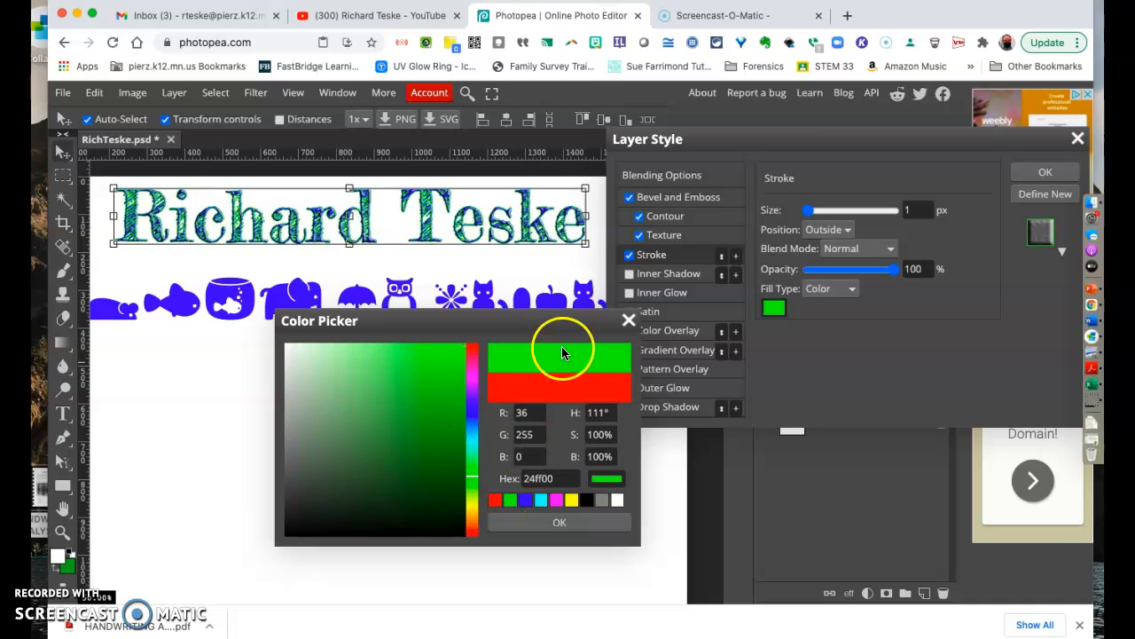
{"action": "left_click", "coordinate": [559, 522]}
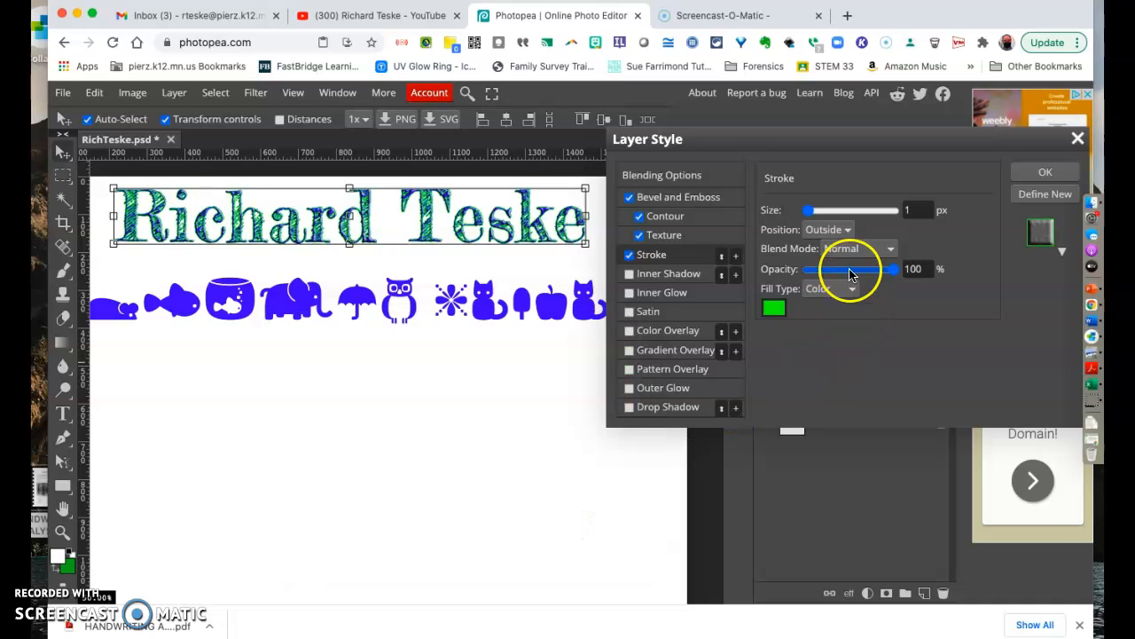
{"action": "left_click_drag", "start_coordinate": [891, 269], "coordinate": [879, 269]}
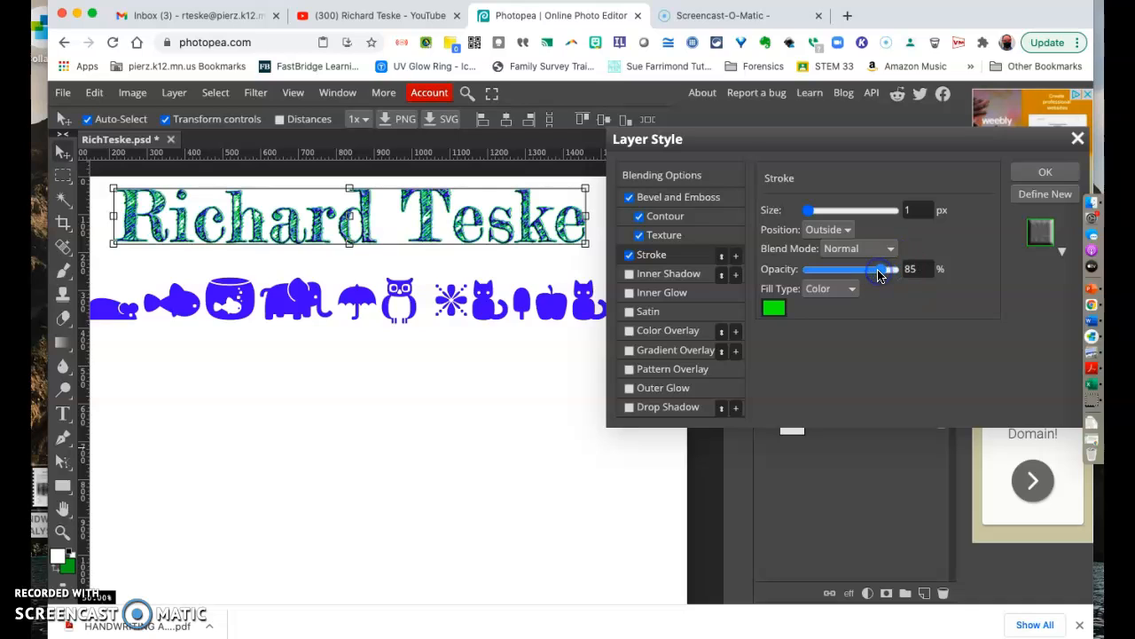
{"action": "left_click_drag", "start_coordinate": [887, 269], "coordinate": [865, 269]}
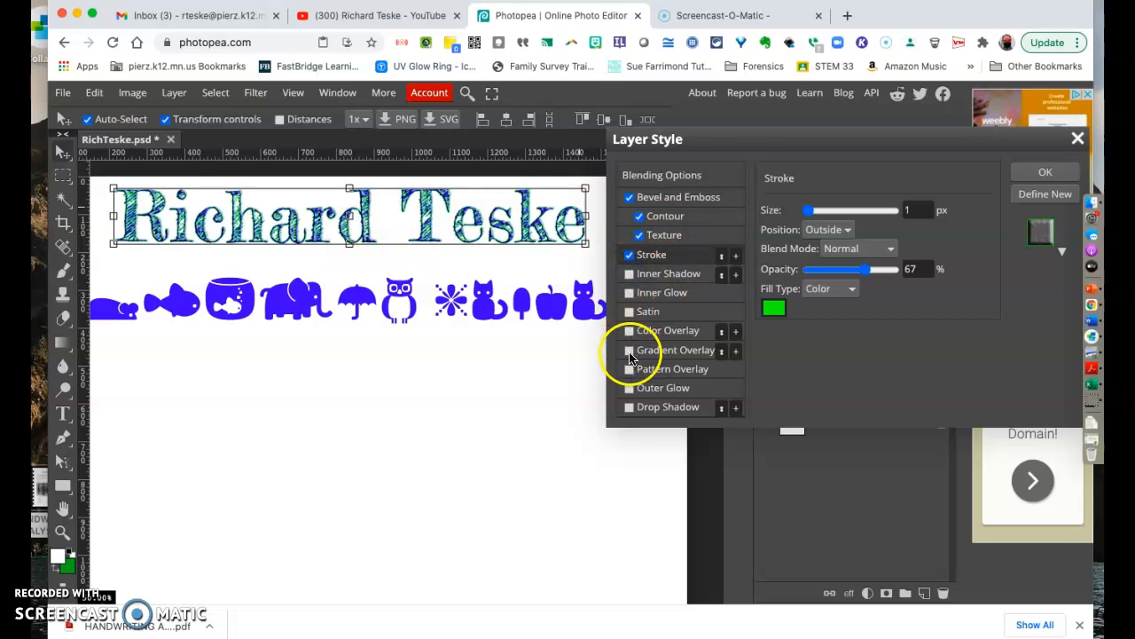
{"action": "mouse_move", "coordinate": [656, 311]}
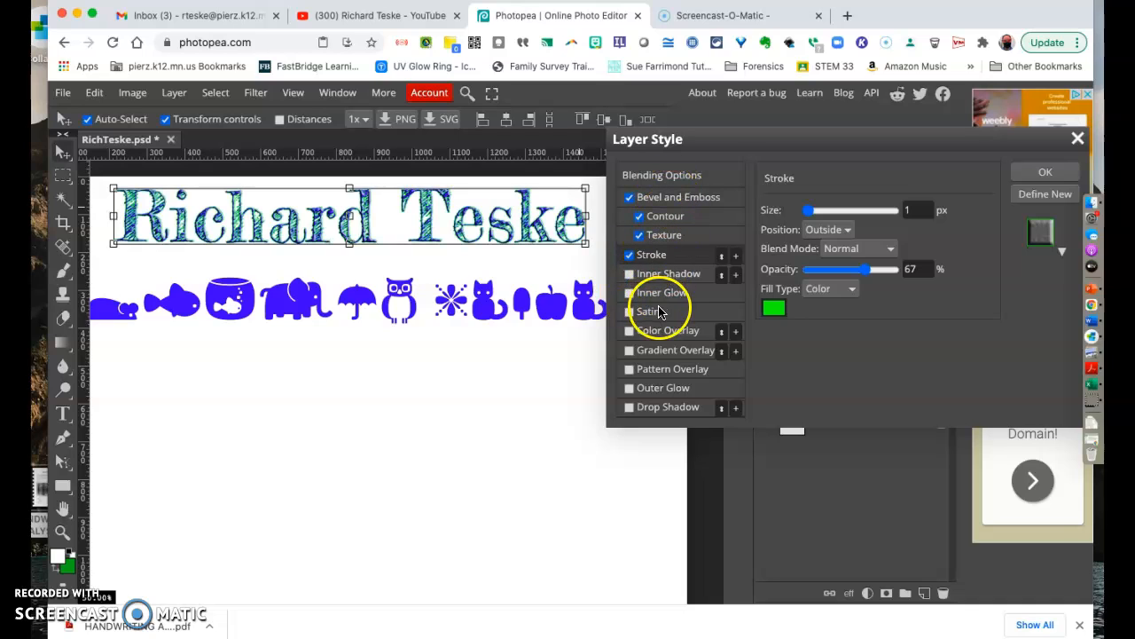
{"action": "mouse_move", "coordinate": [666, 273]}
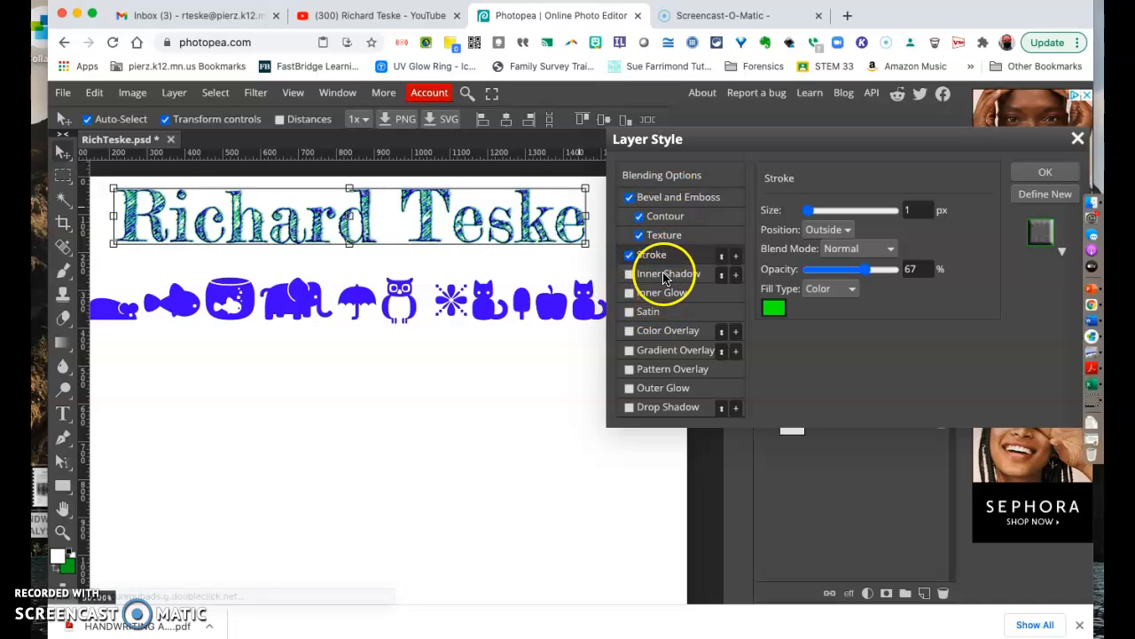
{"action": "left_click", "coordinate": [668, 272]}
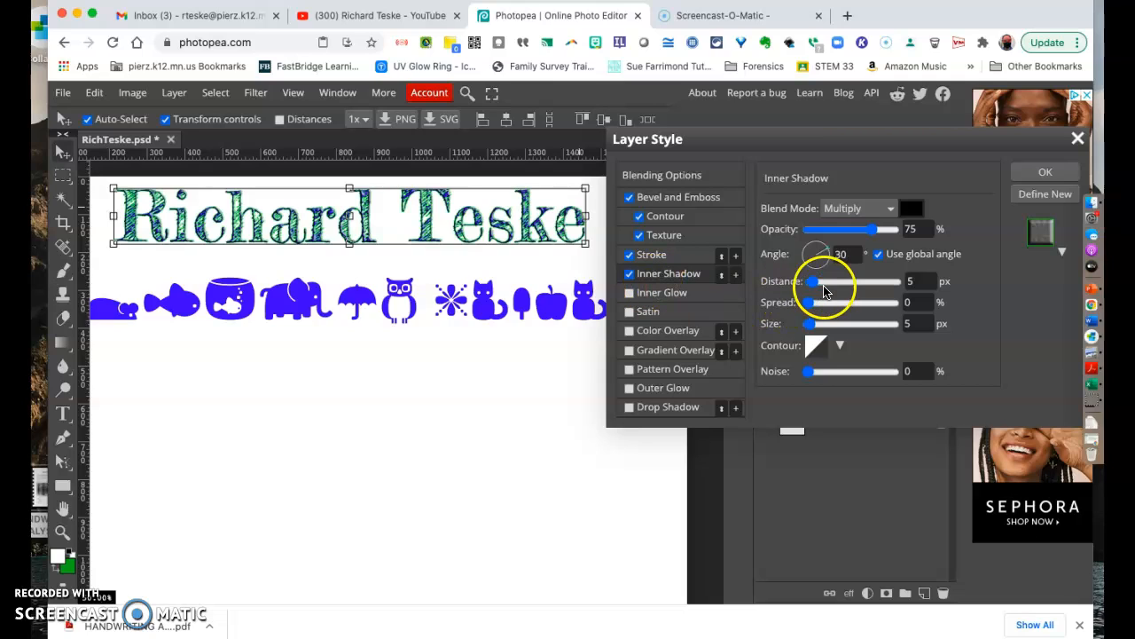
Step: Raise the Inner Shadow distance to 106 px and confirm the layer style
{"action": "left_click_drag", "start_coordinate": [813, 282], "coordinate": [856, 281]}
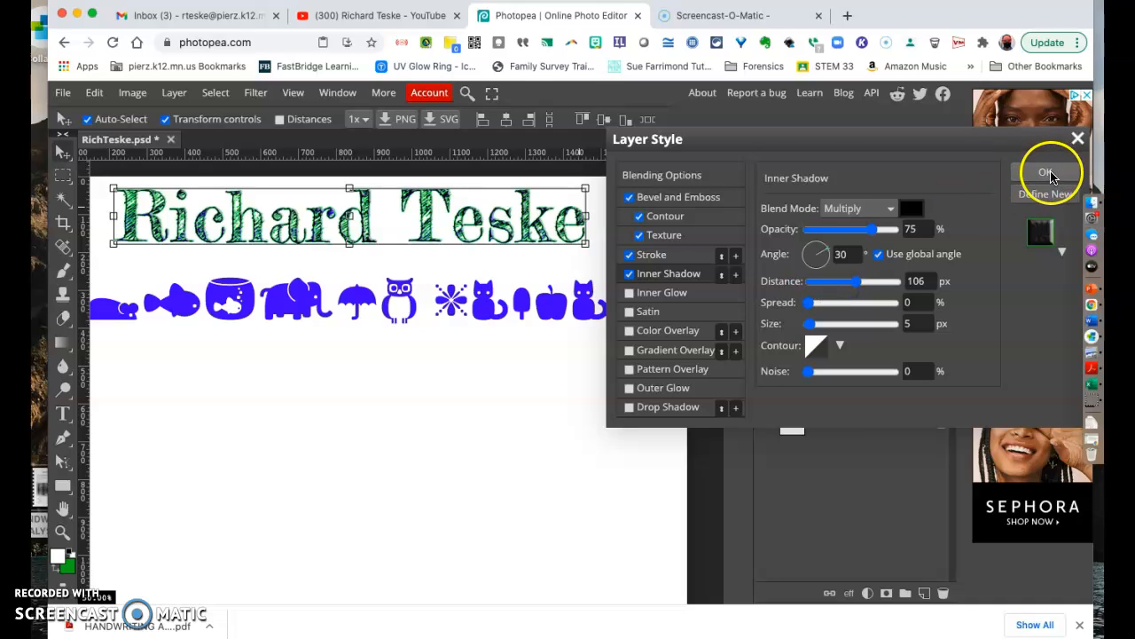
{"action": "left_click", "coordinate": [1047, 172]}
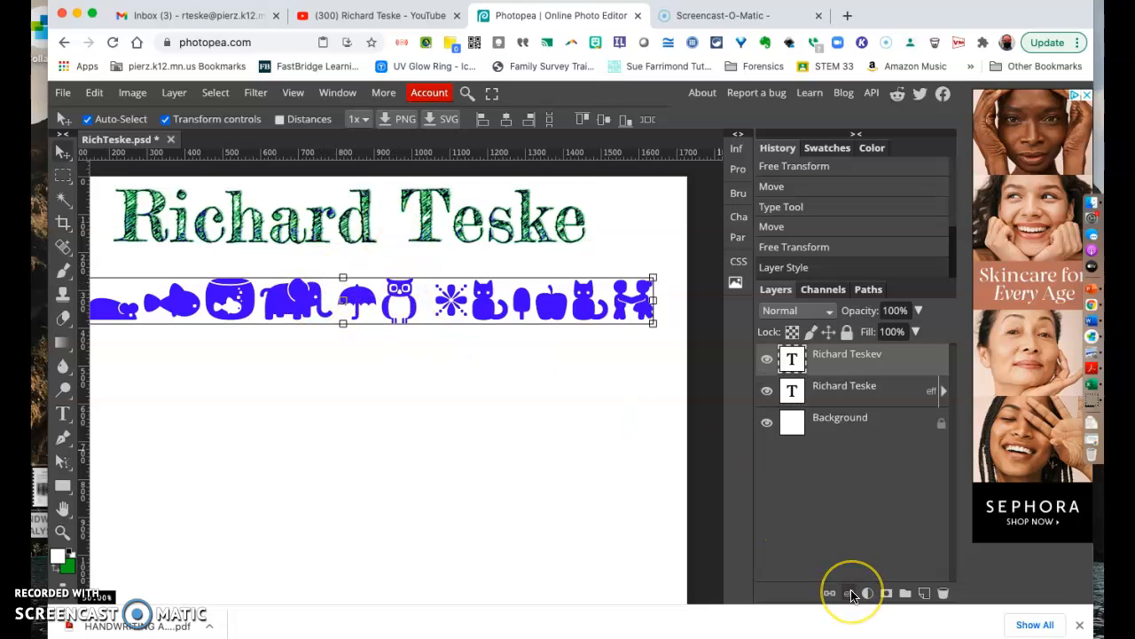
Step: Open Blending Options for the icon row and set Dissolve blending at full opacity
{"action": "left_click", "coordinate": [848, 593]}
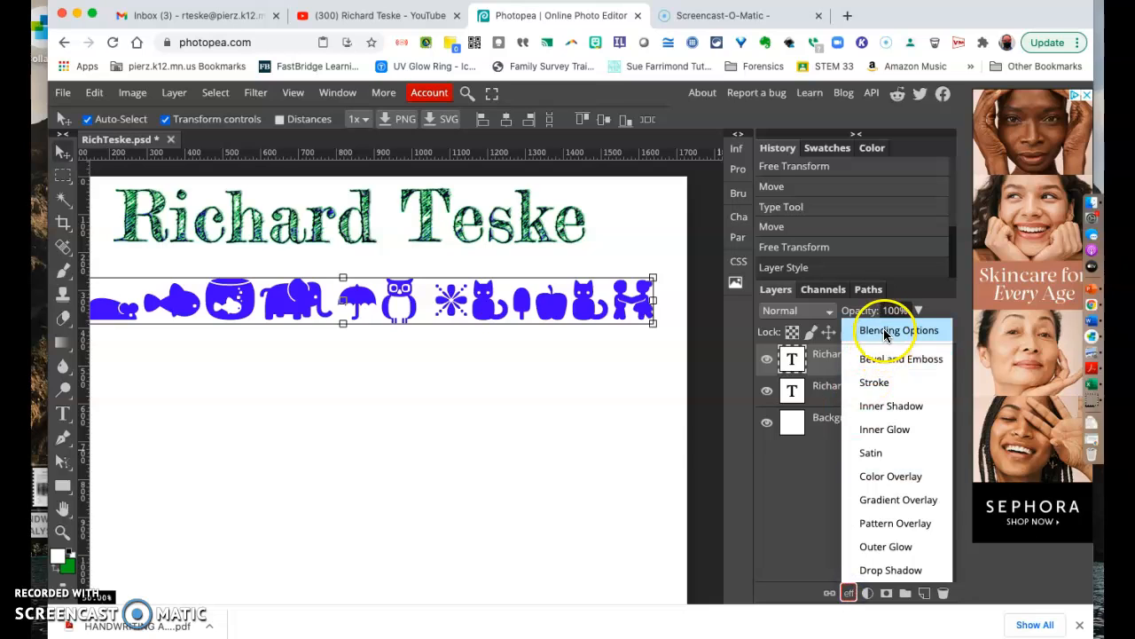
{"action": "left_click", "coordinate": [897, 330]}
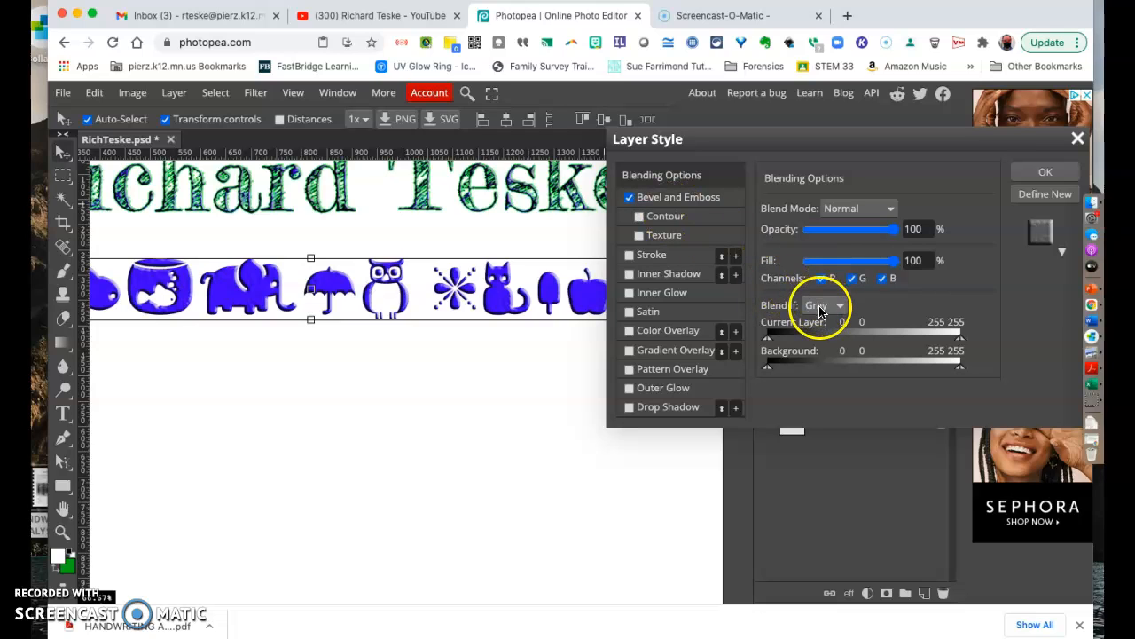
{"action": "mouse_move", "coordinate": [873, 244]}
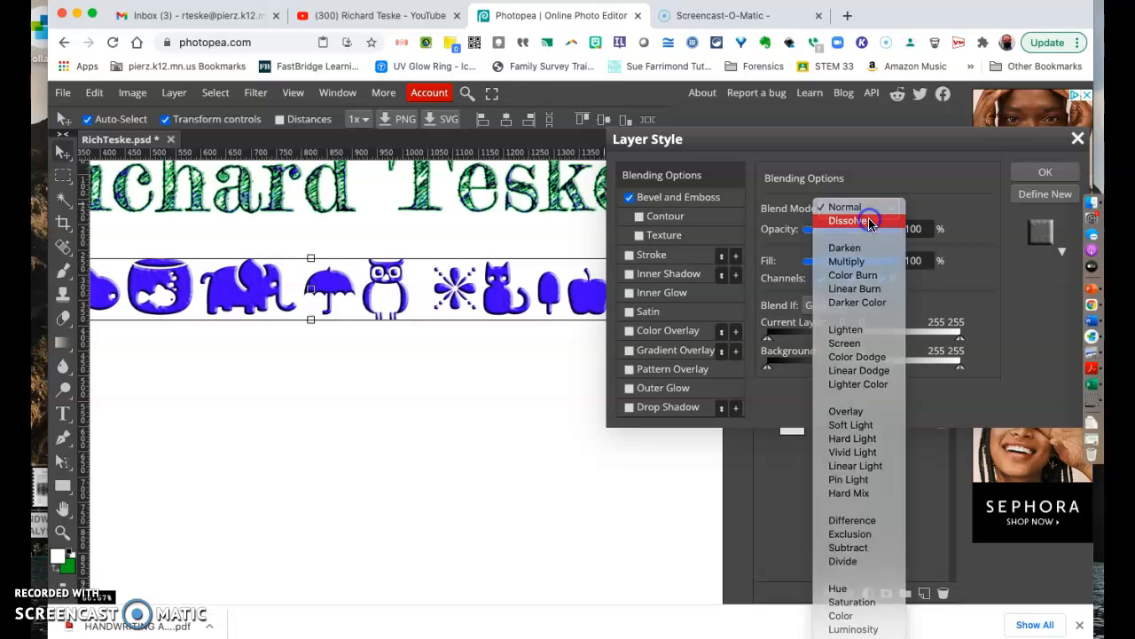
{"action": "left_click", "coordinate": [846, 220]}
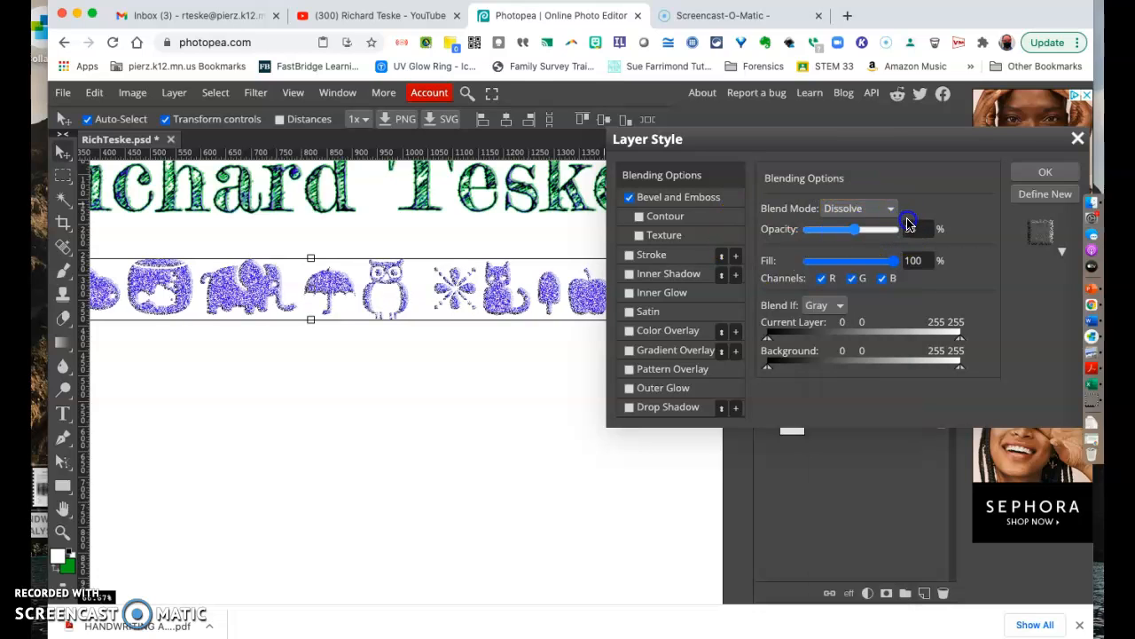
{"action": "left_click_drag", "start_coordinate": [856, 229], "coordinate": [806, 229]}
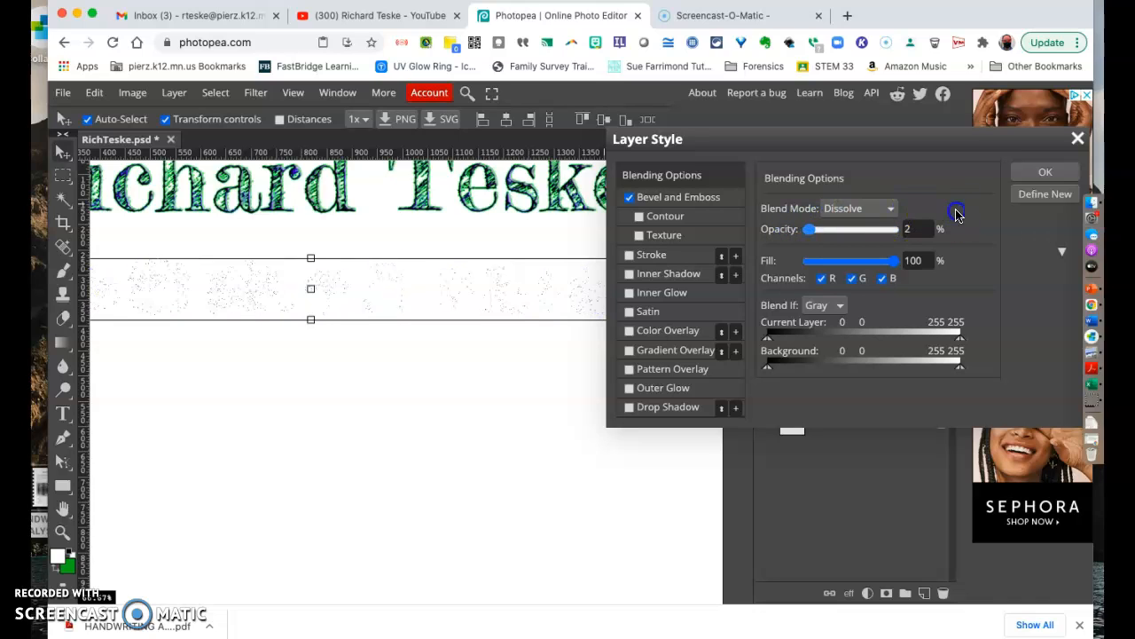
{"action": "left_click_drag", "start_coordinate": [808, 229], "coordinate": [898, 229]}
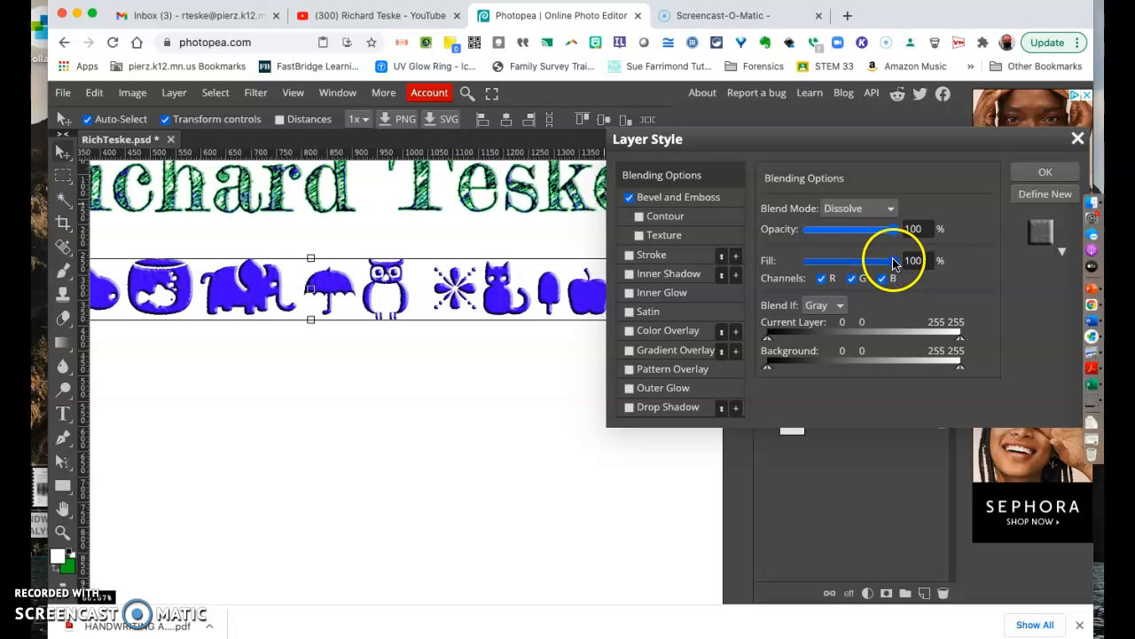
Step: Adjust the icon row's fill, then test and reset the Blend If background range
{"action": "left_click_drag", "start_coordinate": [896, 260], "coordinate": [865, 260]}
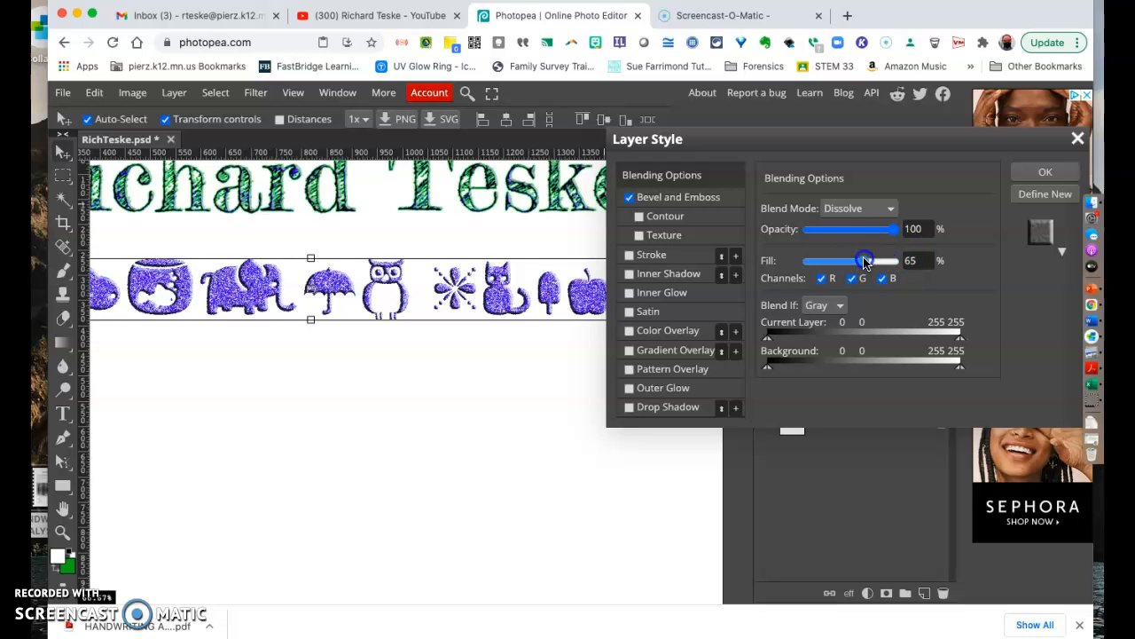
{"action": "left_click_drag", "start_coordinate": [867, 261], "coordinate": [860, 261]}
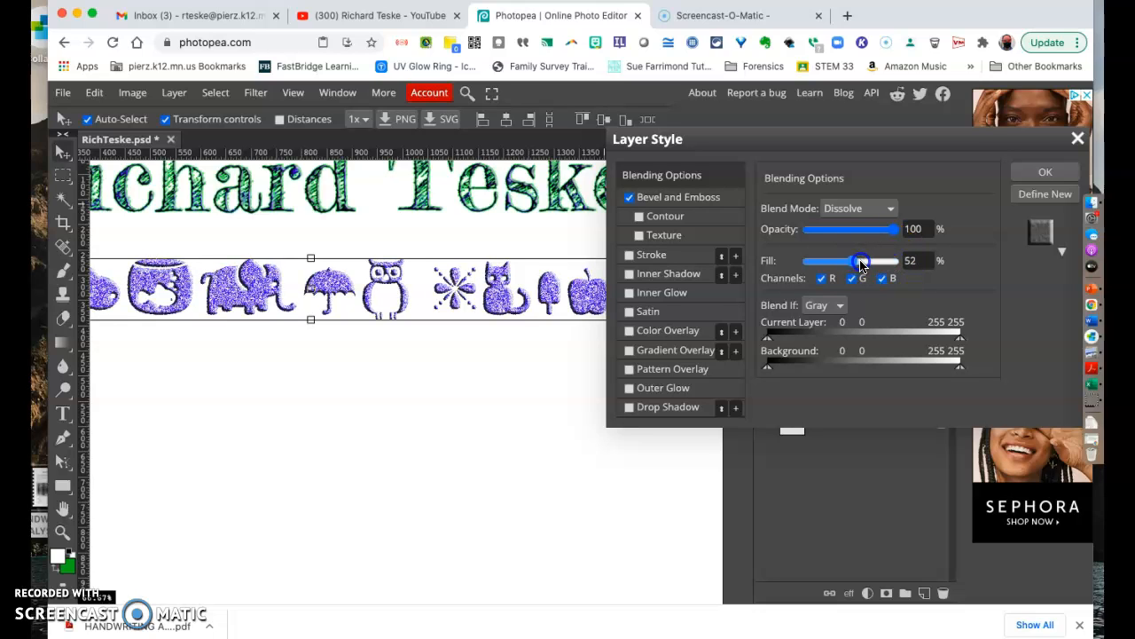
{"action": "left_click_drag", "start_coordinate": [861, 260], "coordinate": [914, 260]}
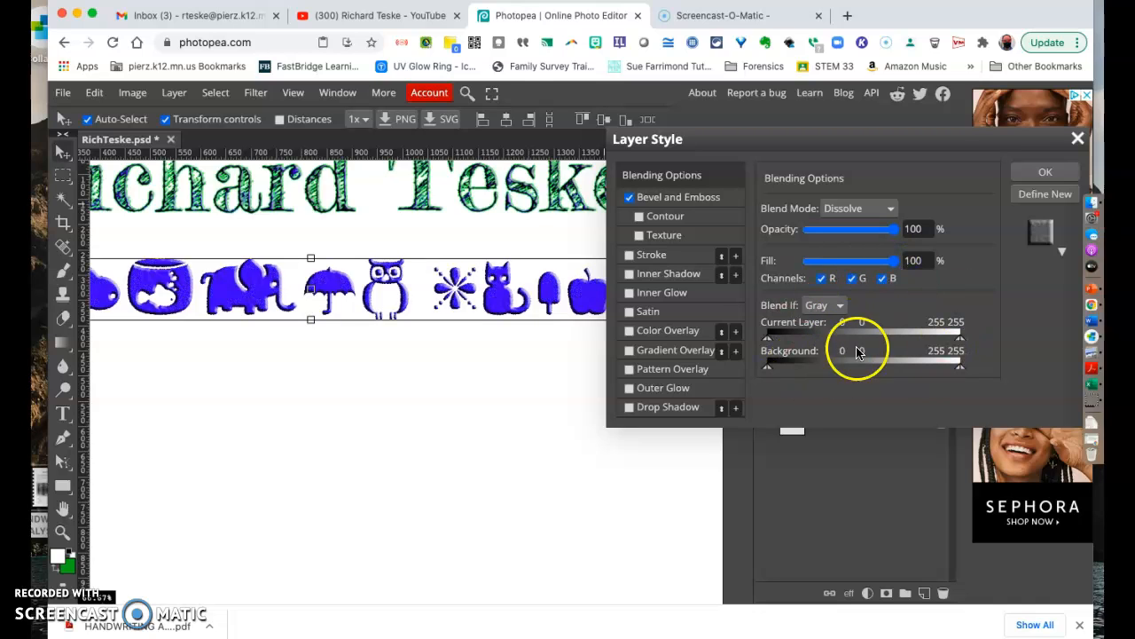
{"action": "left_click_drag", "start_coordinate": [796, 365], "coordinate": [827, 365]}
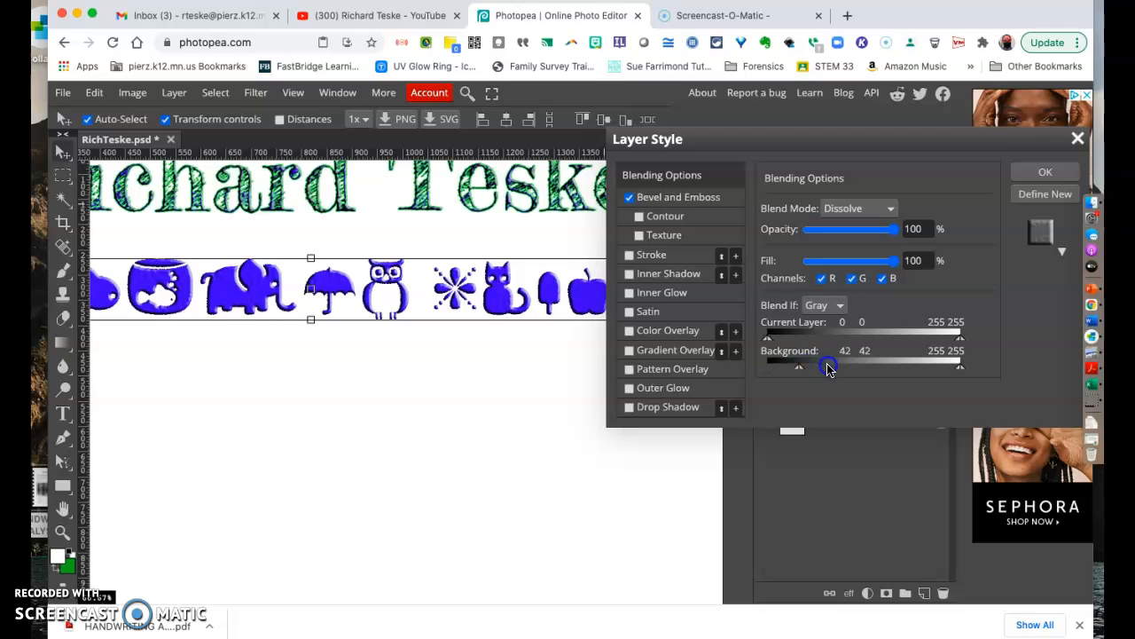
{"action": "left_click_drag", "start_coordinate": [827, 366], "coordinate": [863, 352]}
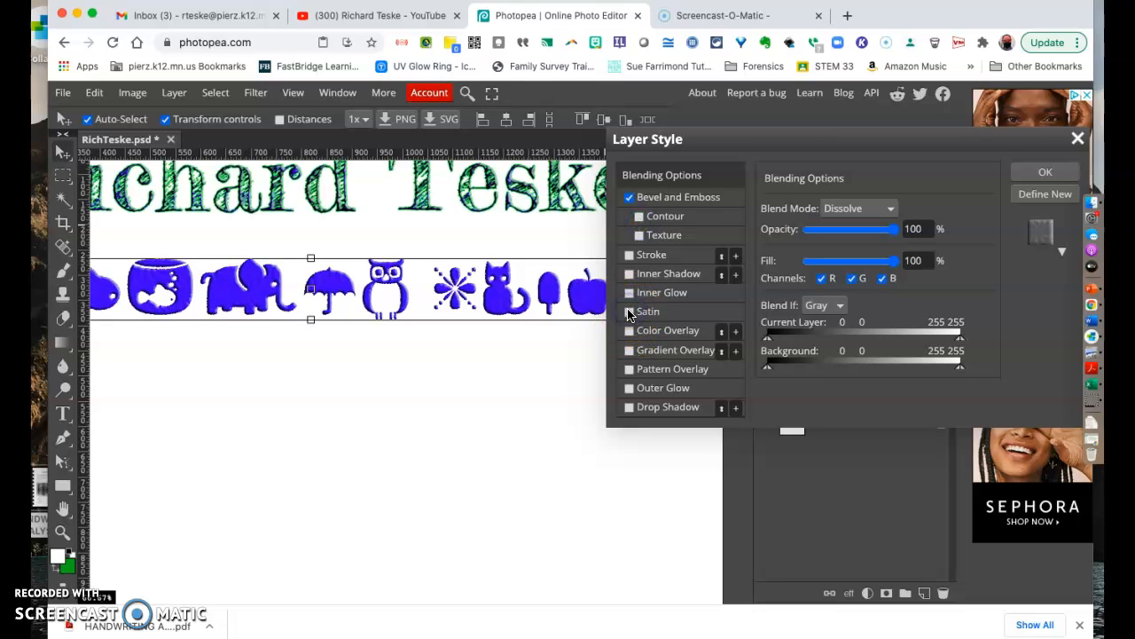
Step: Enable Satin and a red Color Overlay on the icons, lowering overlay opacity to 98%
{"action": "left_click", "coordinate": [629, 312]}
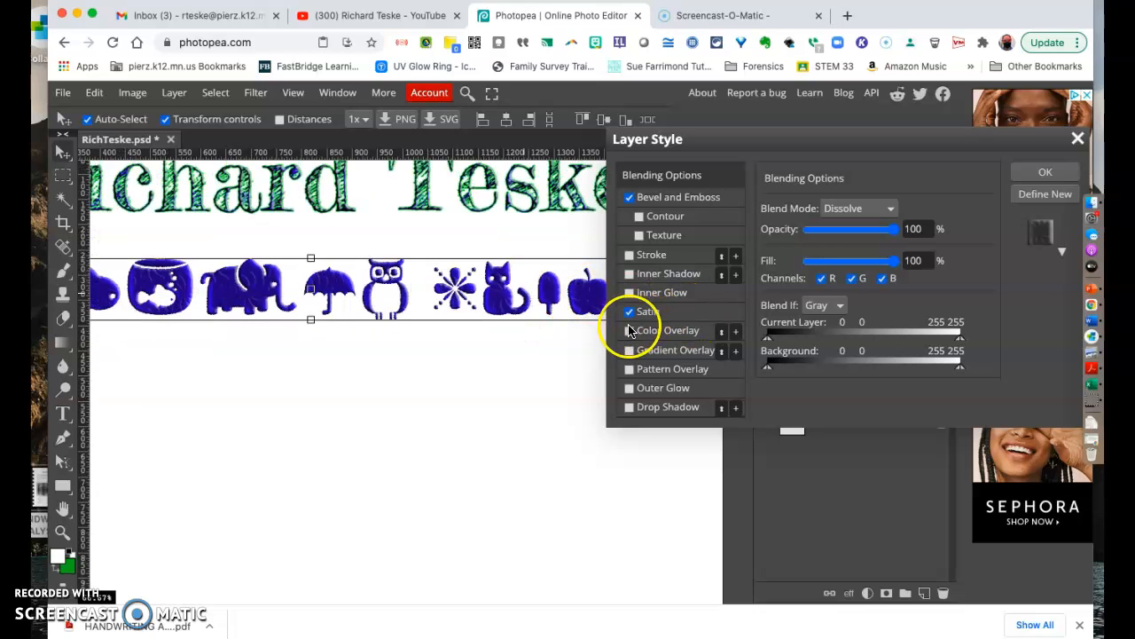
{"action": "left_click", "coordinate": [629, 330]}
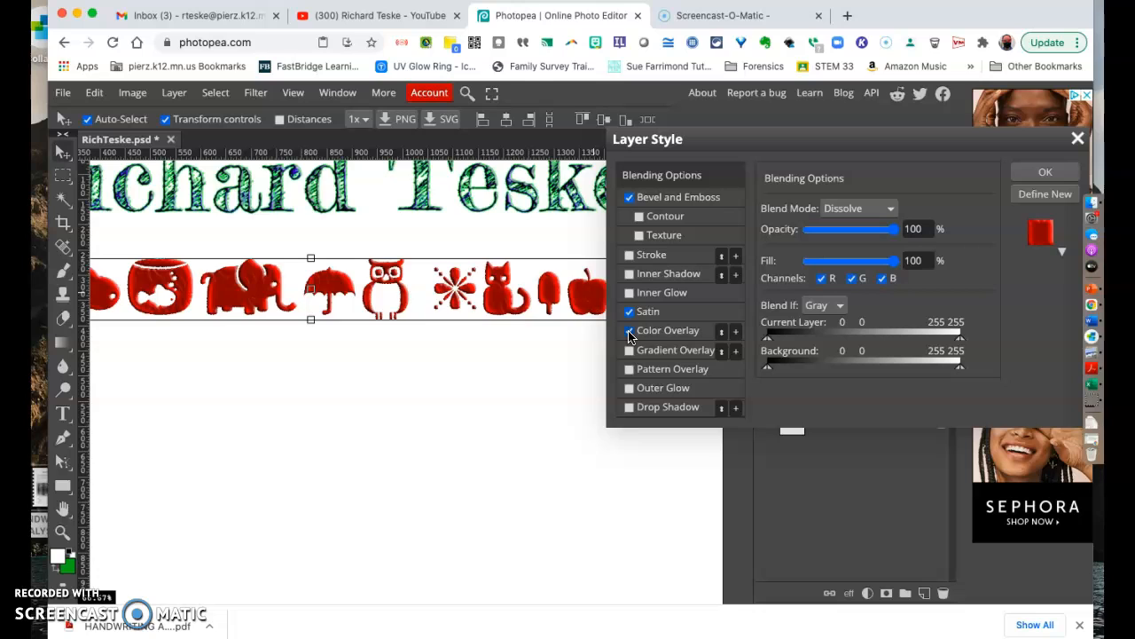
{"action": "left_click", "coordinate": [668, 329]}
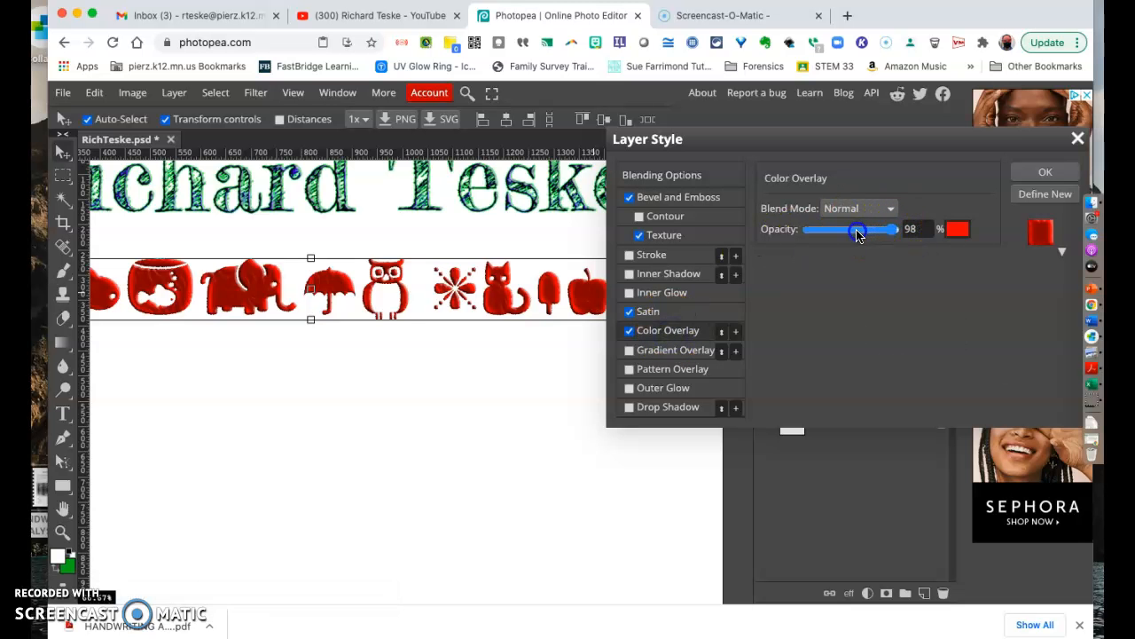
{"action": "left_click_drag", "start_coordinate": [892, 228], "coordinate": [856, 229]}
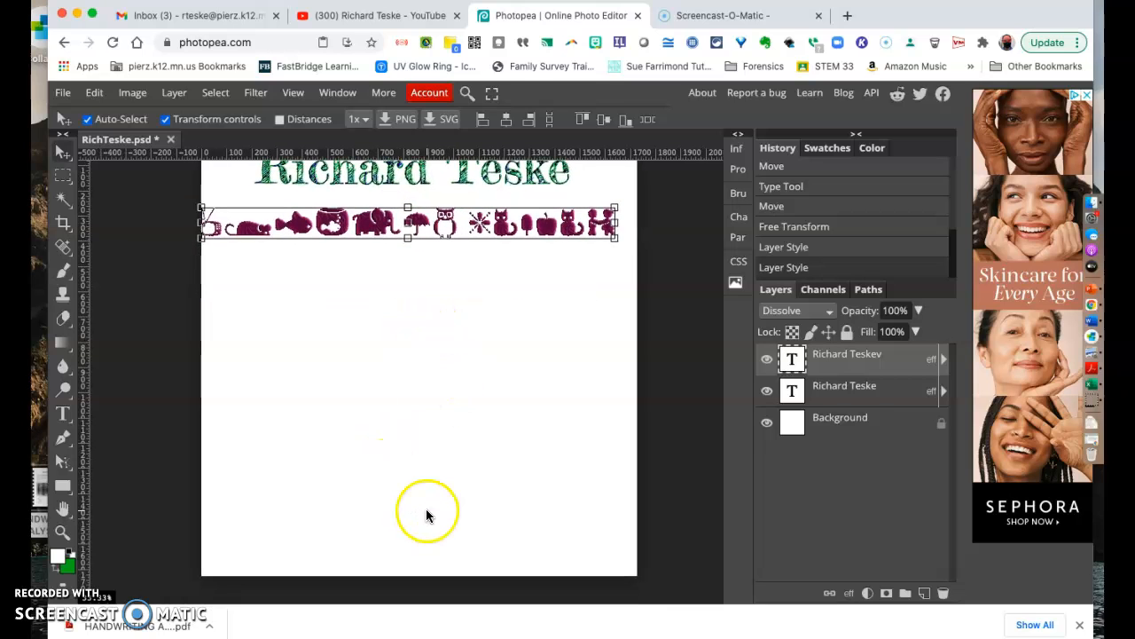
{"action": "mouse_move", "coordinate": [357, 210]}
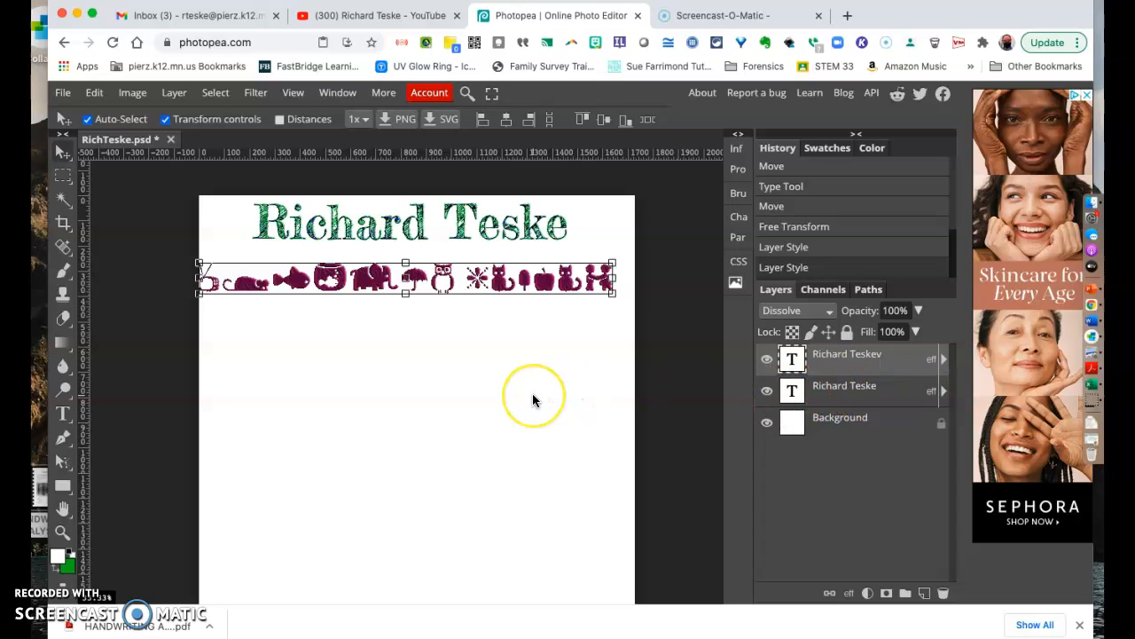
{"action": "mouse_move", "coordinate": [379, 389]}
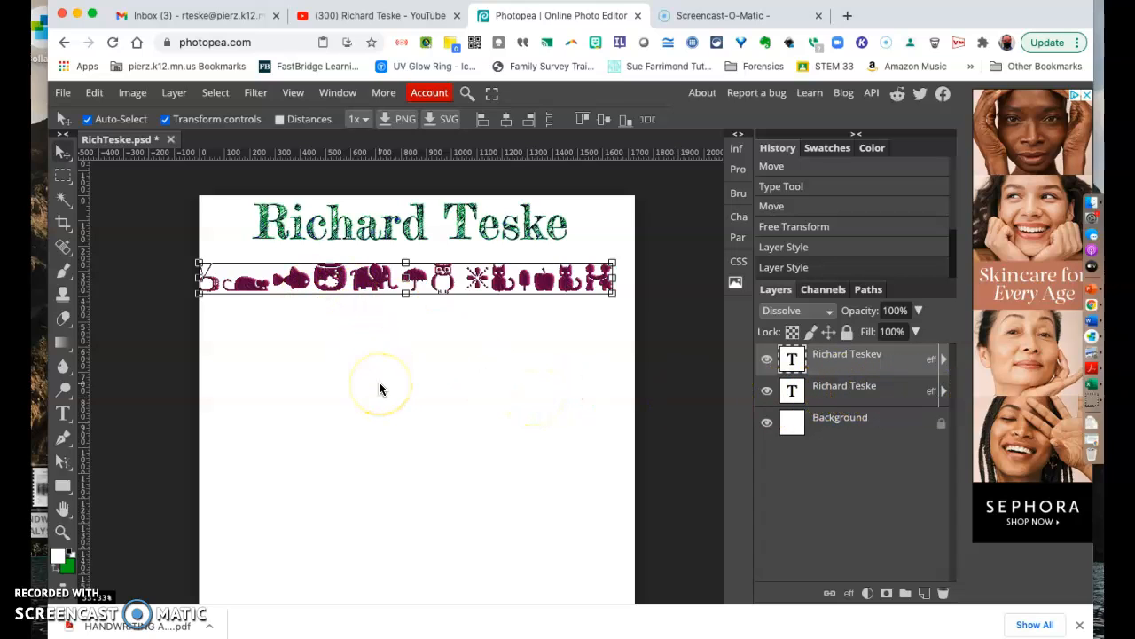
{"action": "mouse_move", "coordinate": [341, 230]}
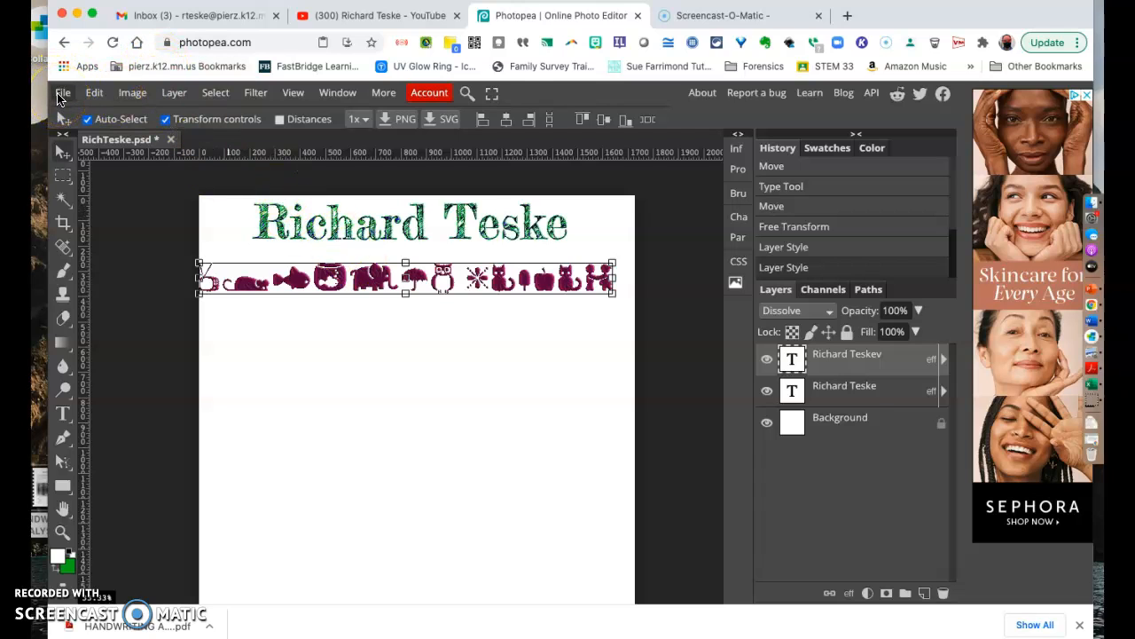
{"action": "left_click", "coordinate": [62, 92]}
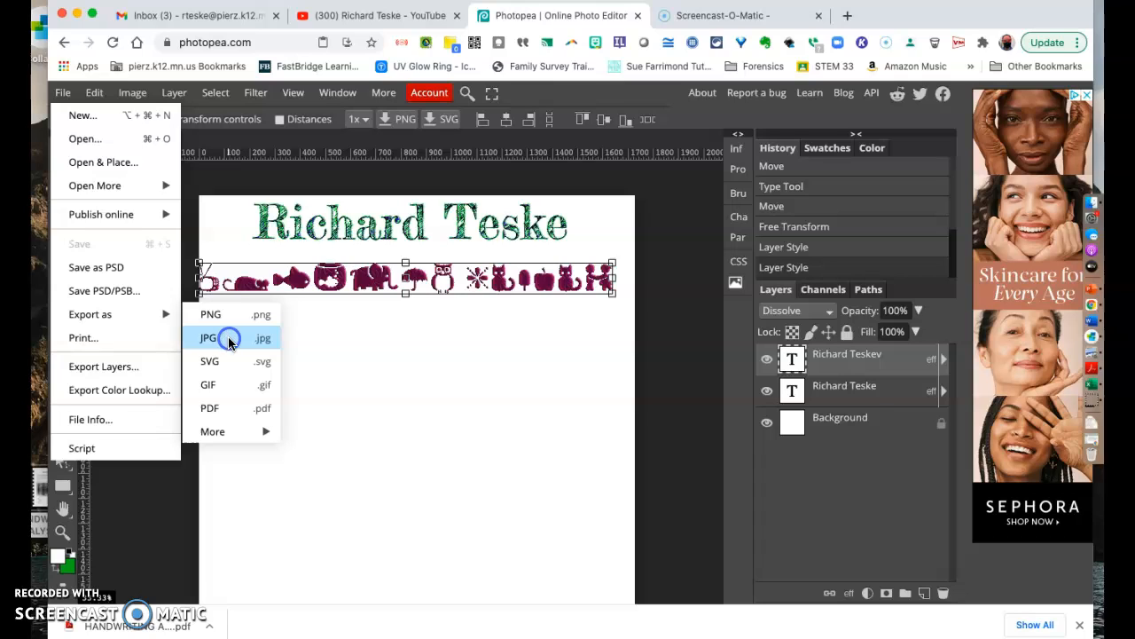
{"action": "left_click", "coordinate": [210, 338]}
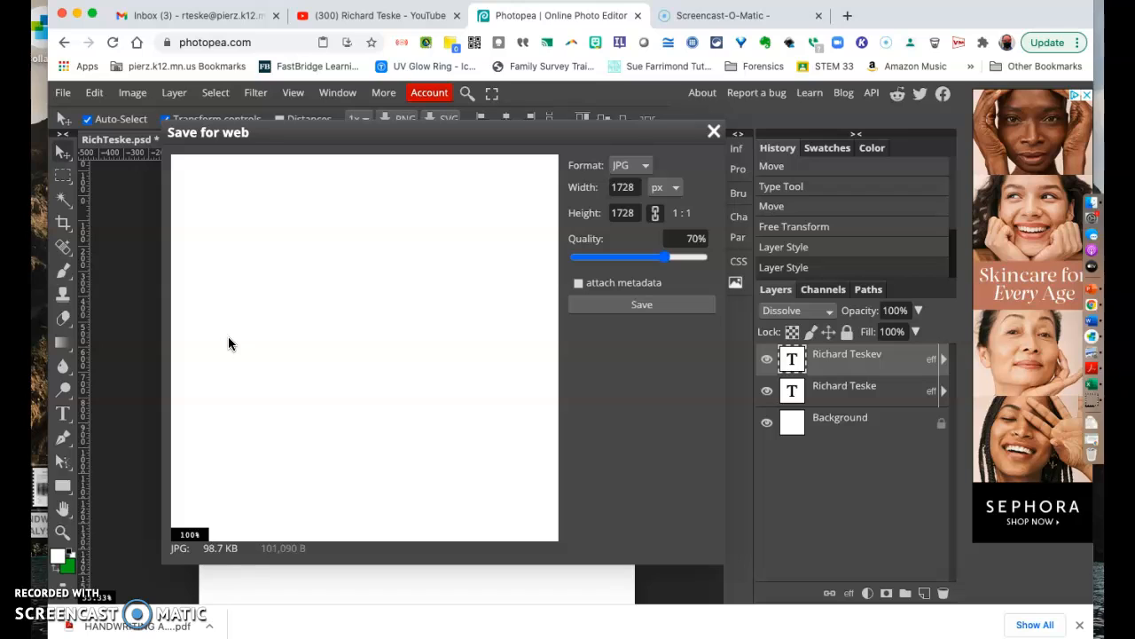
{"action": "mouse_move", "coordinate": [266, 296]}
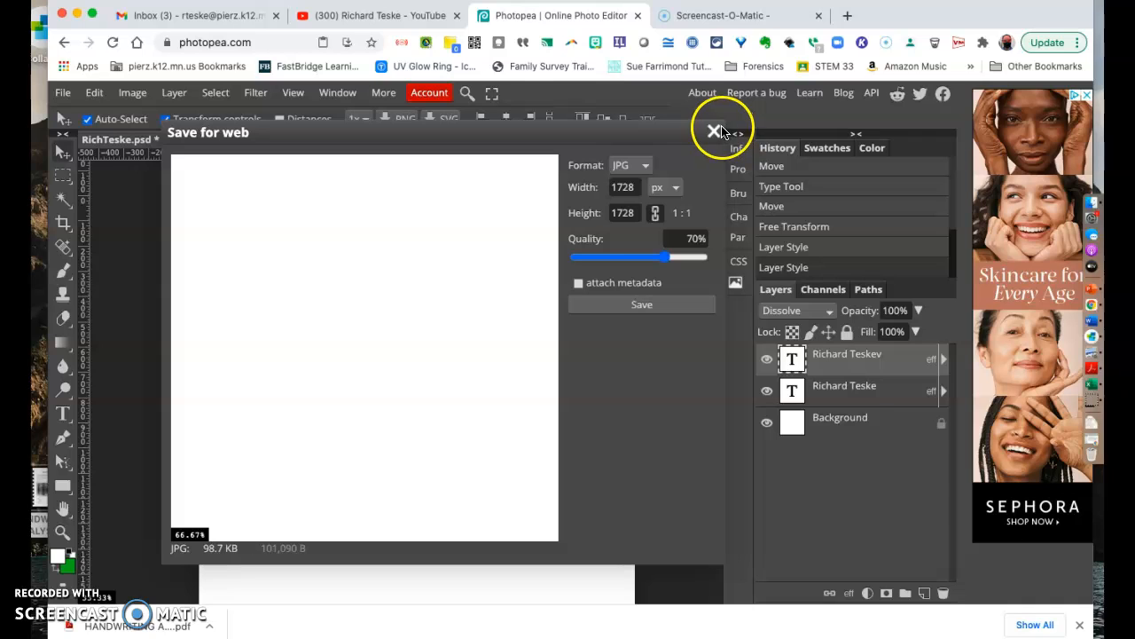
{"action": "left_click", "coordinate": [715, 131]}
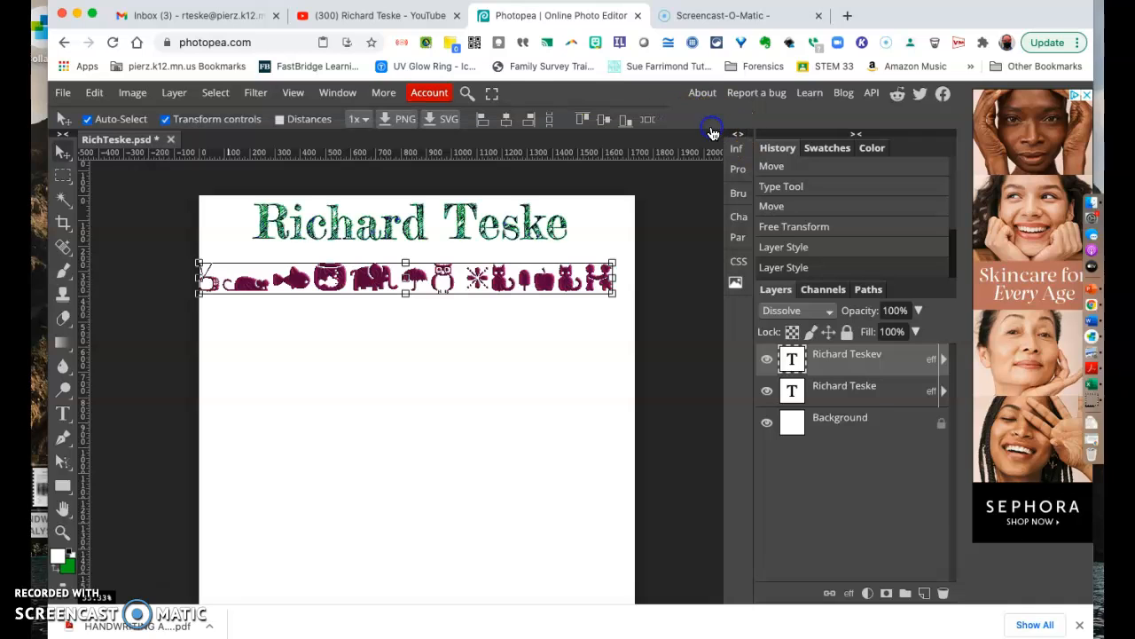
{"action": "left_click", "coordinate": [62, 92]}
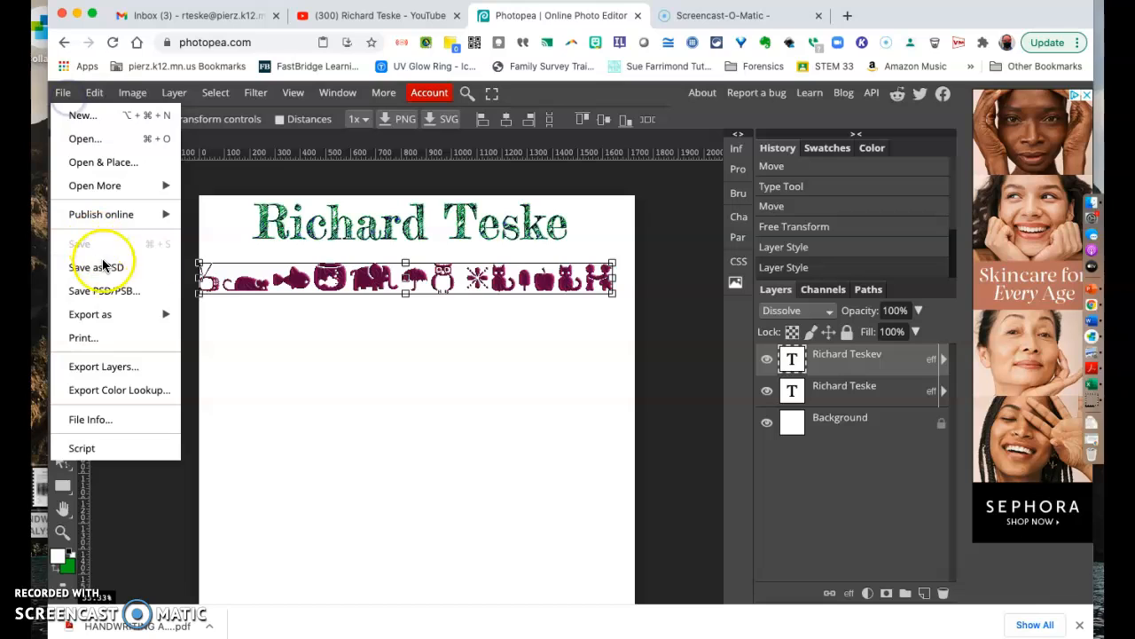
{"action": "left_click", "coordinate": [89, 313]}
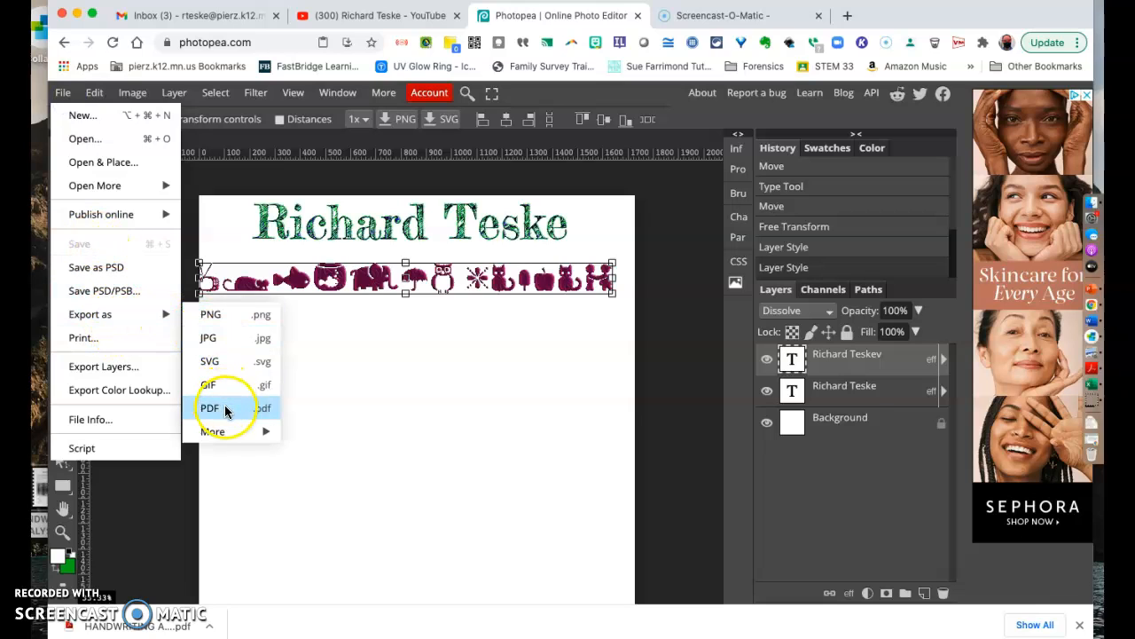
{"action": "left_click", "coordinate": [210, 407]}
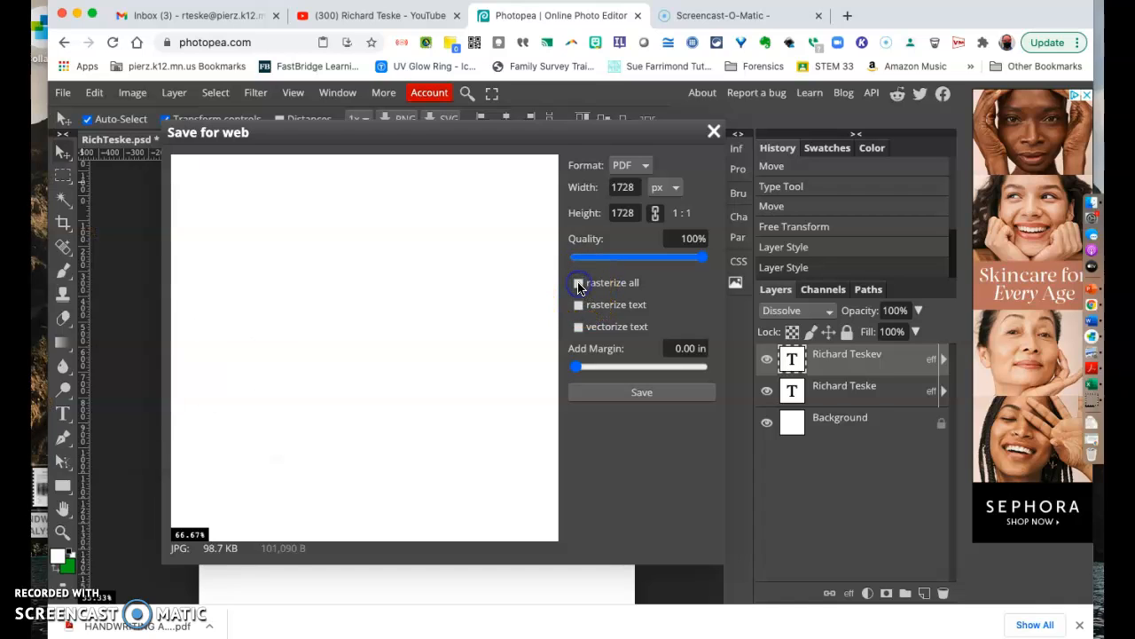
{"action": "left_click", "coordinate": [578, 282]}
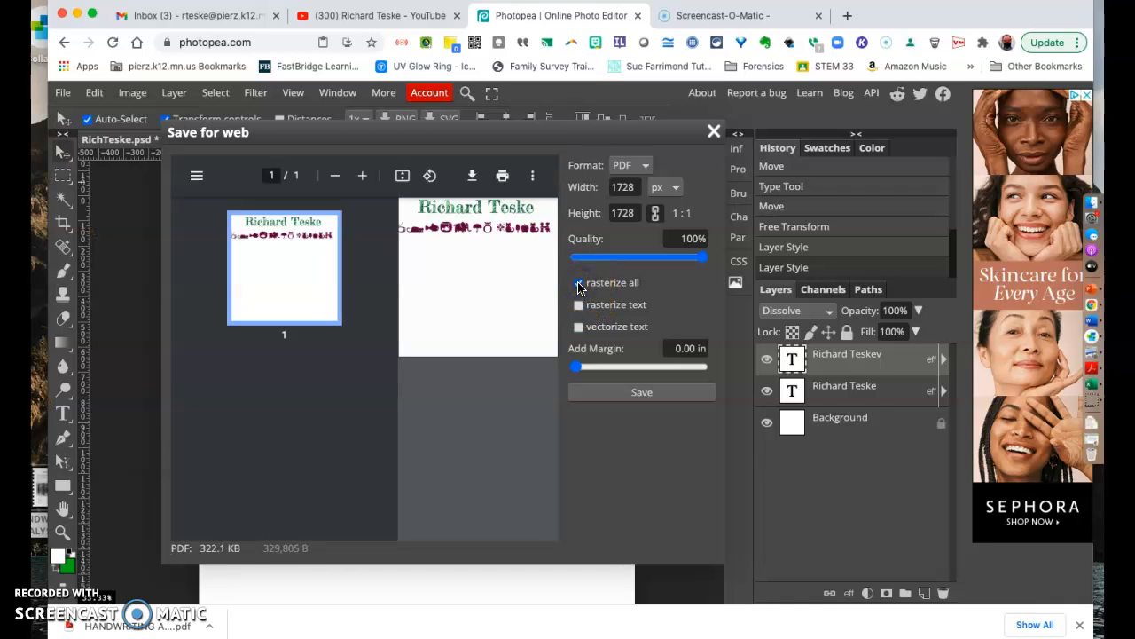
{"action": "left_click", "coordinate": [578, 282]}
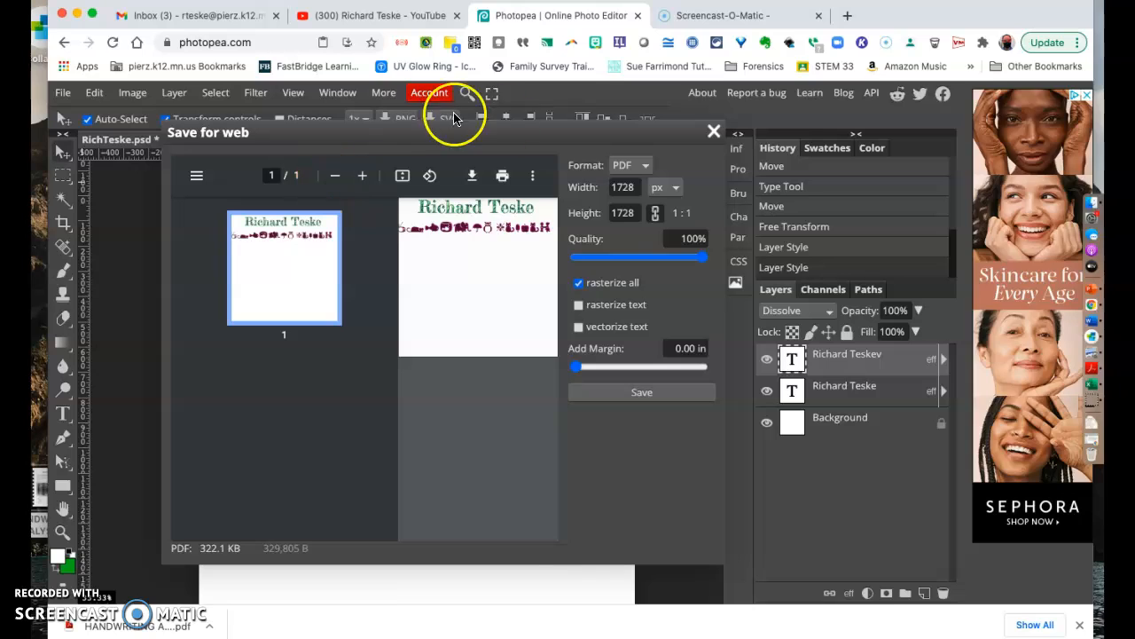
{"action": "mouse_move", "coordinate": [417, 204]}
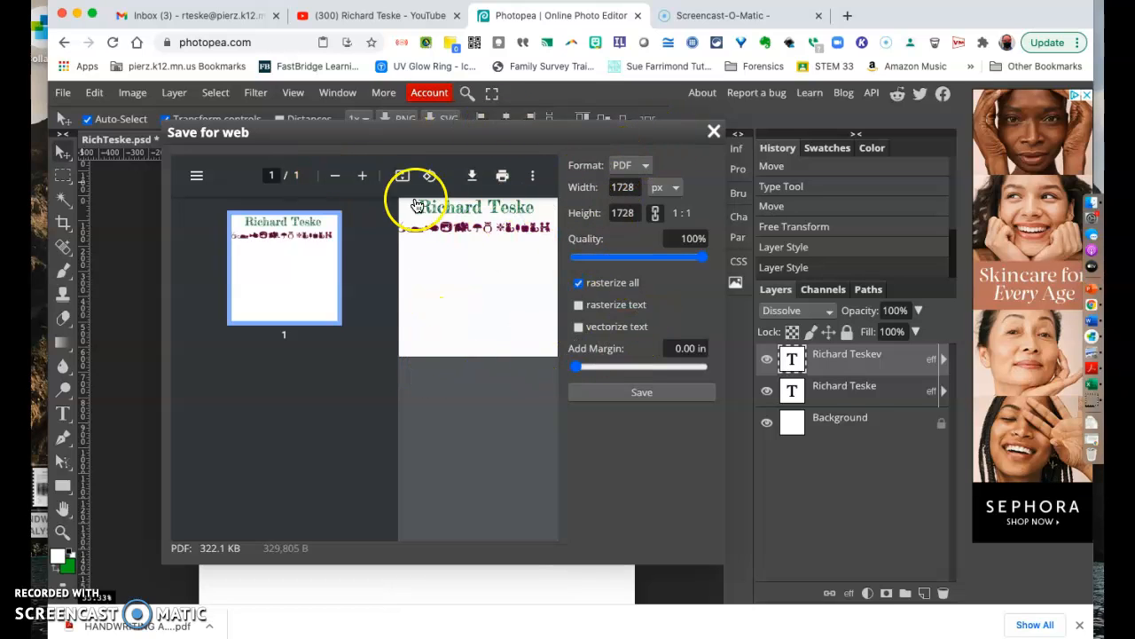
{"action": "left_click", "coordinate": [641, 393]}
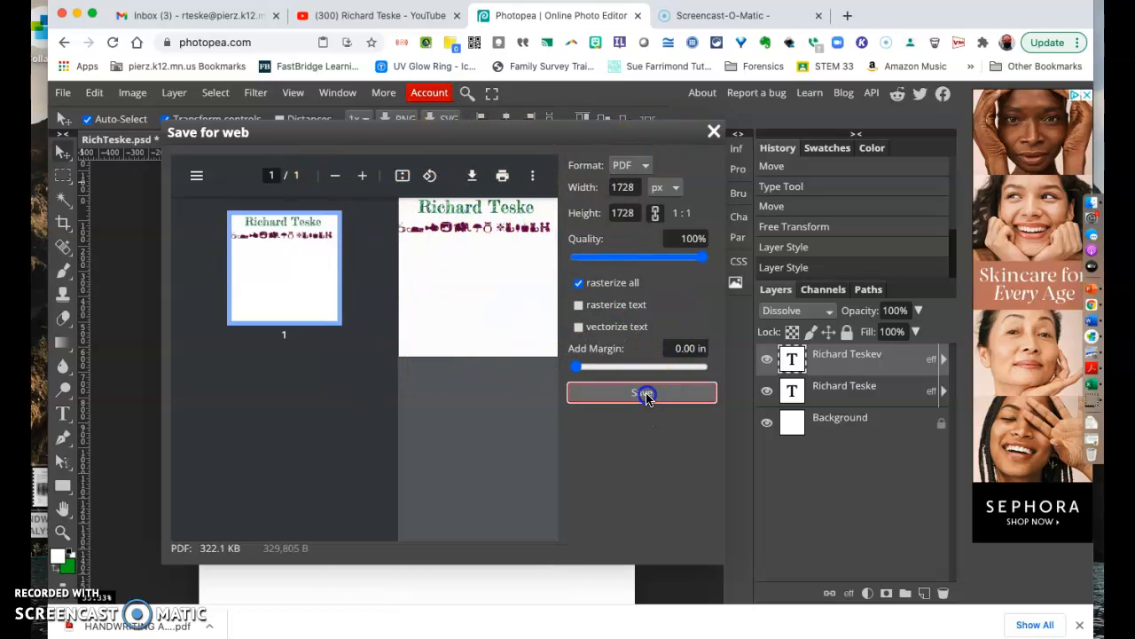
{"action": "left_click", "coordinate": [641, 393]}
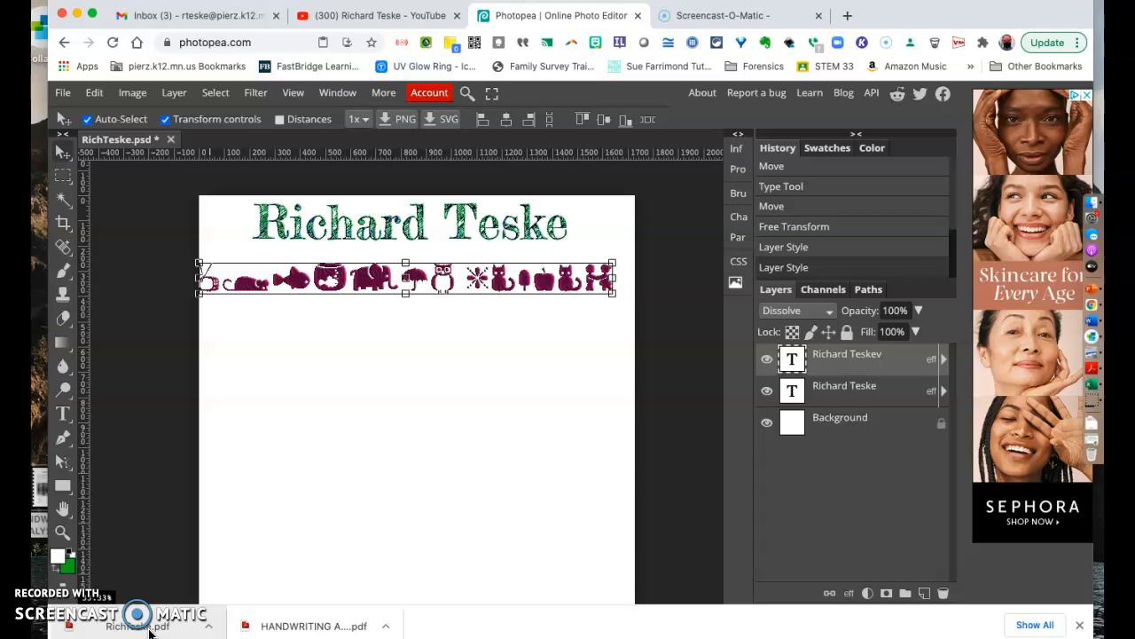
{"action": "mouse_move", "coordinate": [335, 442]}
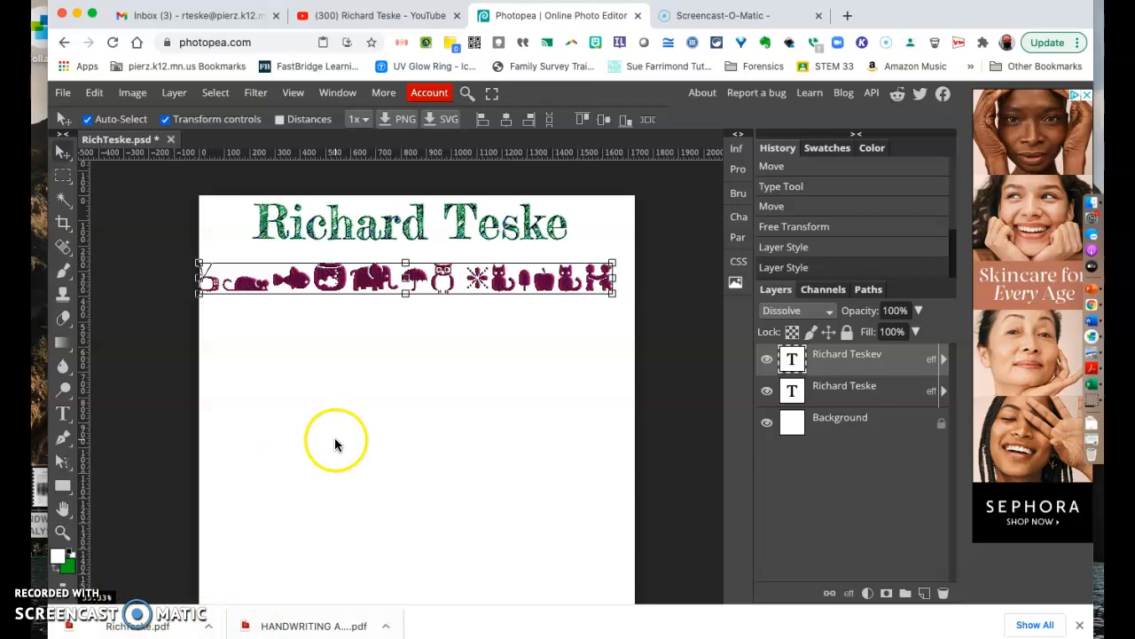
{"action": "mouse_move", "coordinate": [578, 398]}
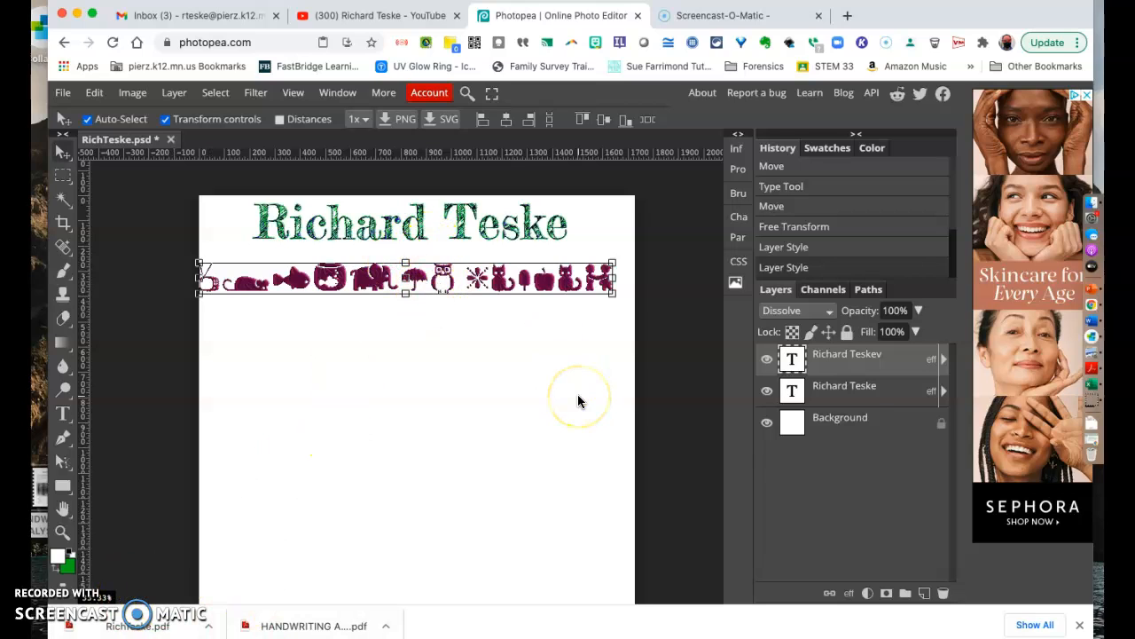
{"action": "mouse_move", "coordinate": [1051, 146]}
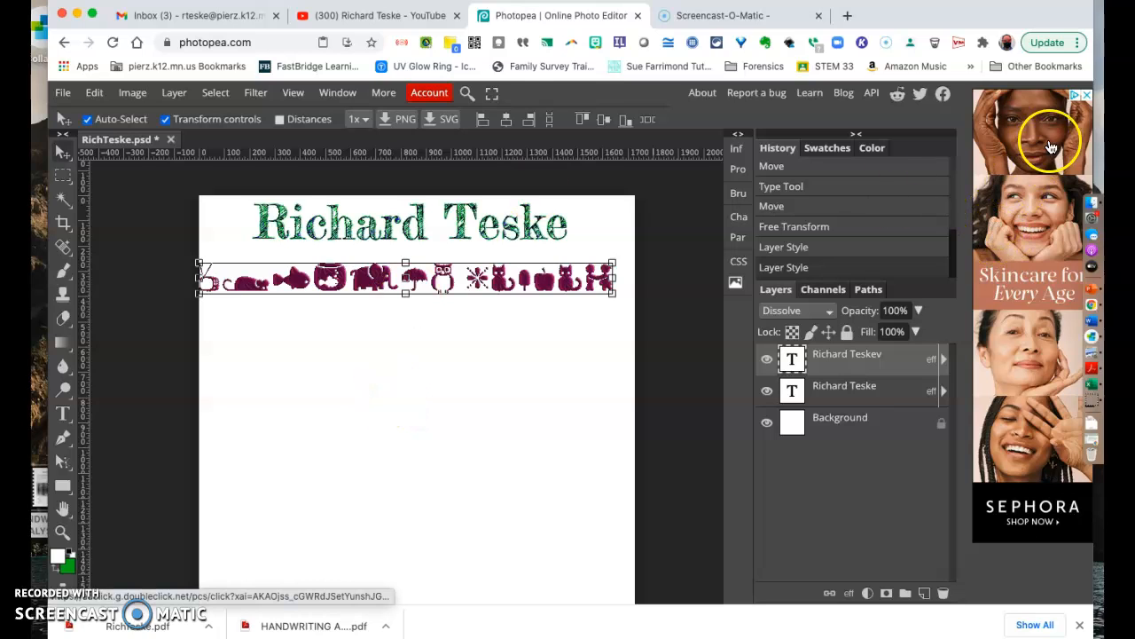